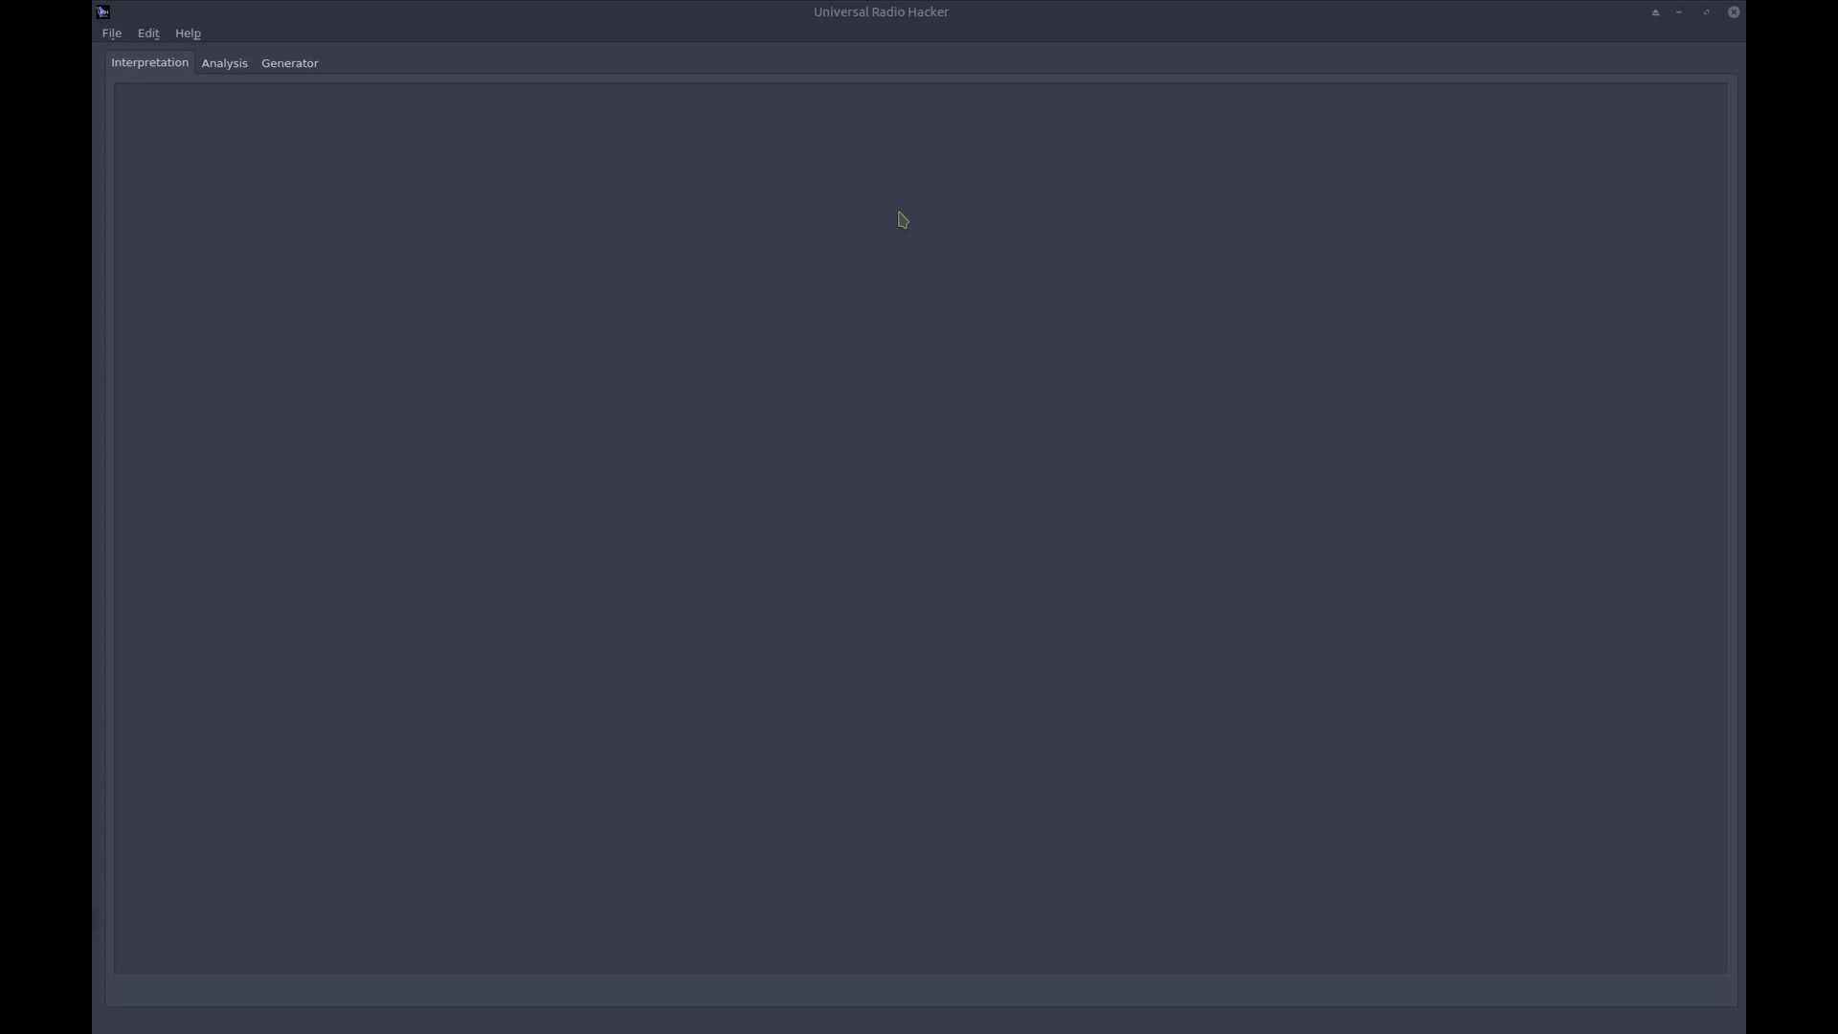
mouse_move(371, 9)
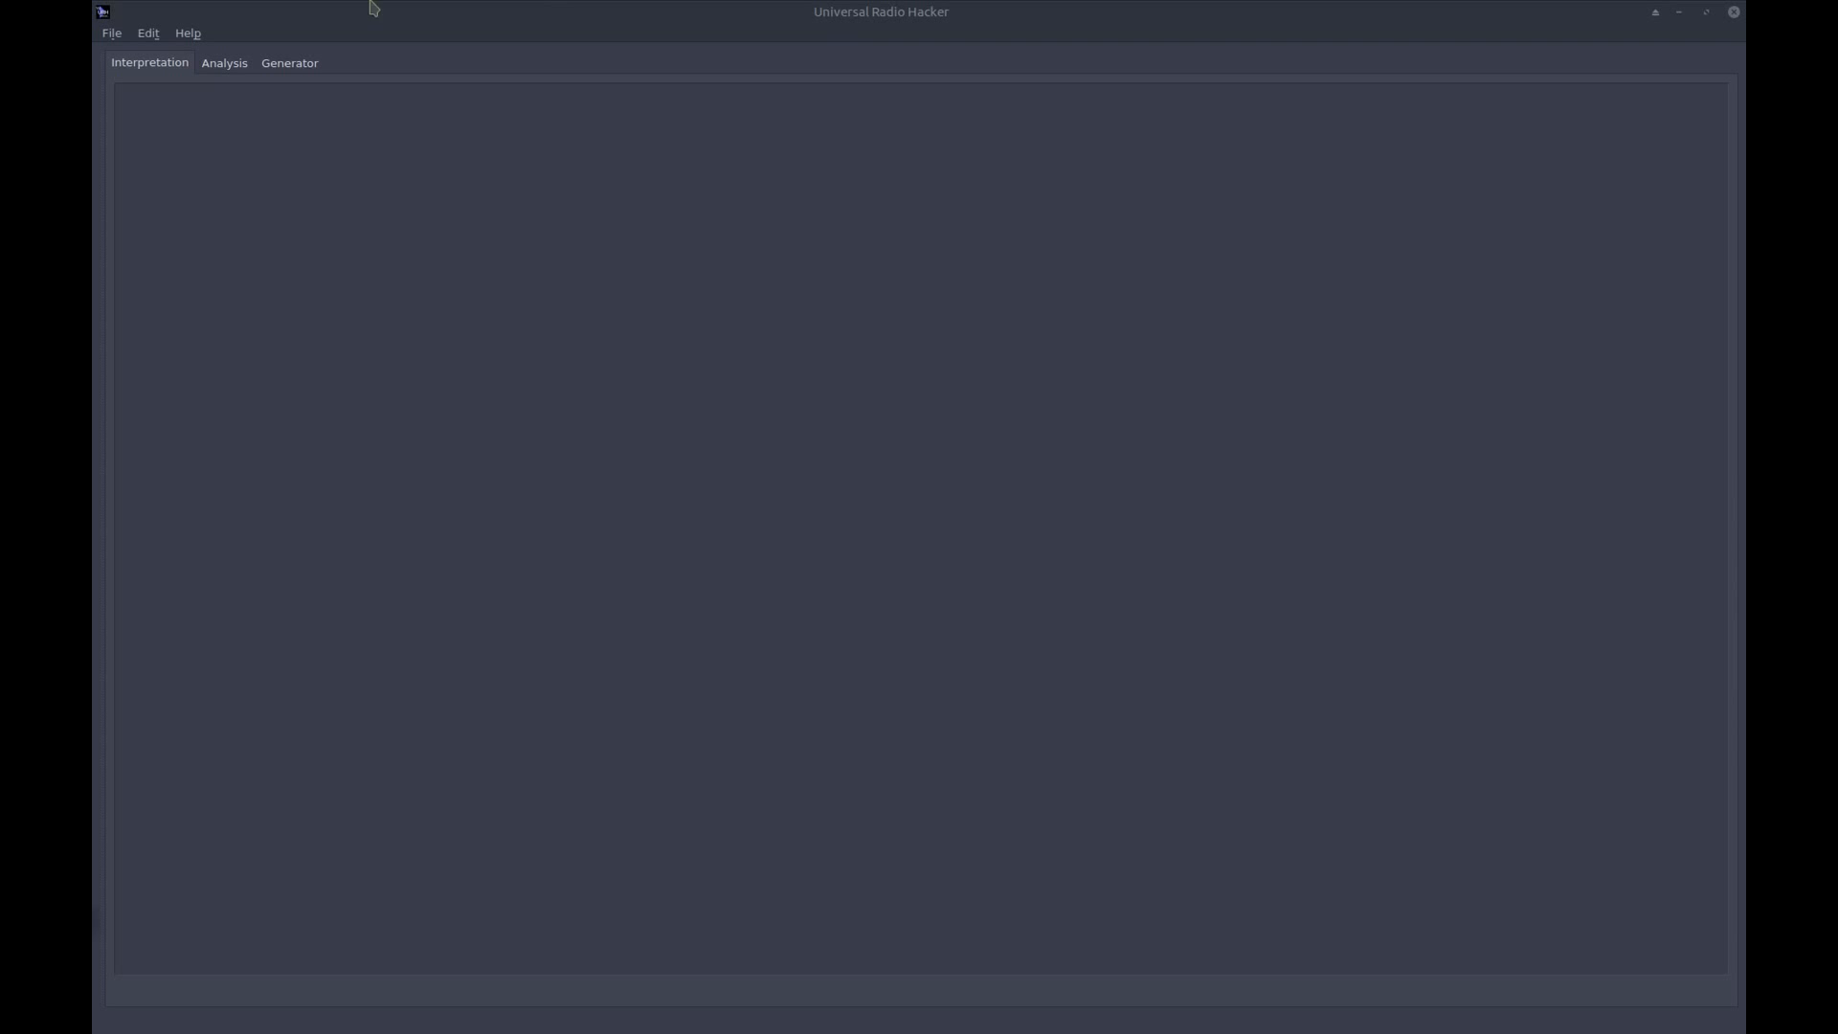
mouse_move(152, 47)
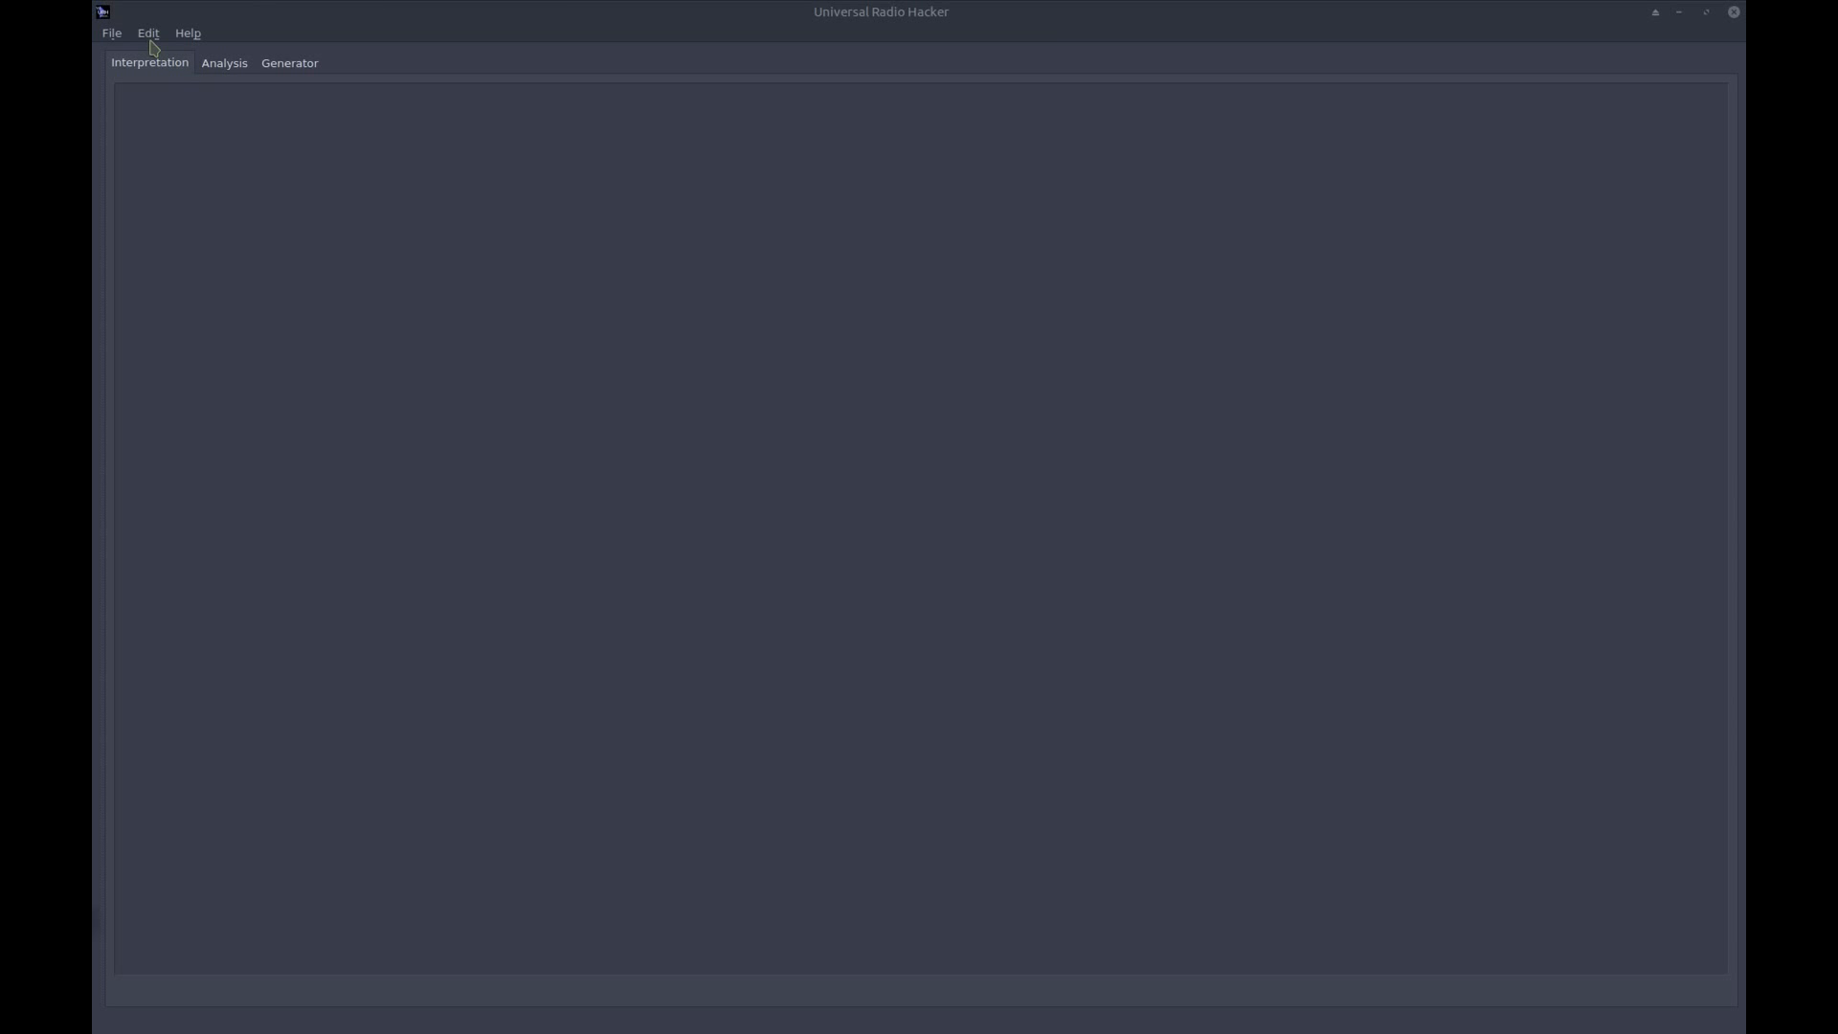
mouse_move(158, 38)
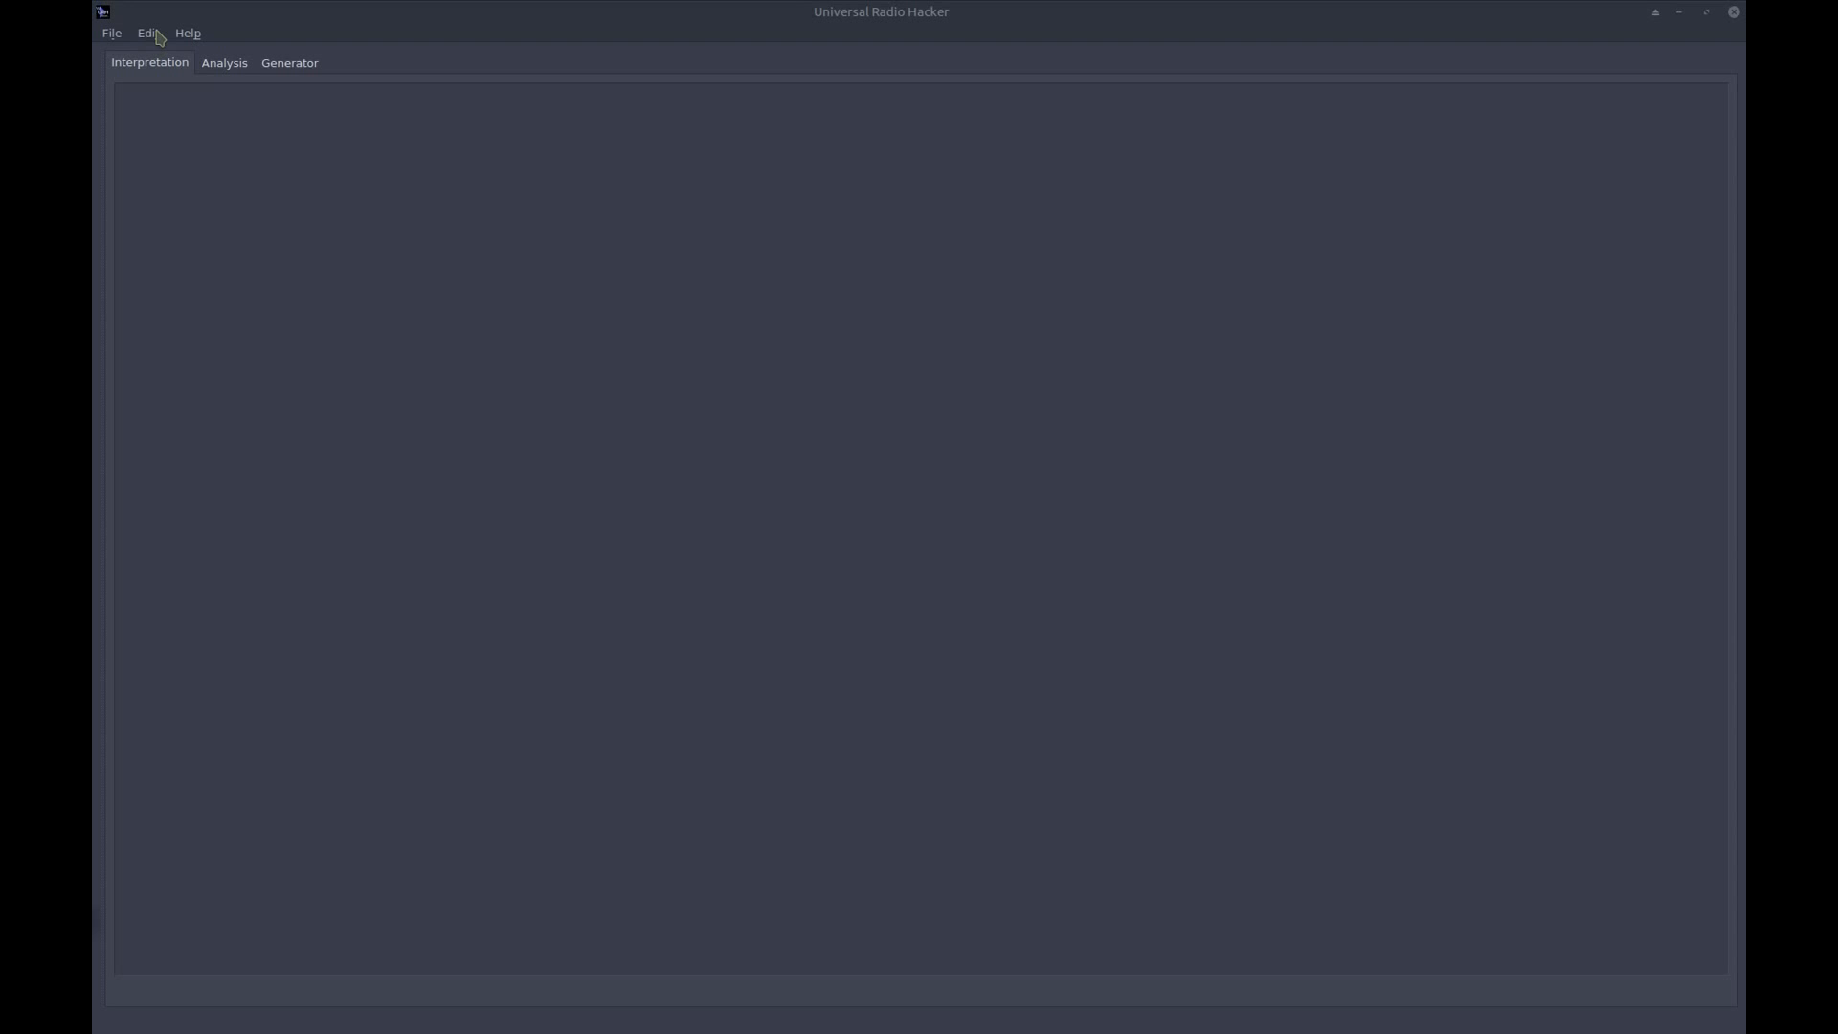
Check in Edit > Options > Device that HackRF, USRP, RTL-SDR and FUNcube-Dongle are enabled
left_click(146, 33)
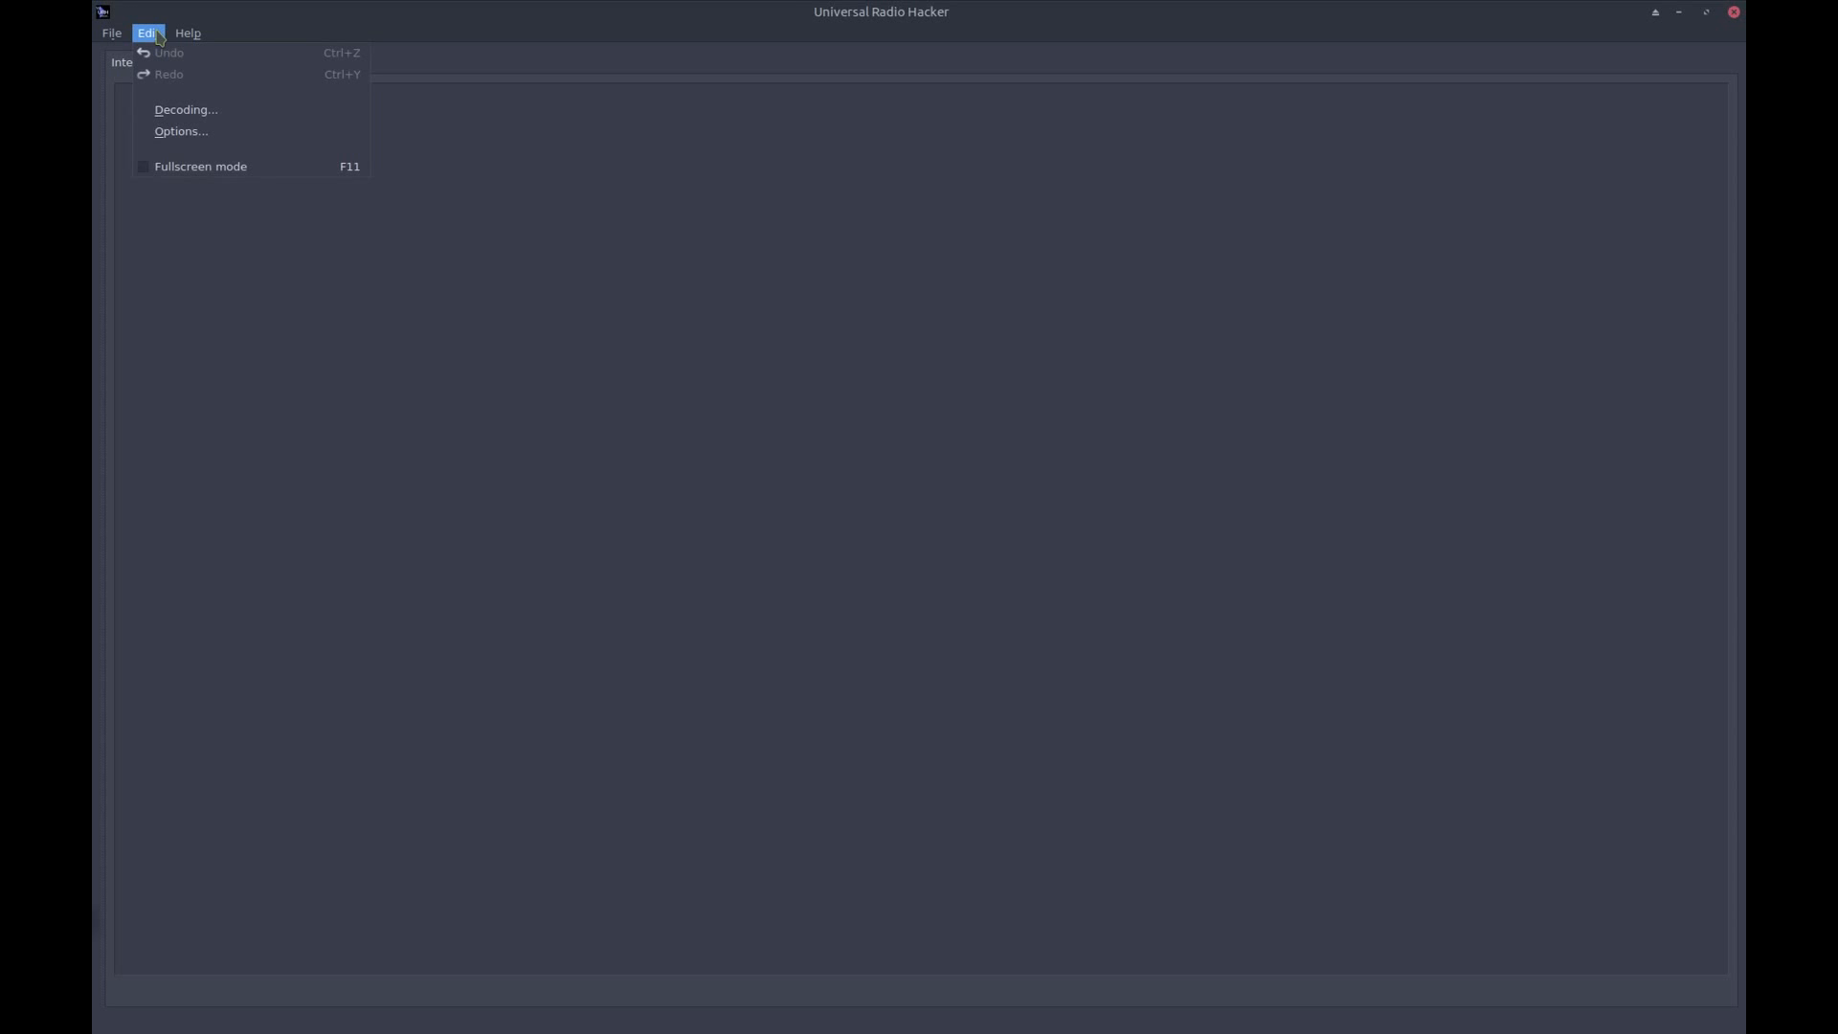
mouse_move(162, 42)
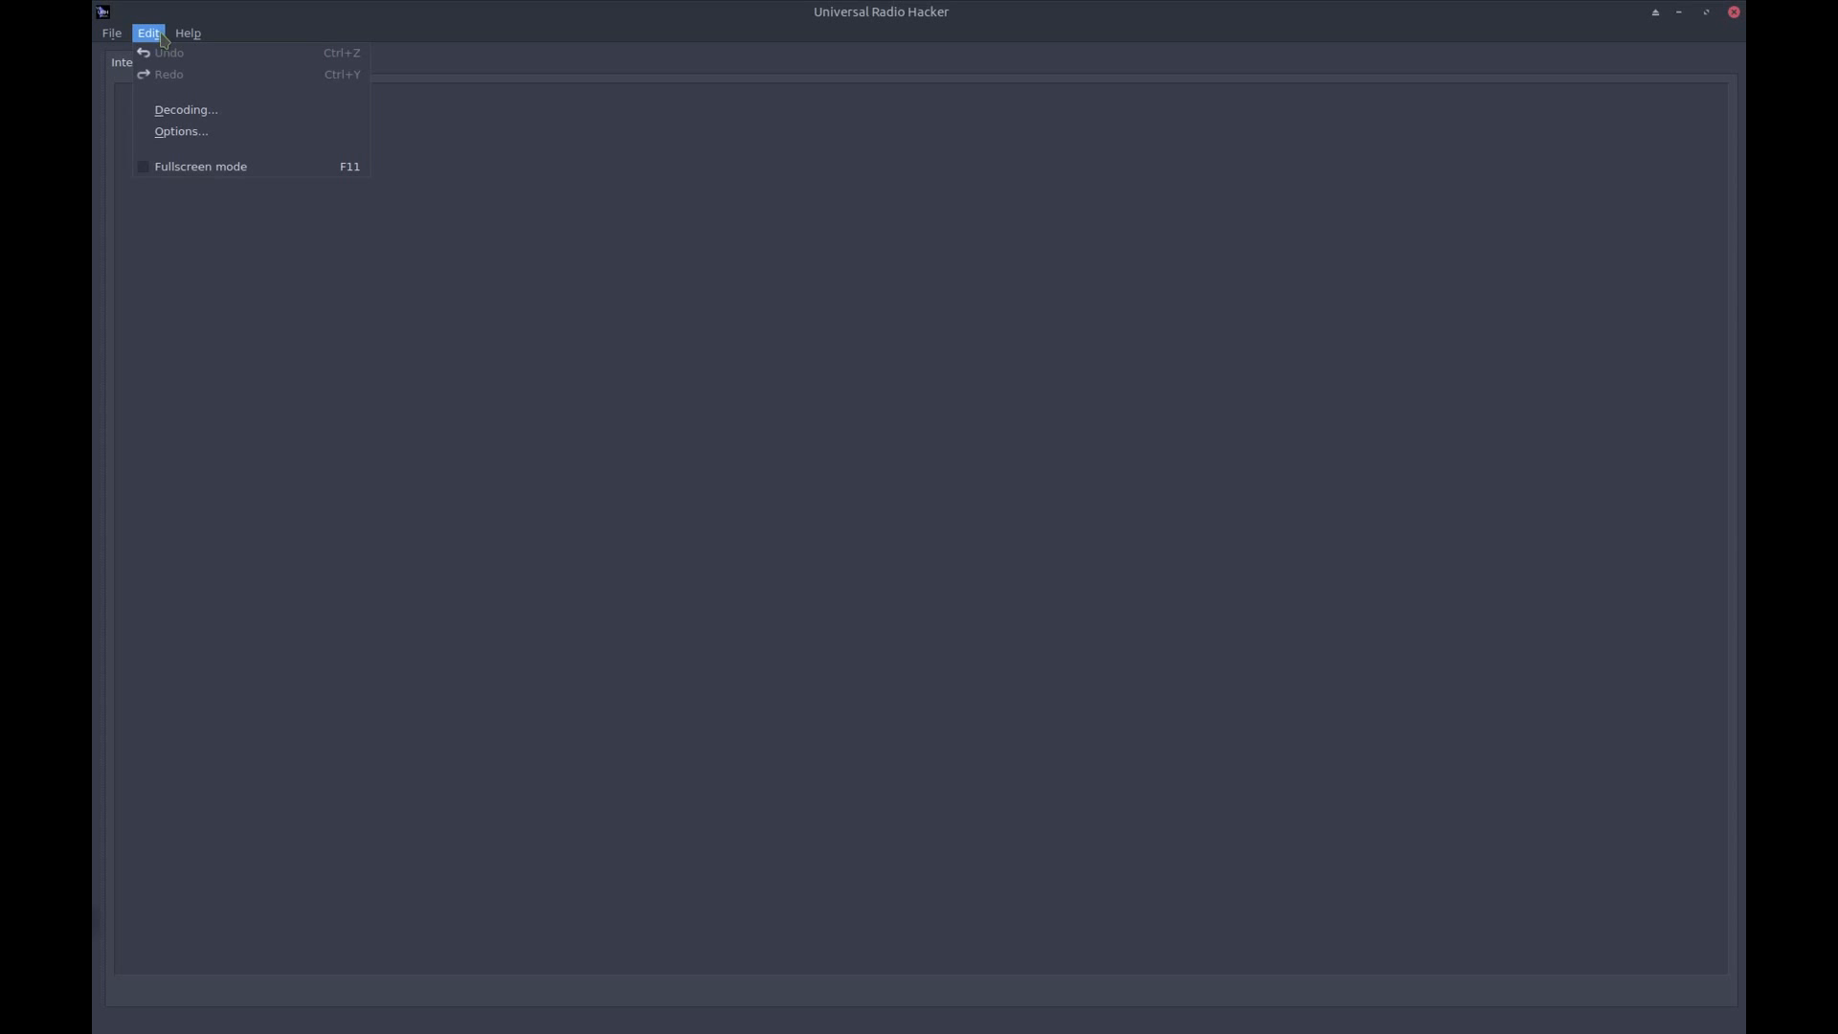
mouse_move(181, 131)
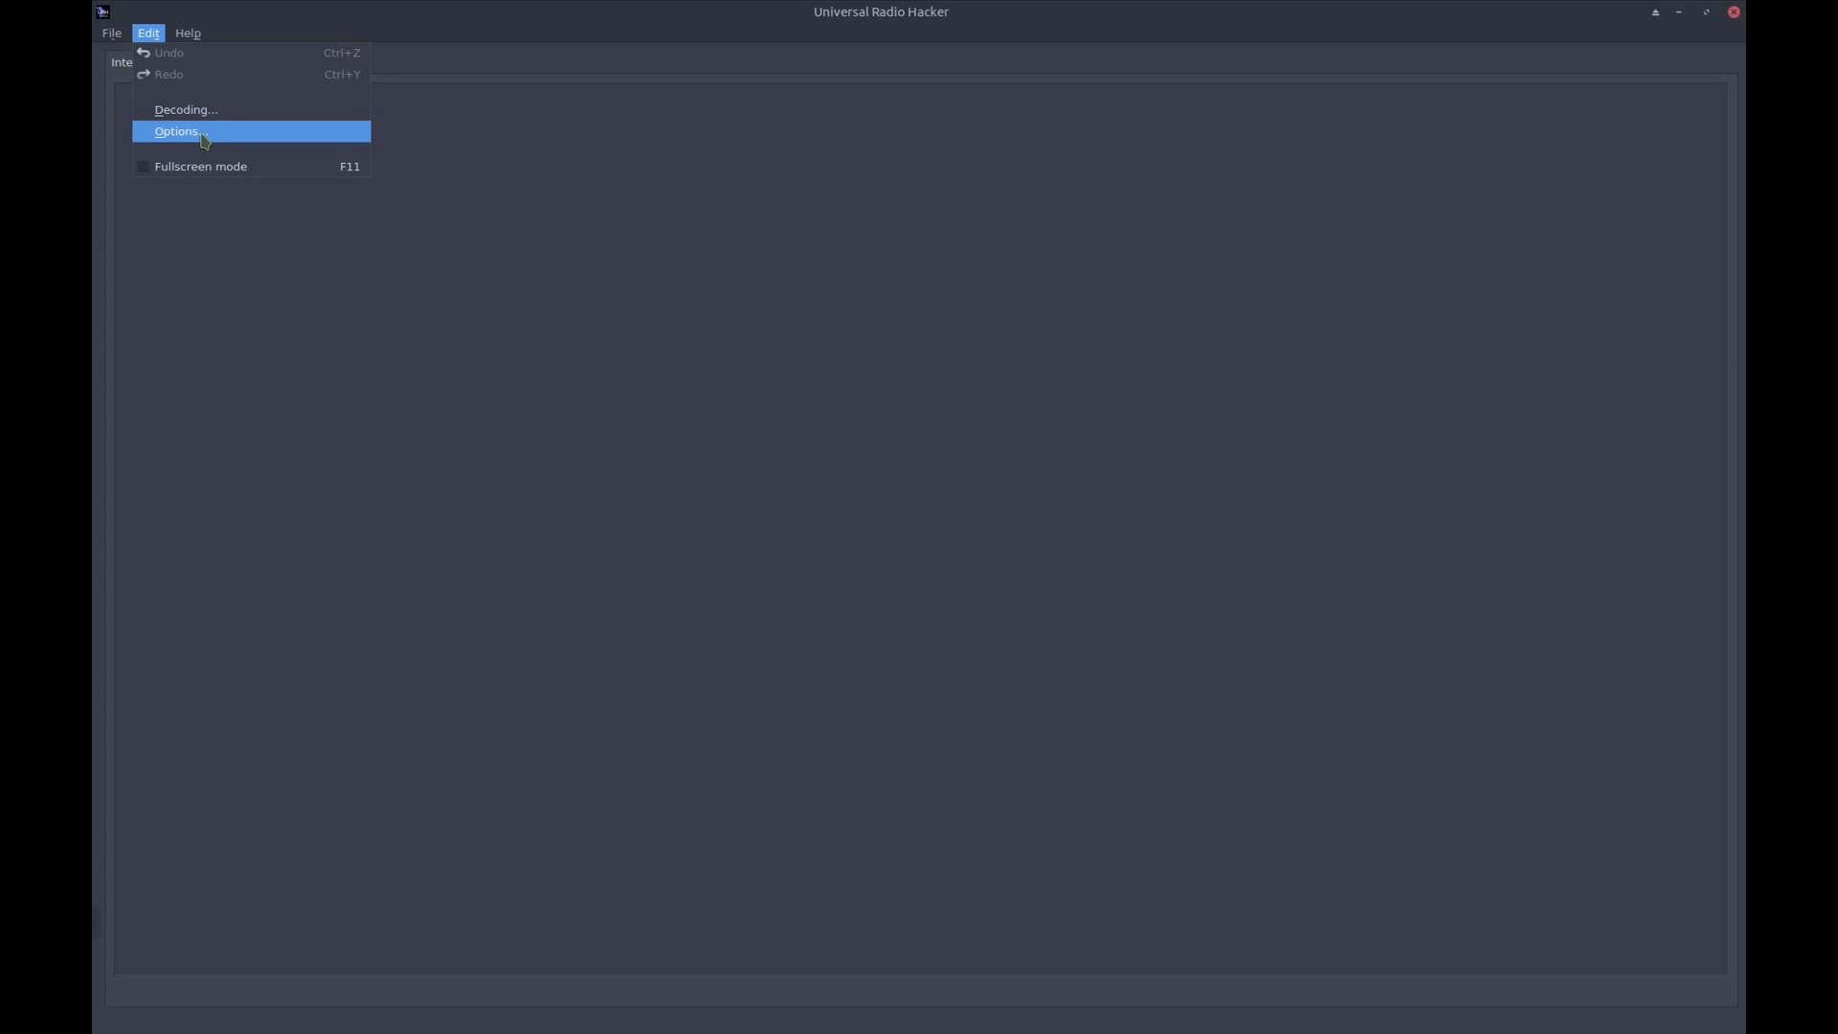
left_click(177, 131)
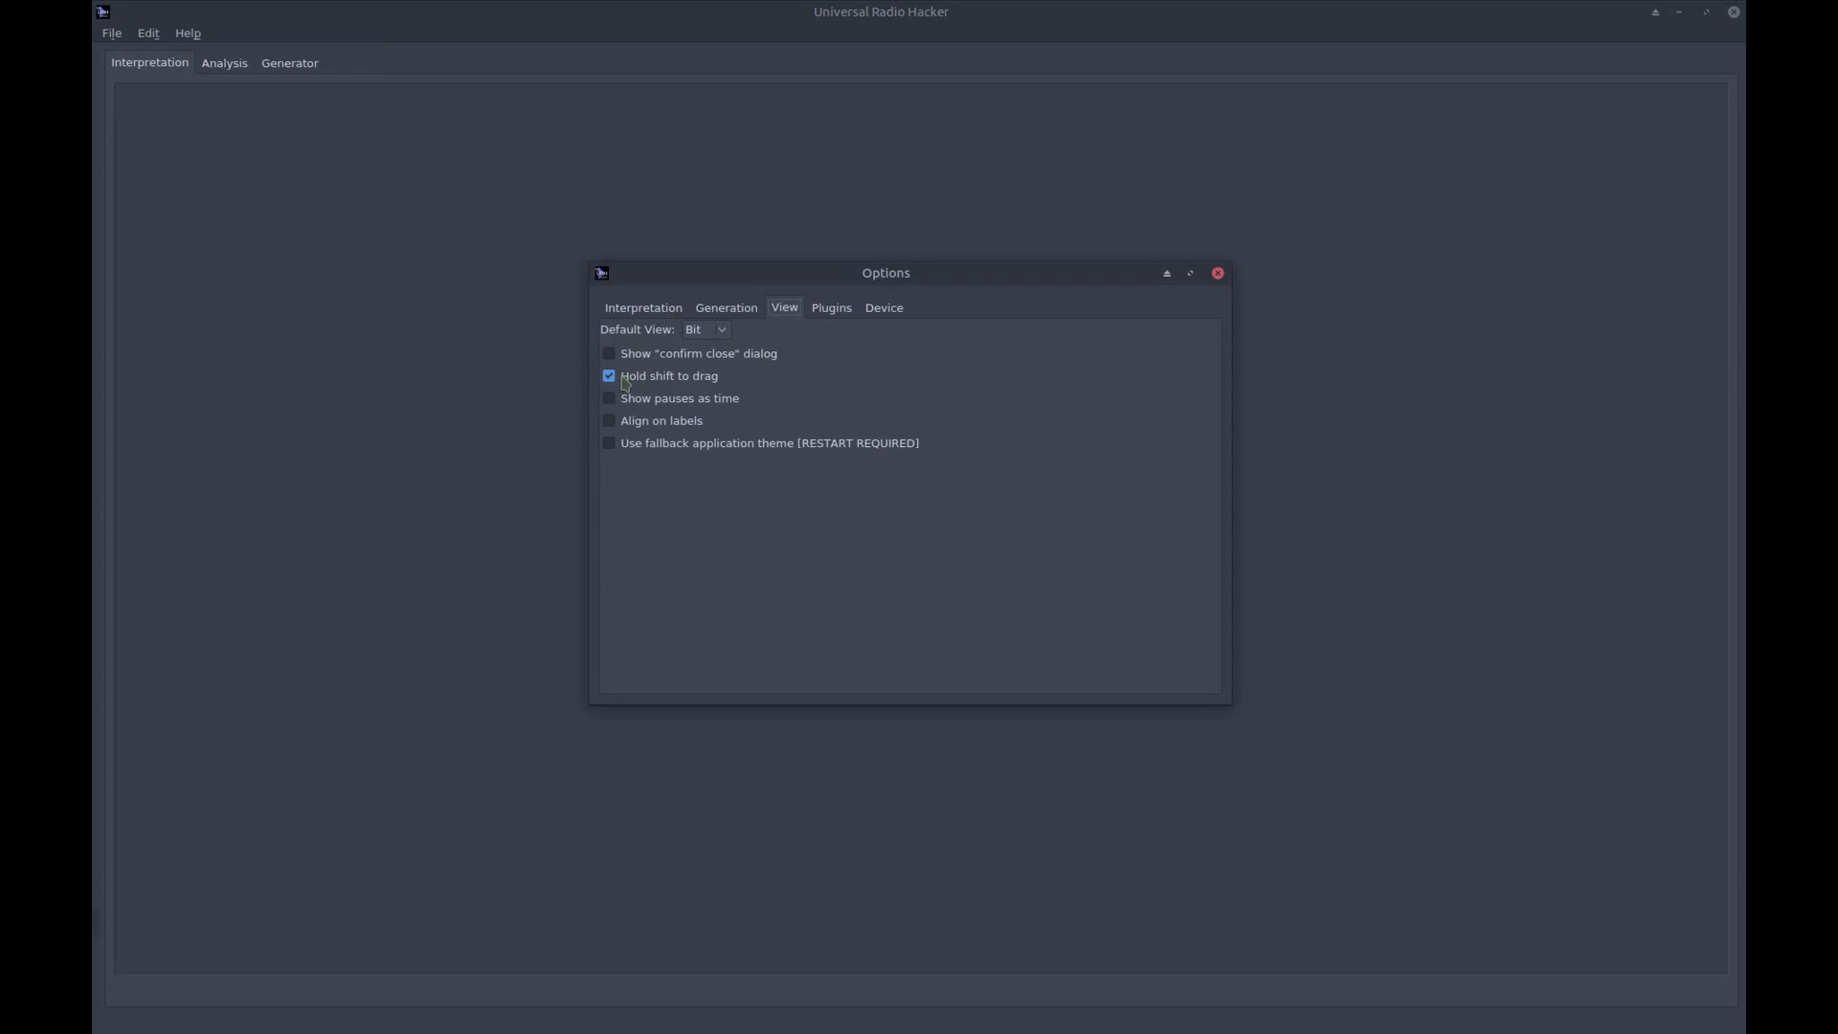
mouse_move(881, 314)
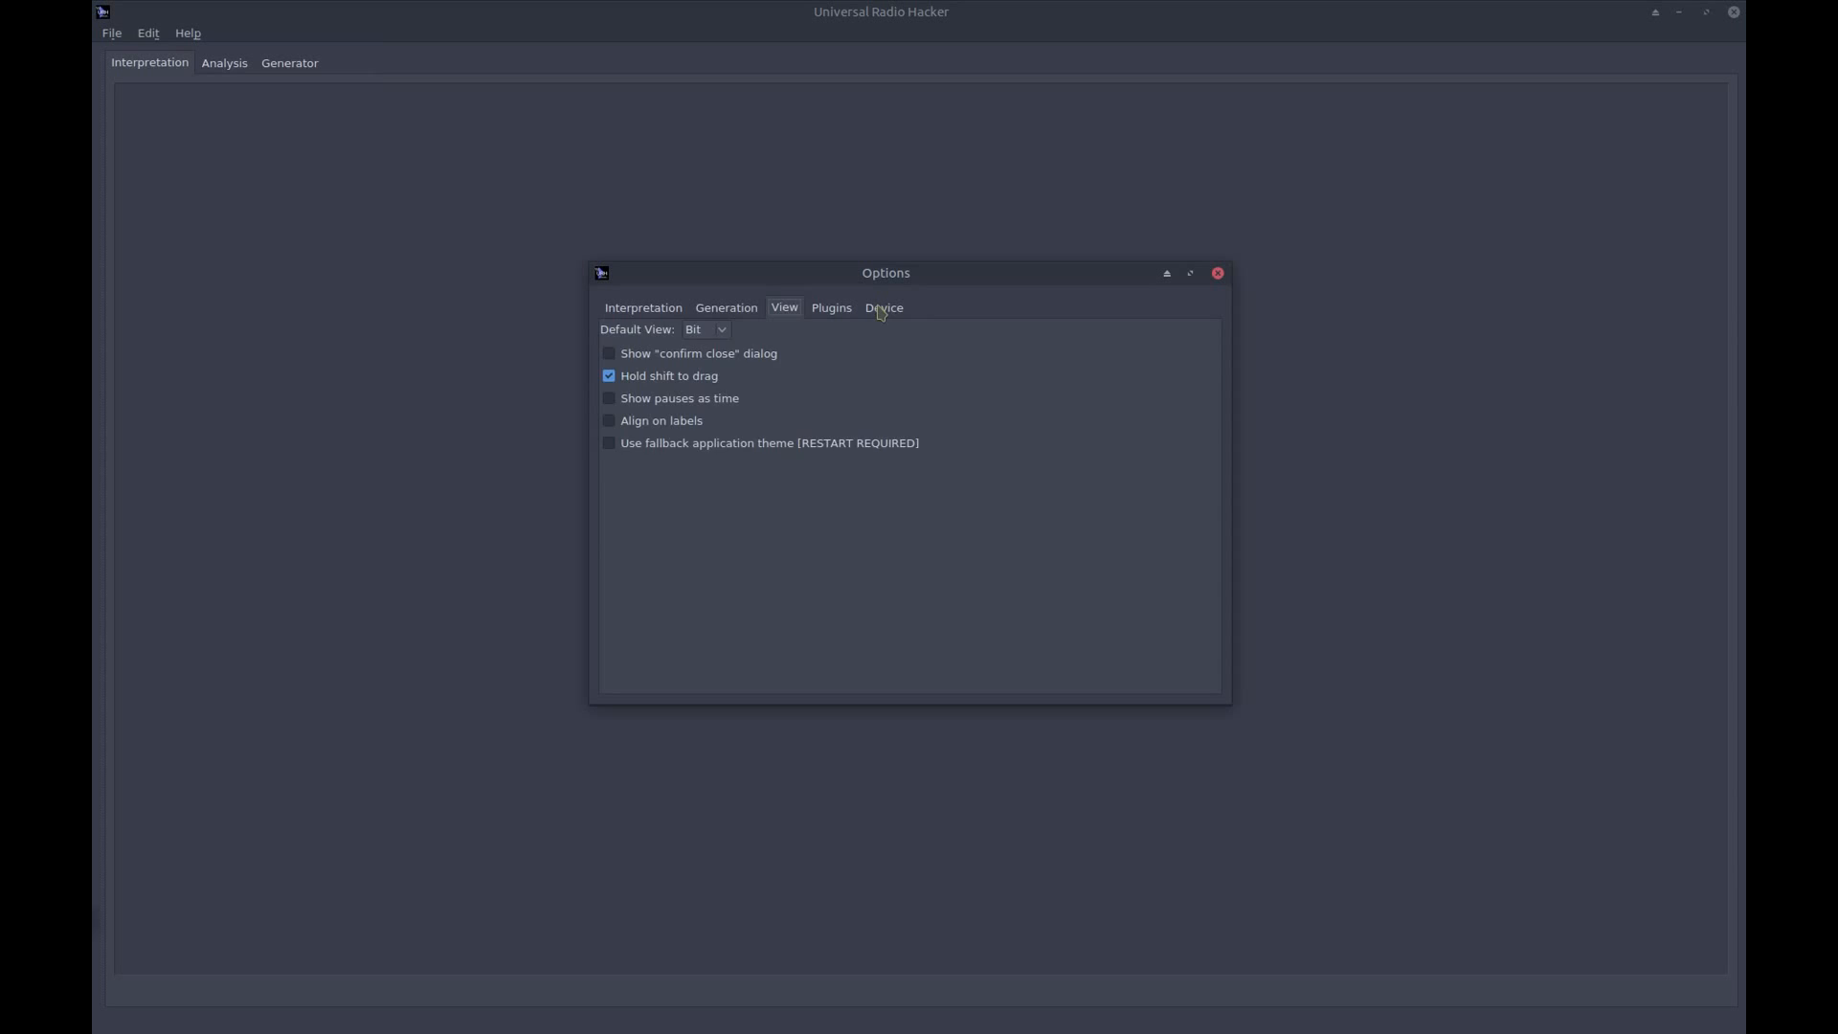
left_click(883, 307)
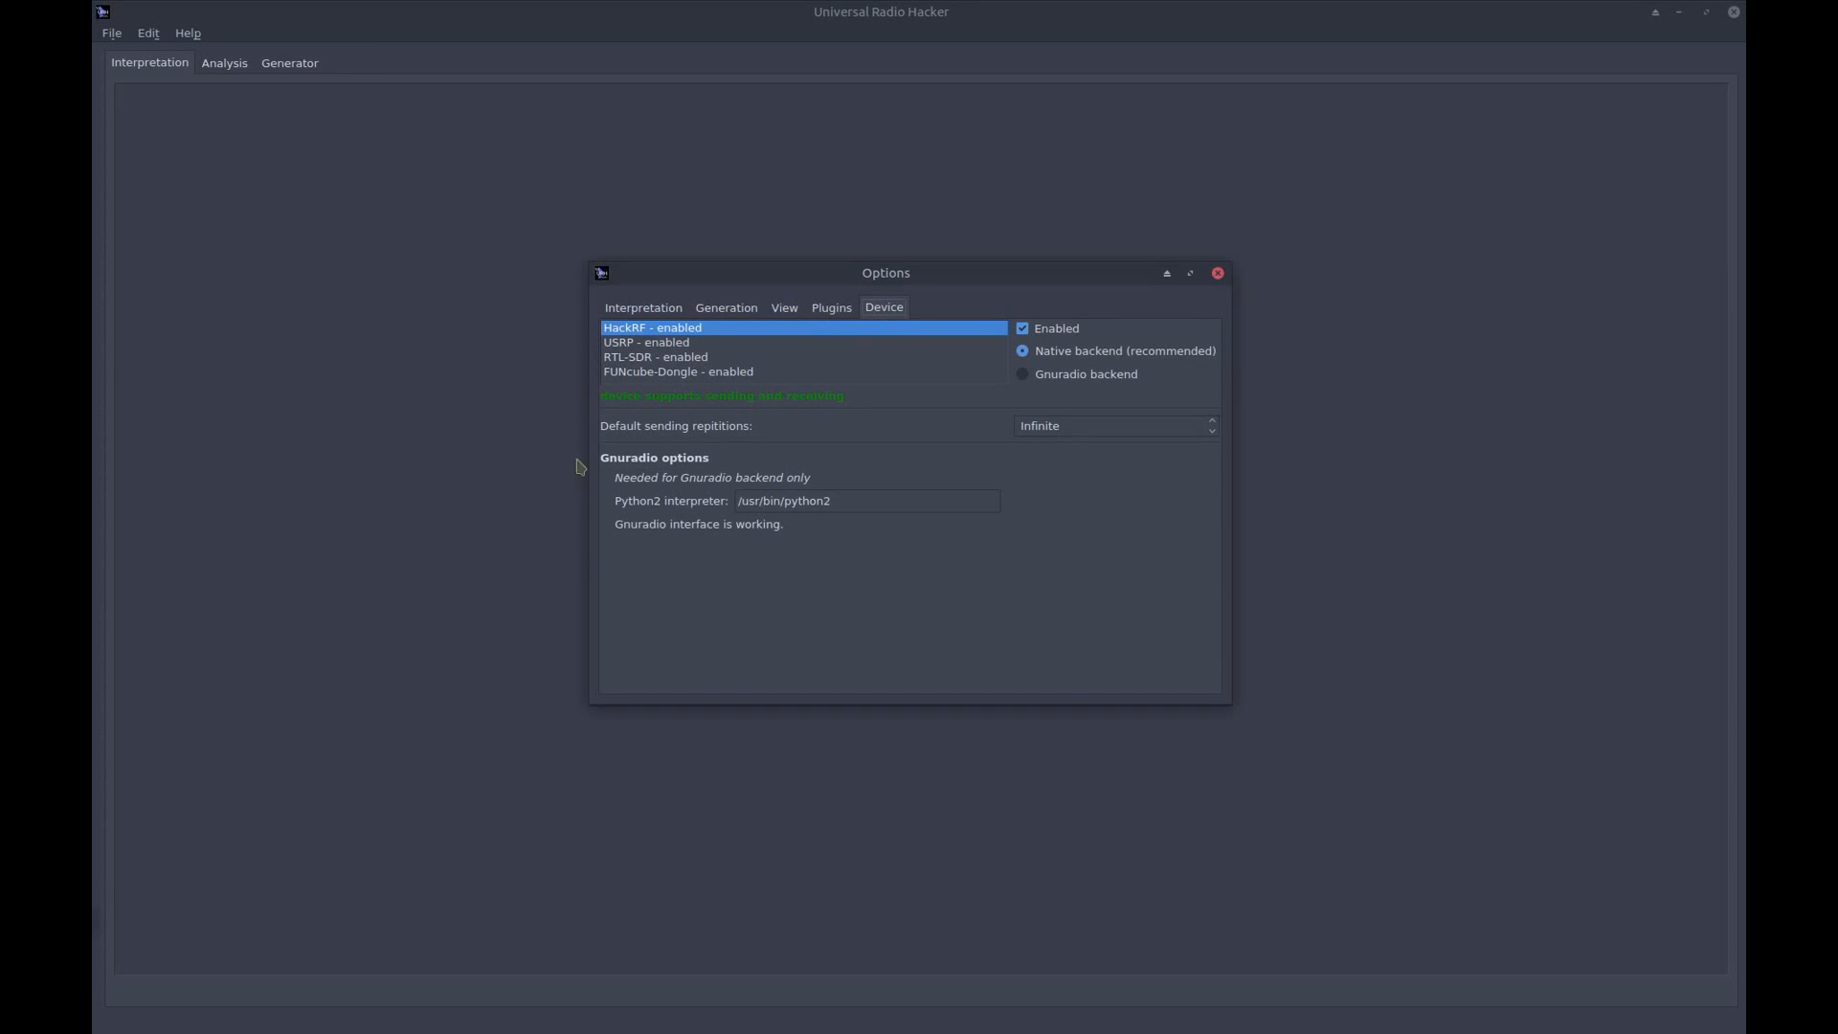
mouse_move(1112, 330)
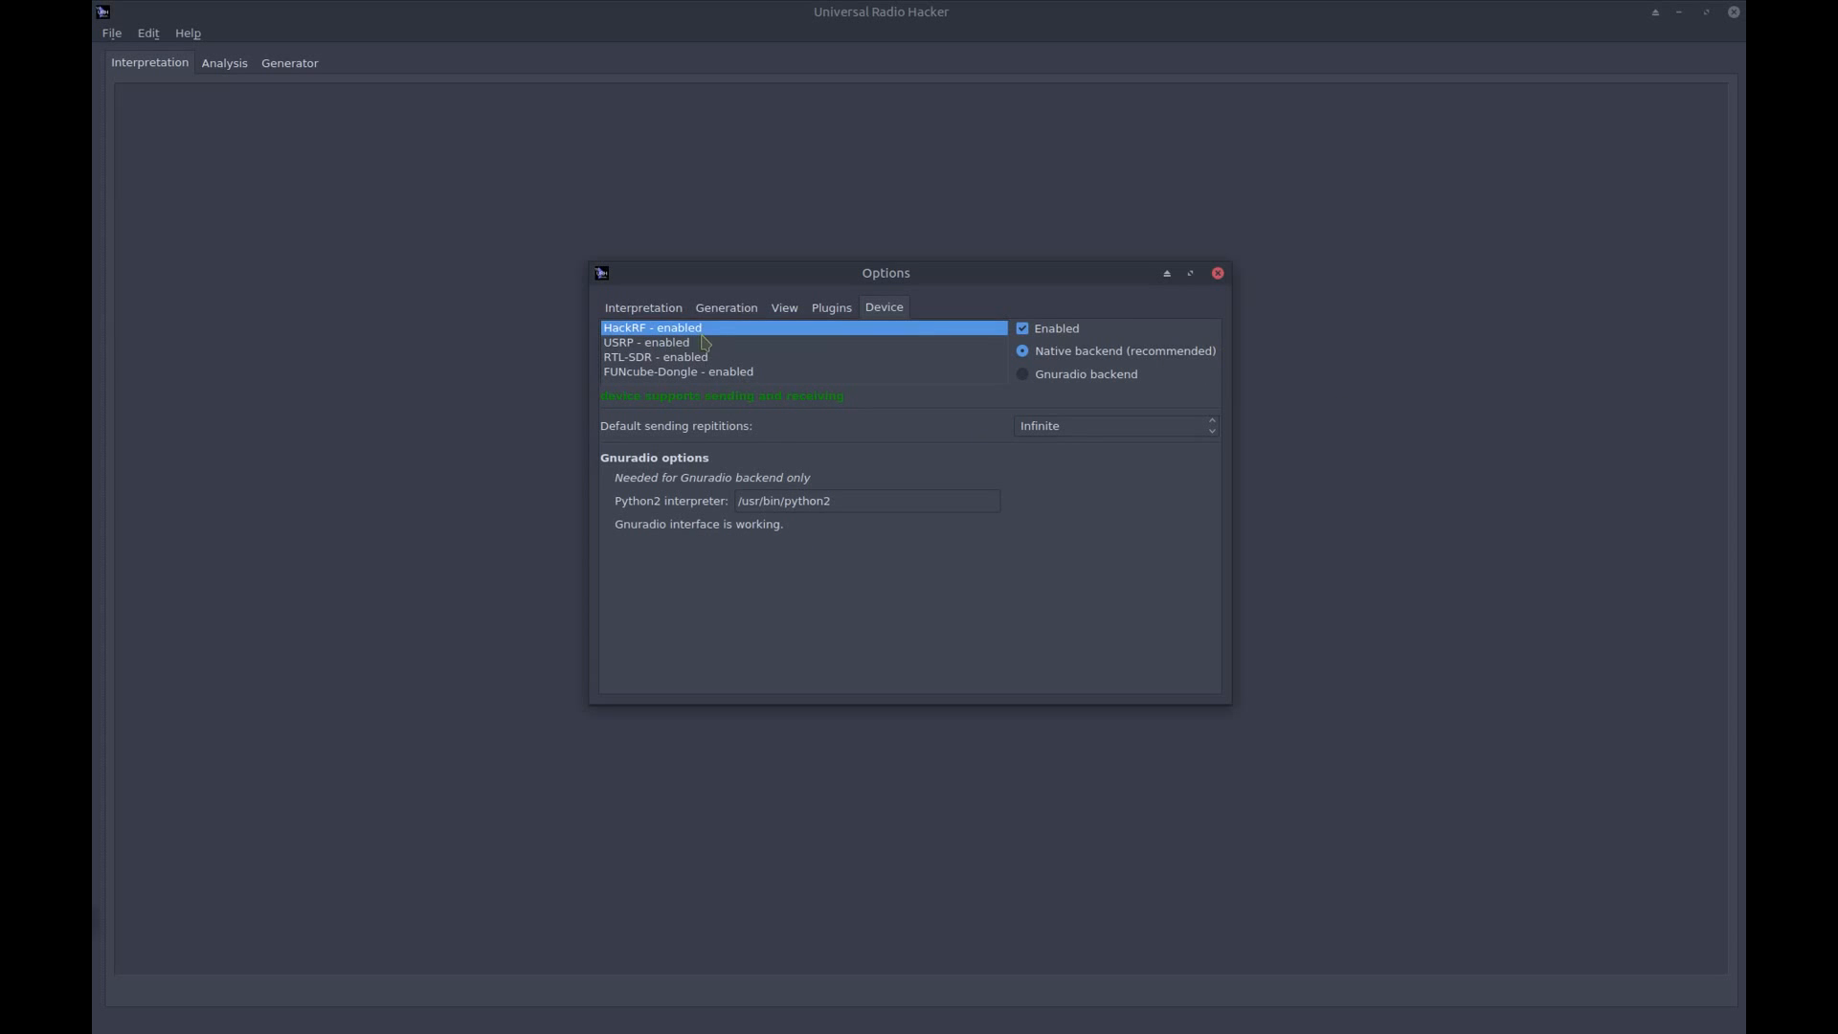
mouse_move(1069, 147)
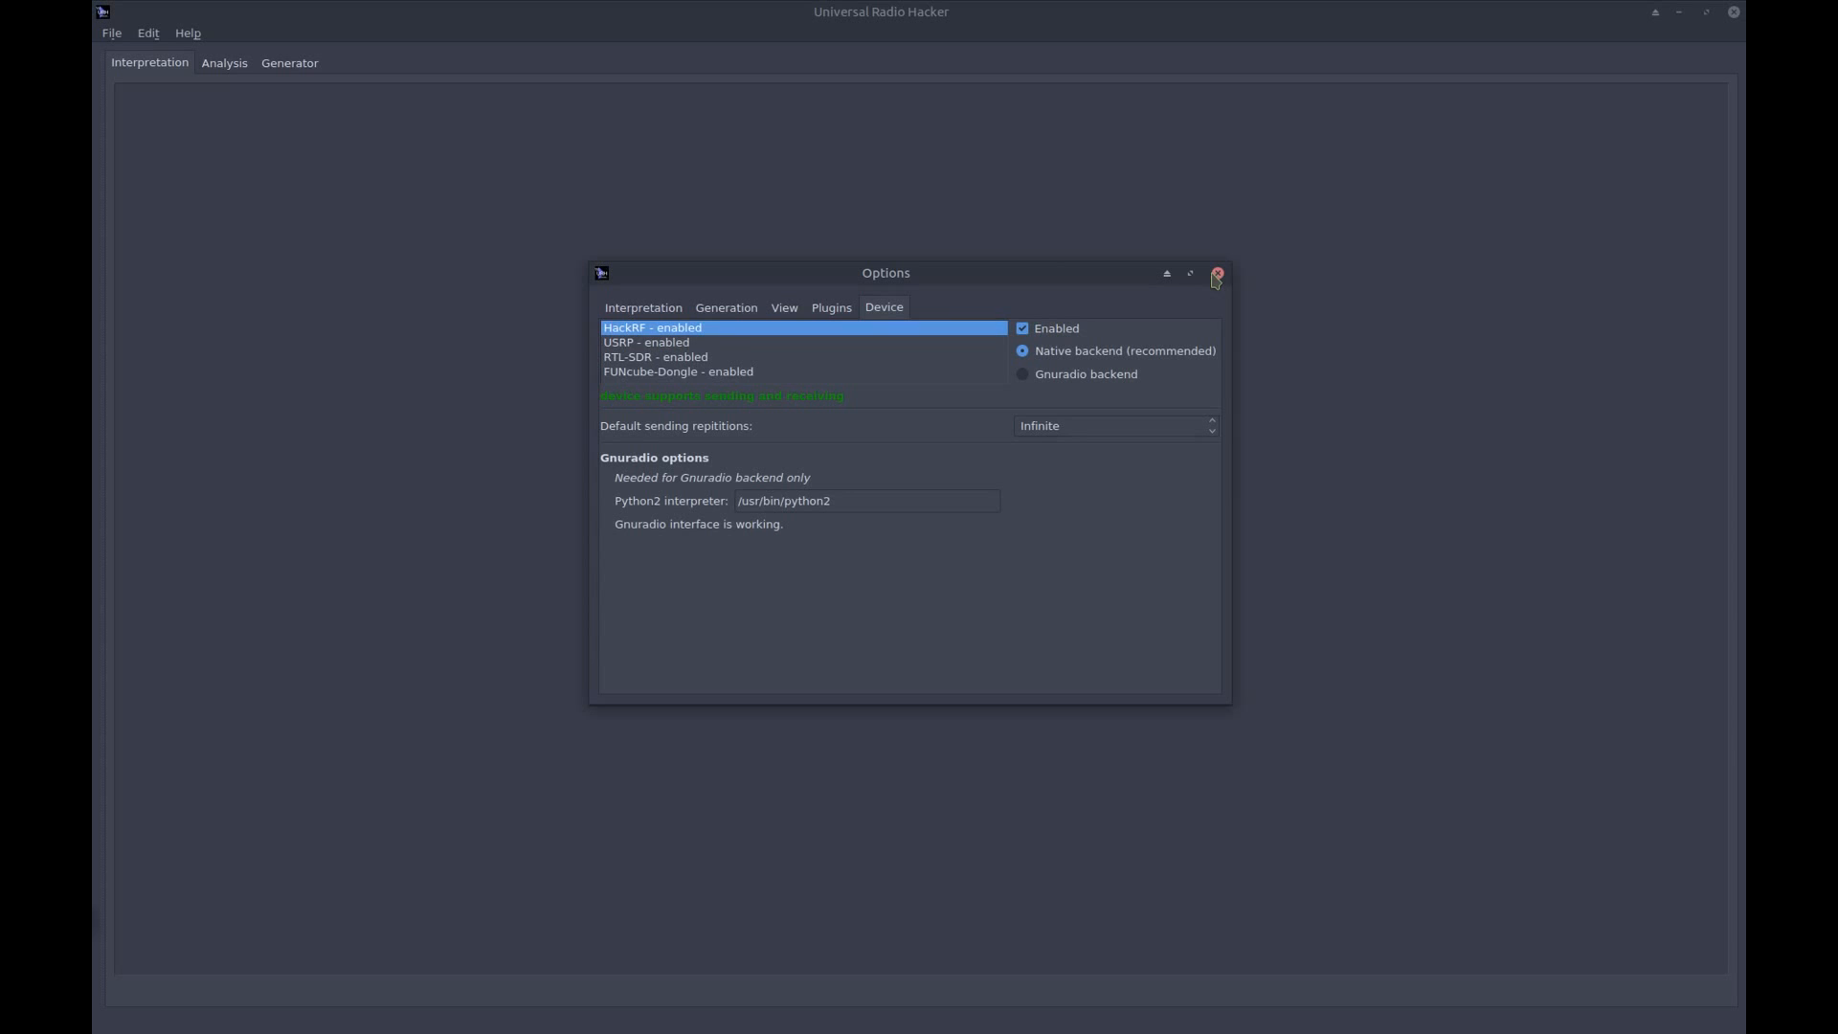
Dismiss the Options dialog to return to the empty main workspace
left_click(1216, 273)
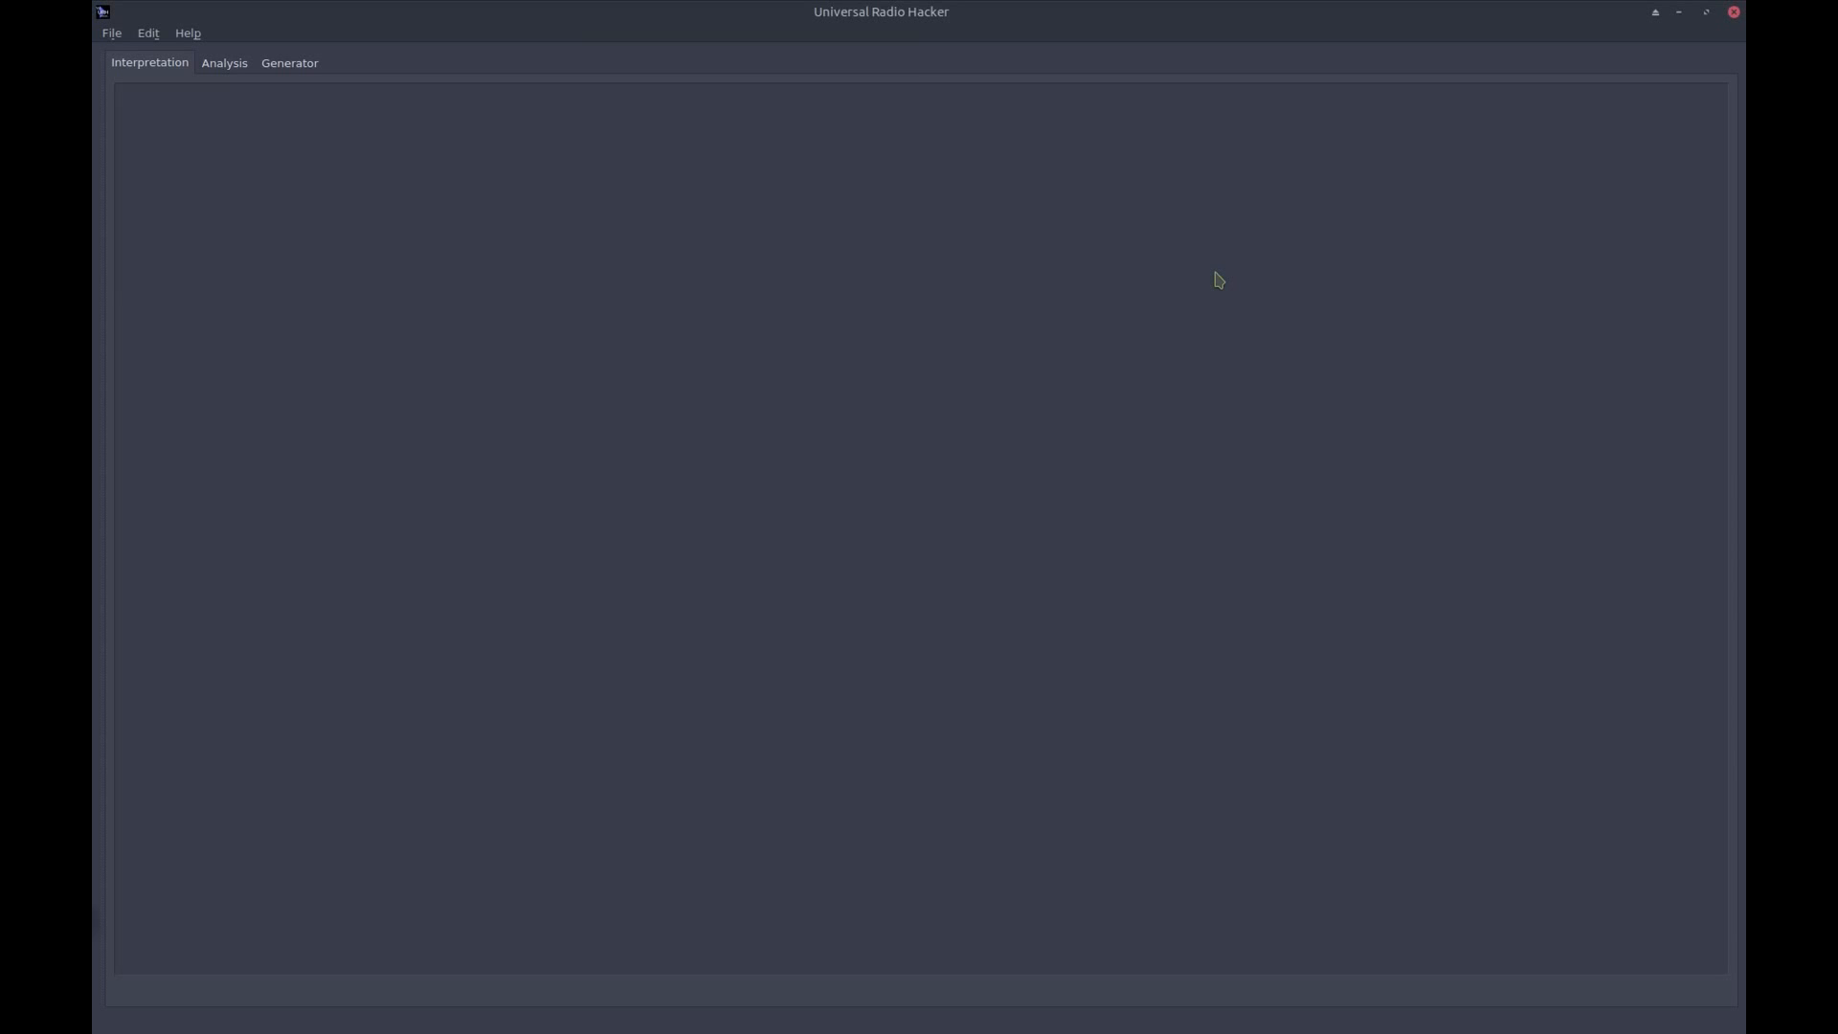
mouse_move(1161, 273)
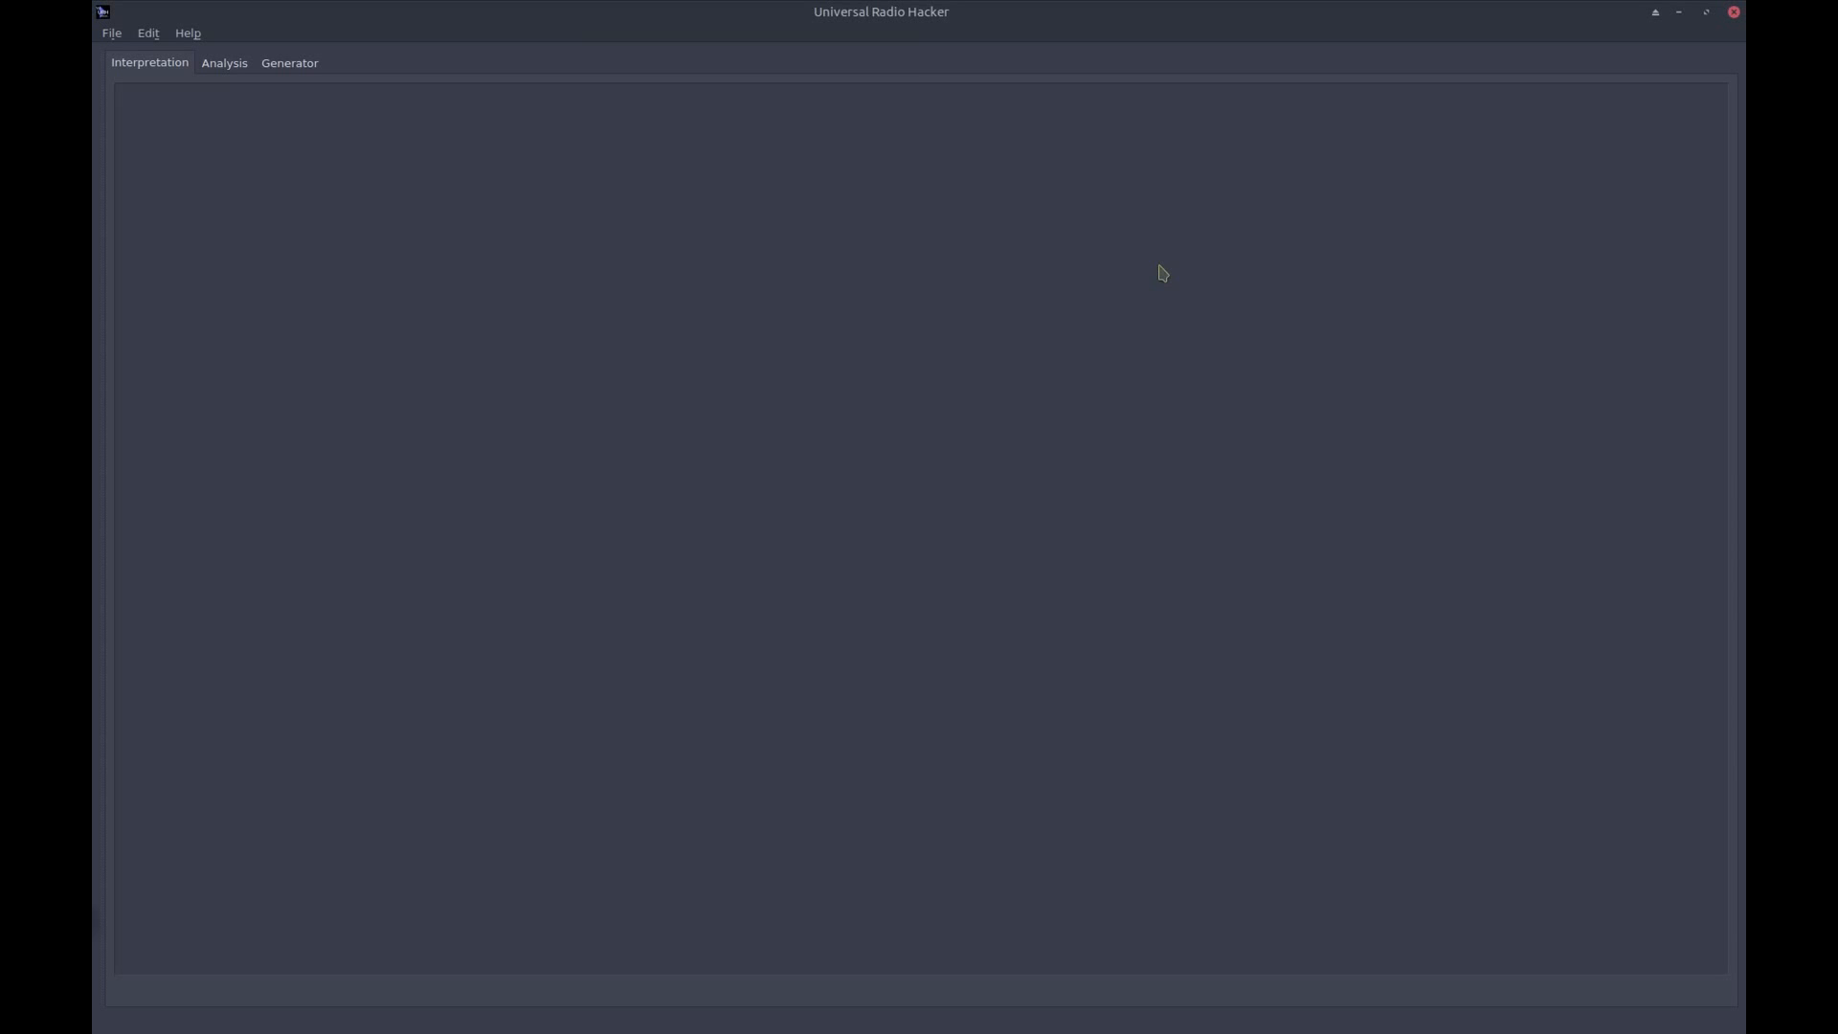
mouse_move(1094, 330)
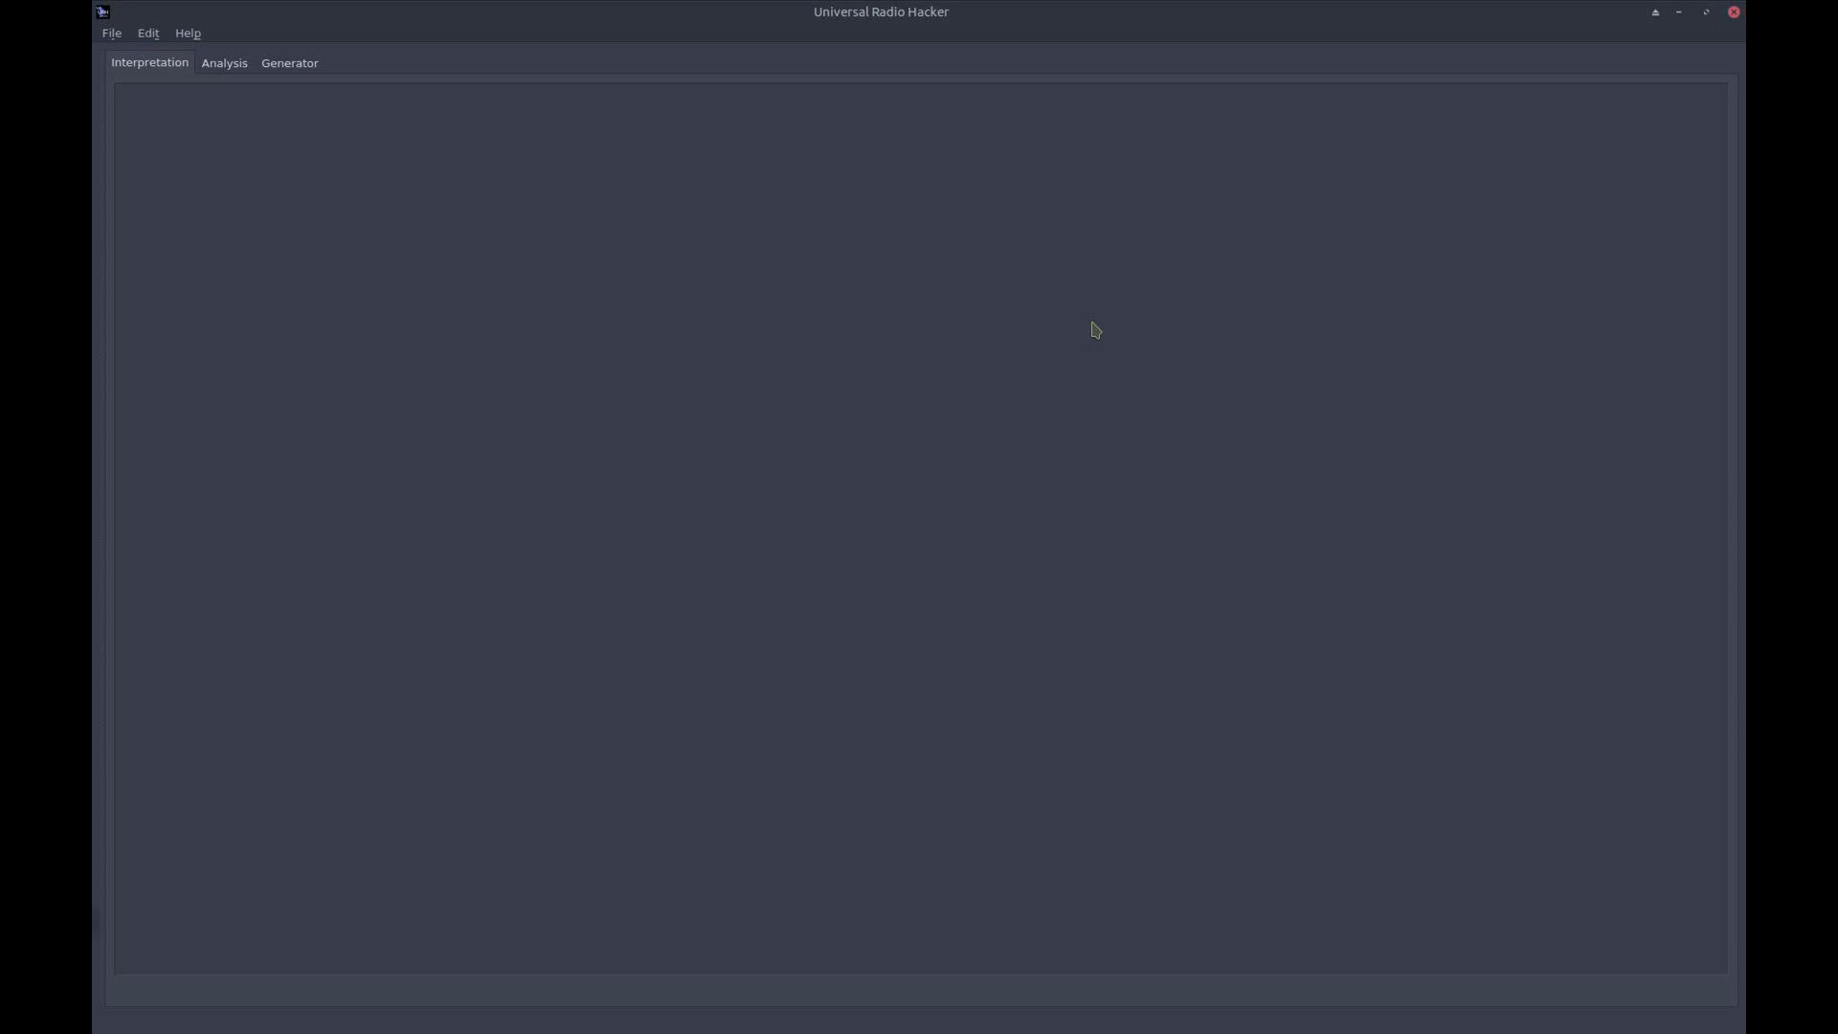
mouse_move(612, 308)
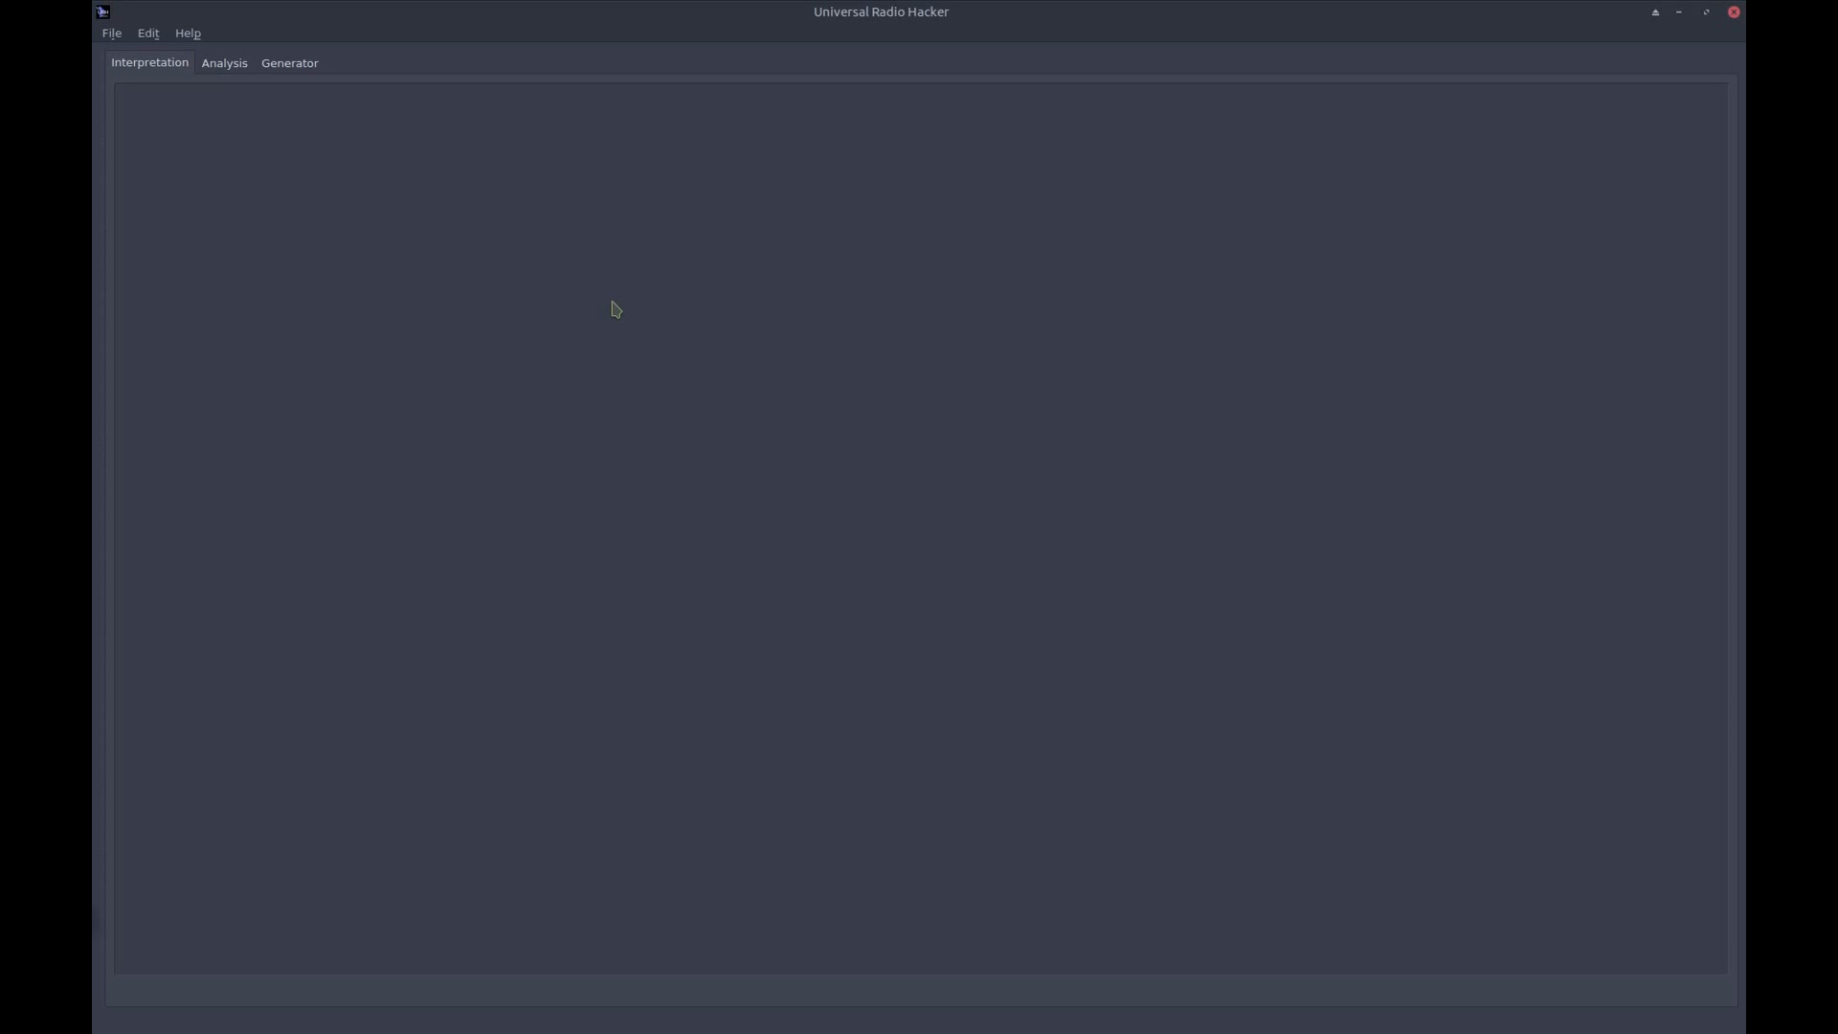
mouse_move(116, 63)
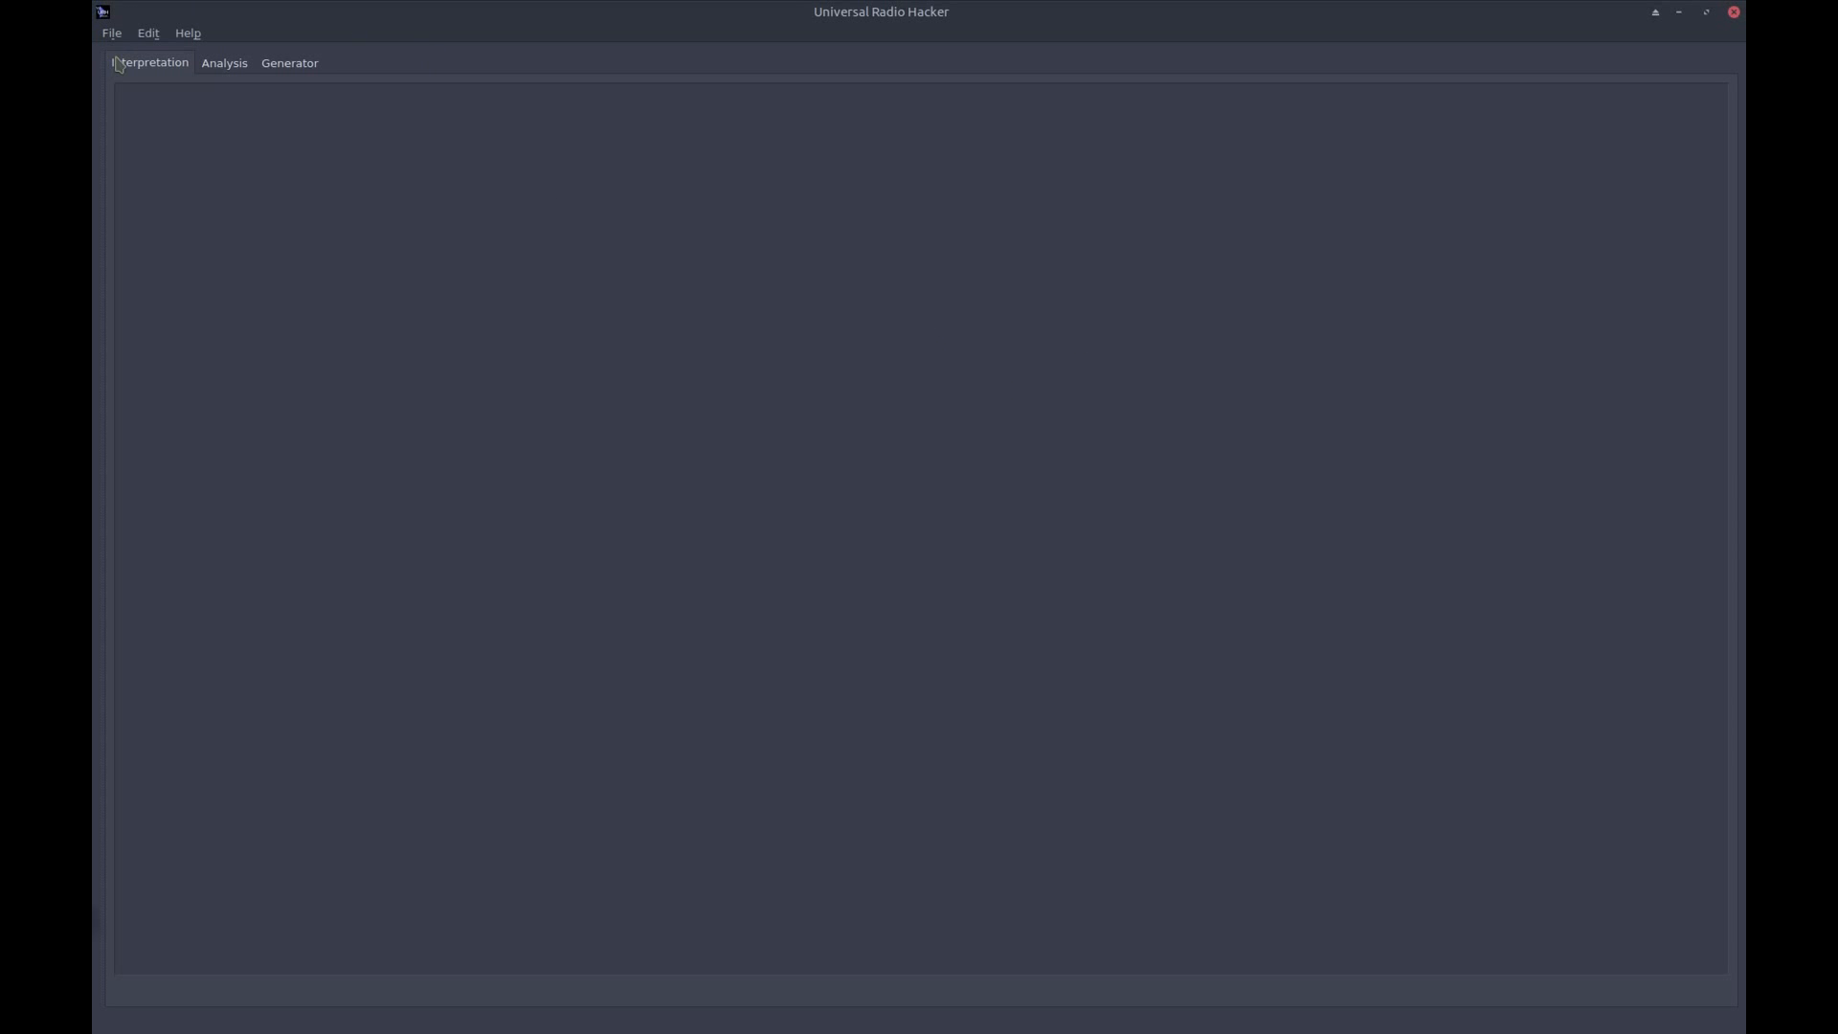
Open the Spectrum analyzer and select HackRF as the device at 433.92 MHz
left_click(110, 31)
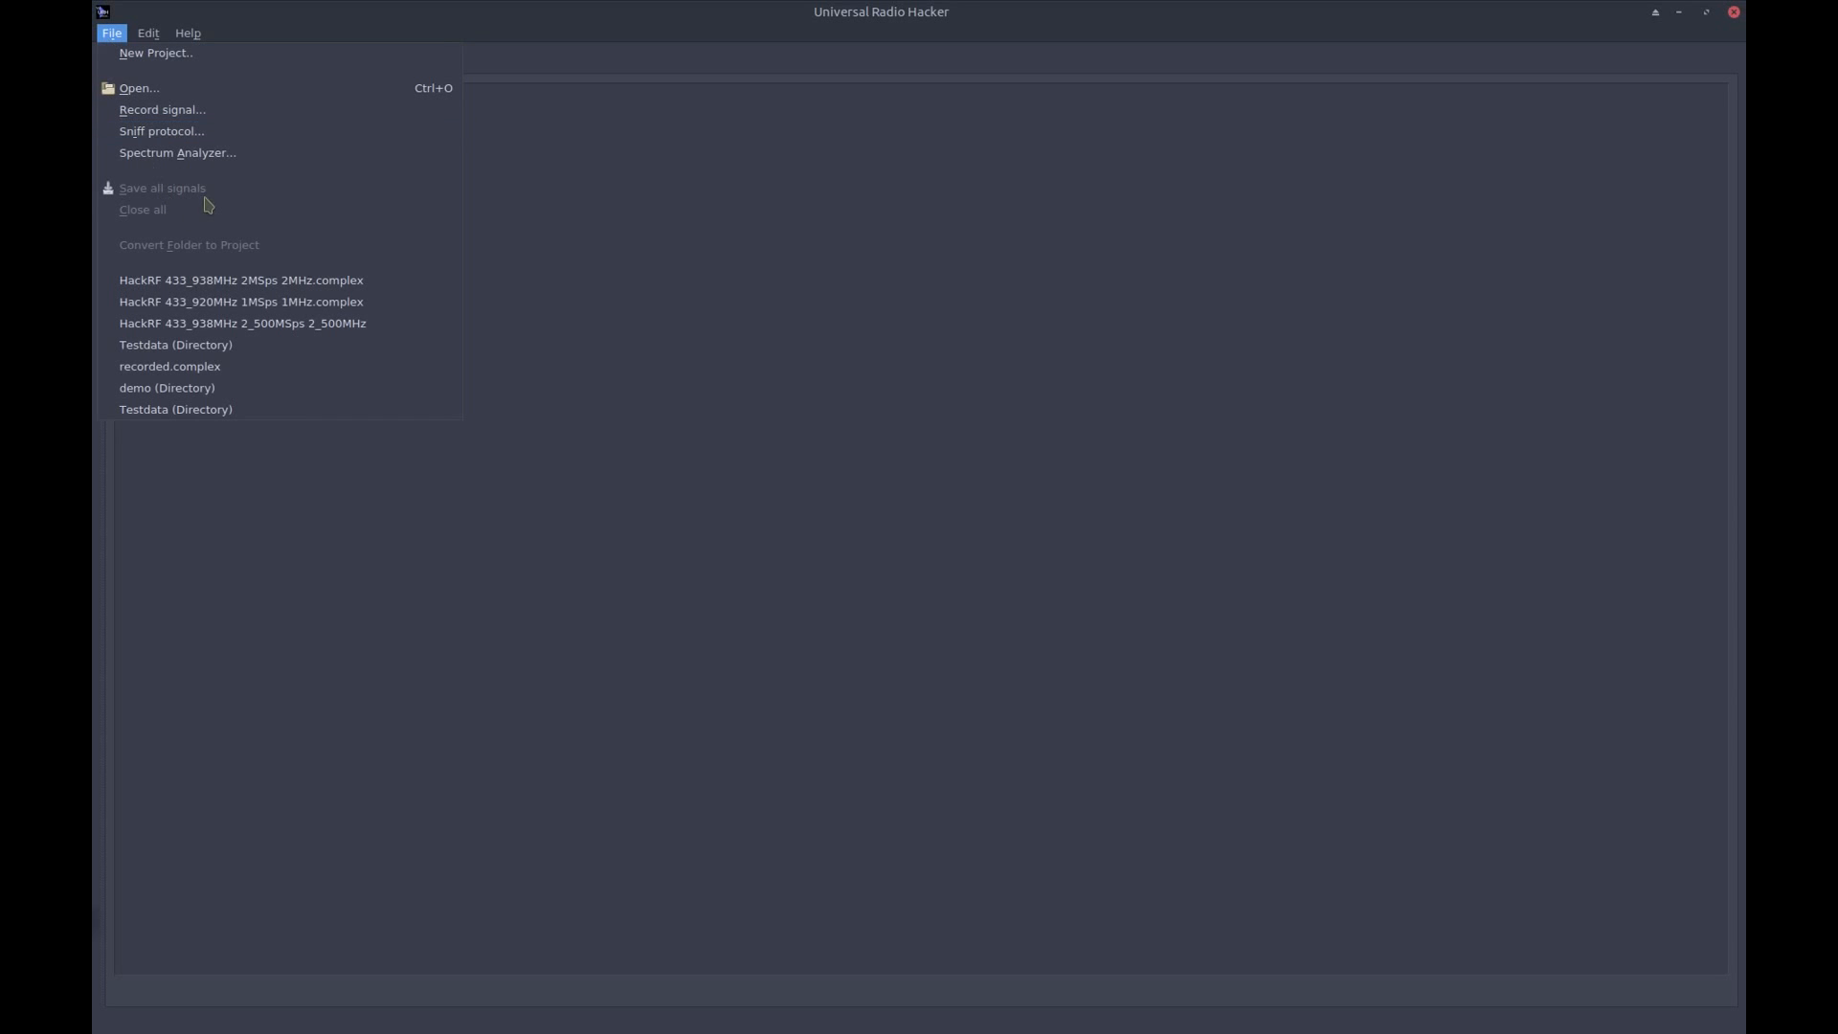
left_click(177, 152)
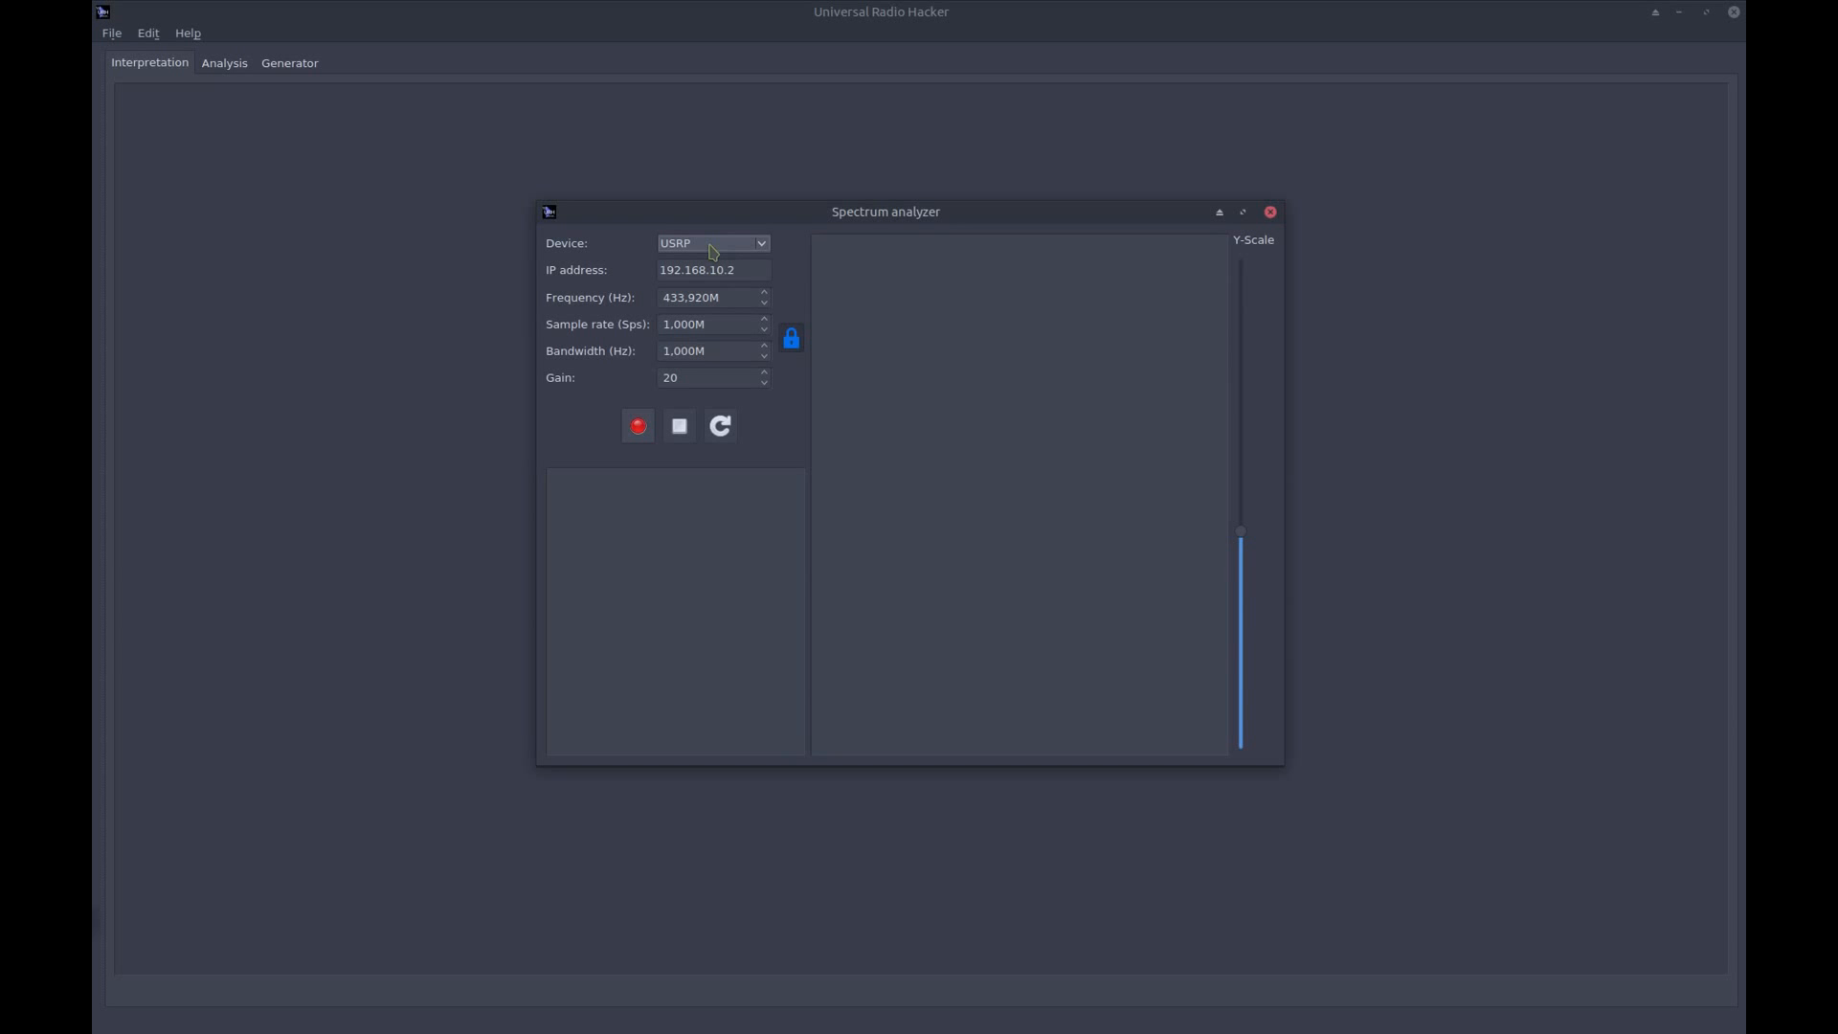
left_click(712, 243)
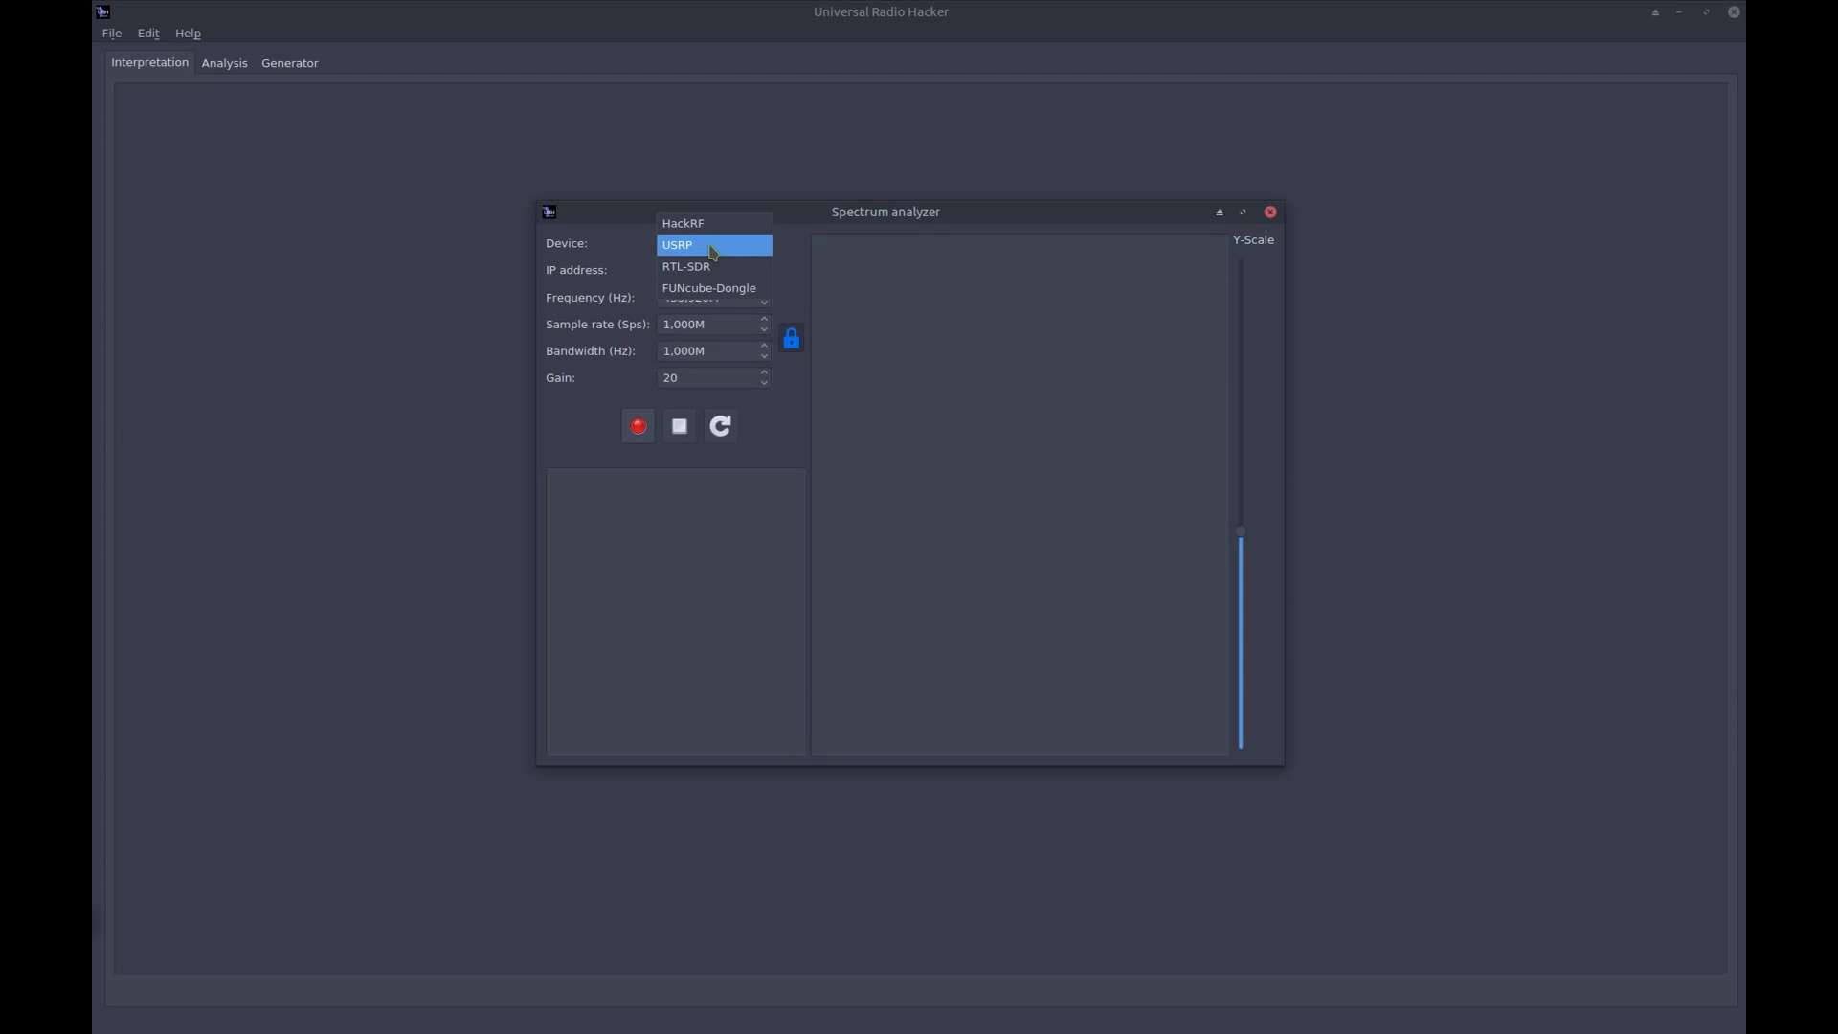
left_click(683, 223)
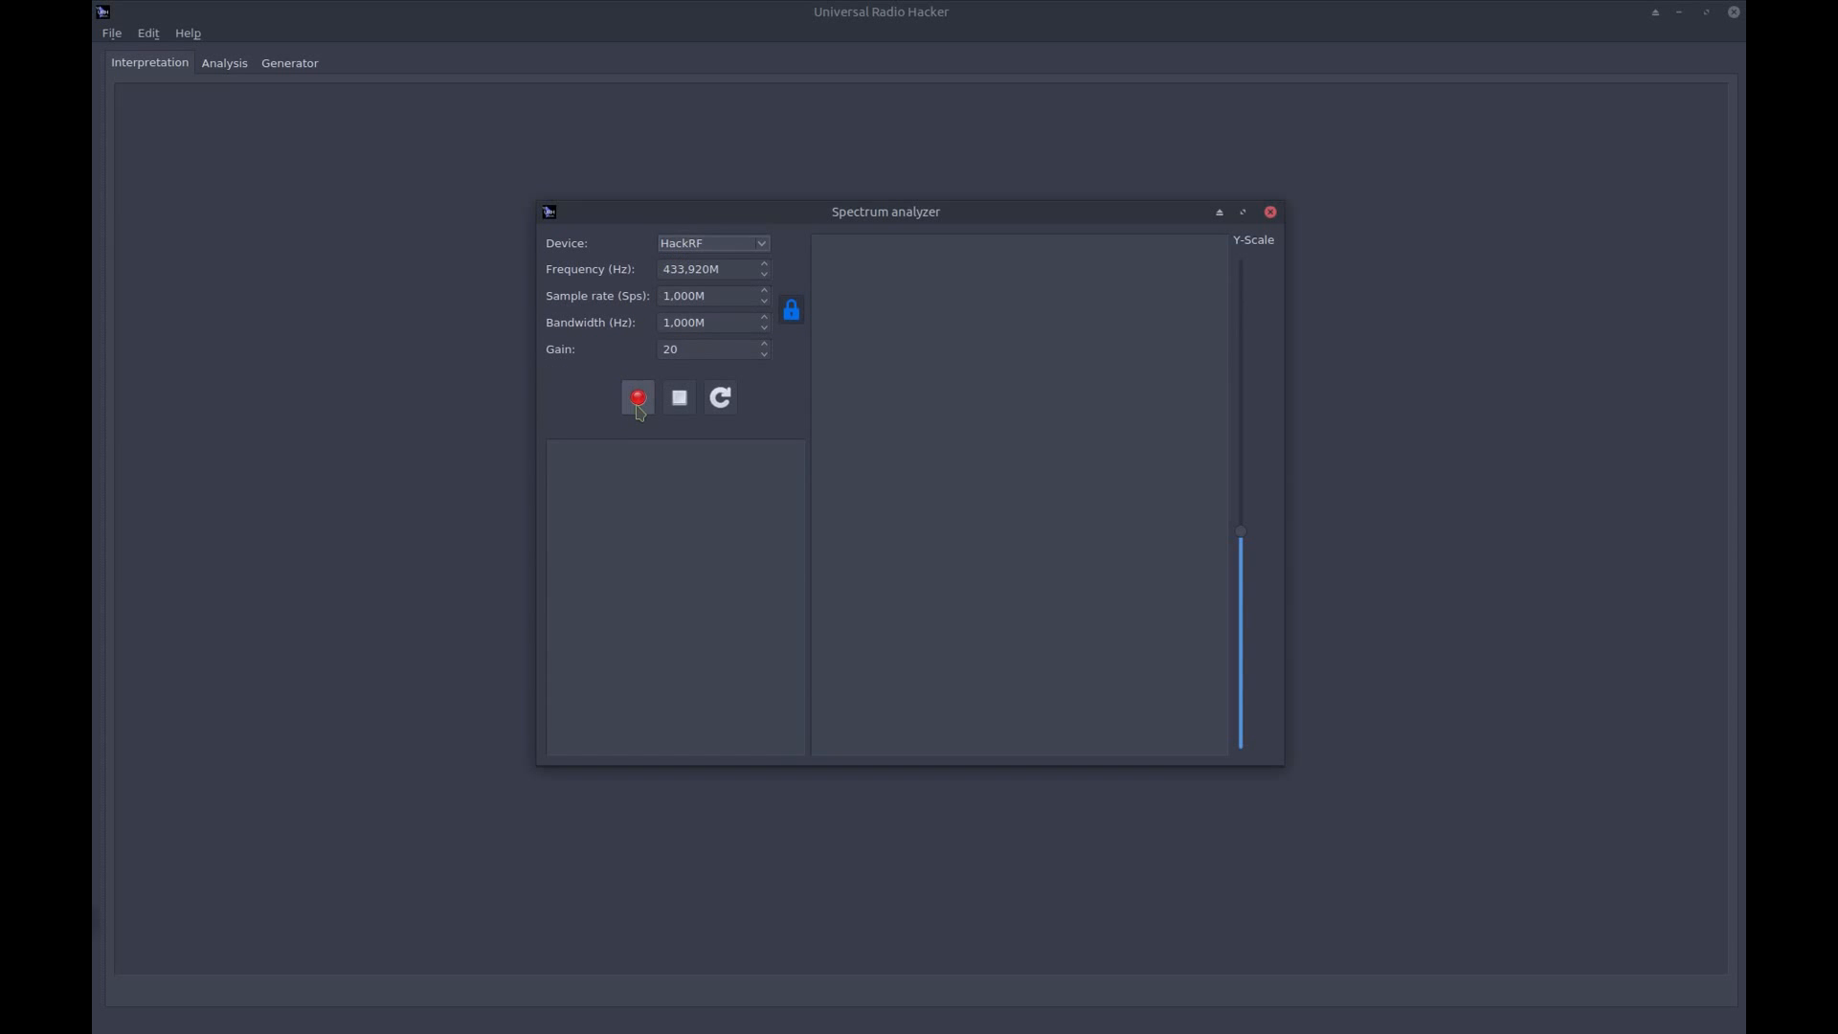
Run the live spectrum, tune to the 433.934 MHz peak, then stop the sweep
left_click(638, 397)
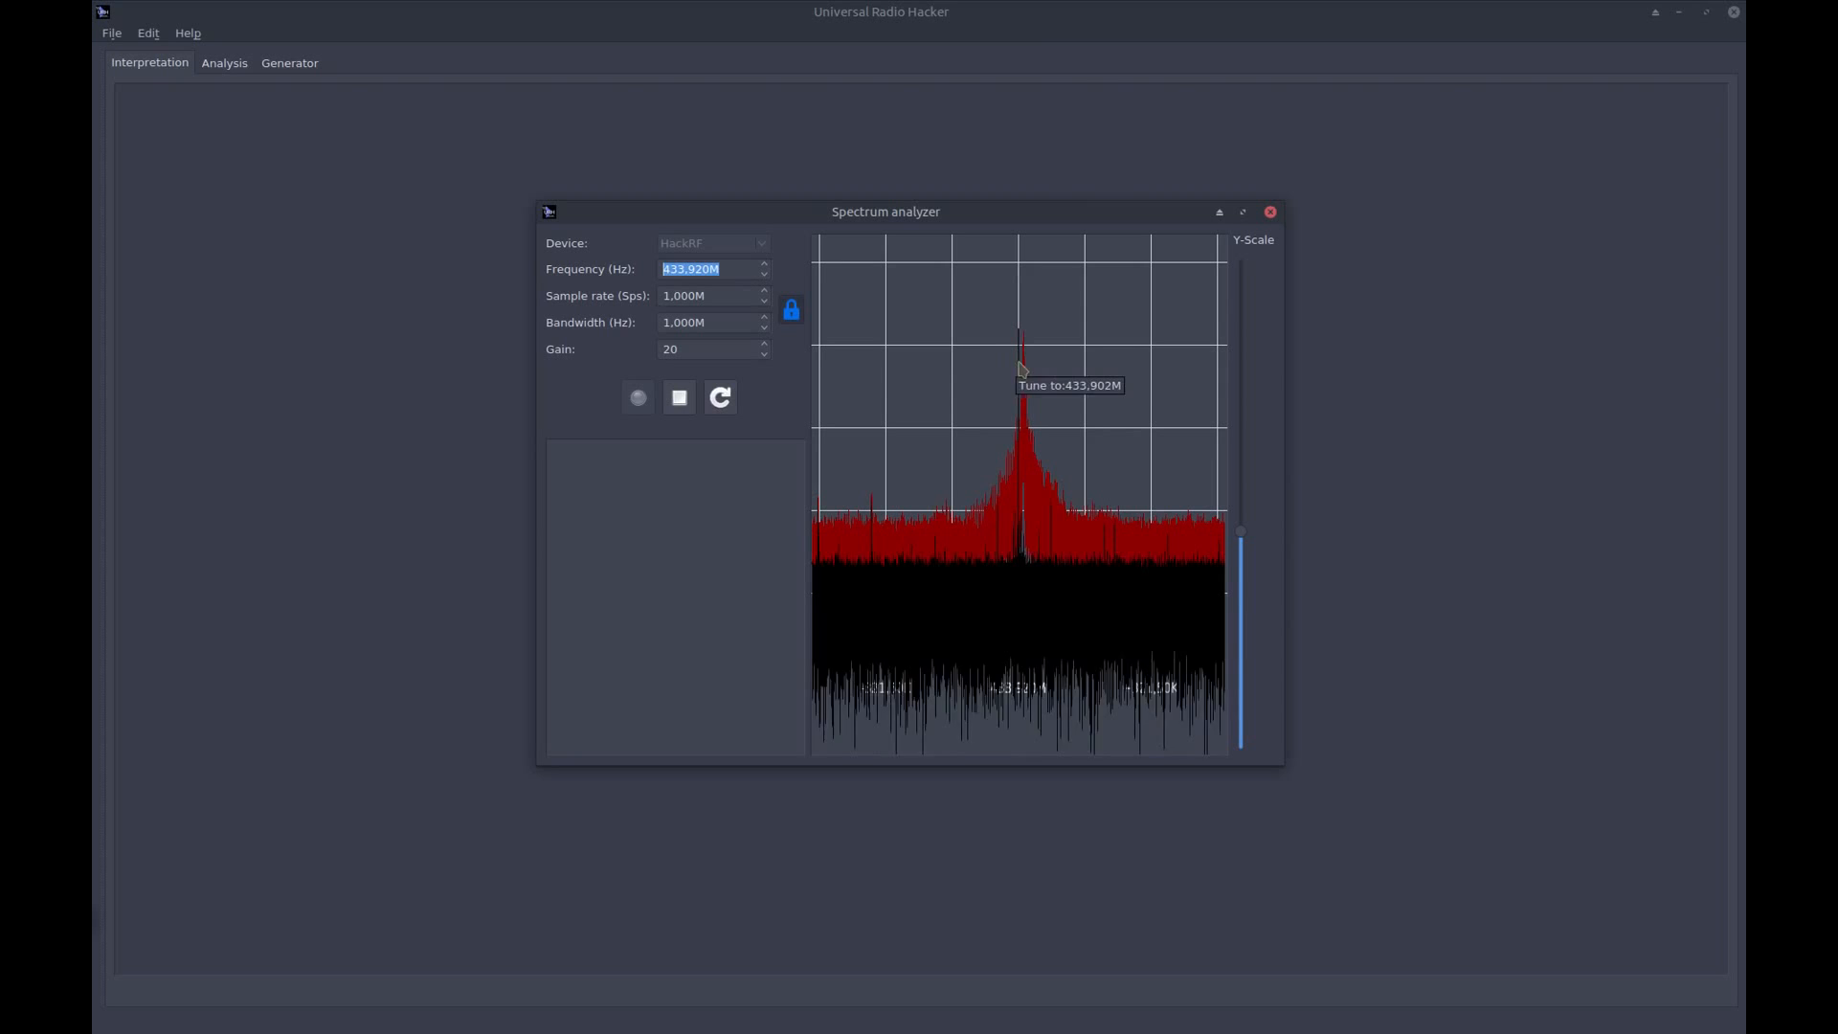
mouse_move(1029, 381)
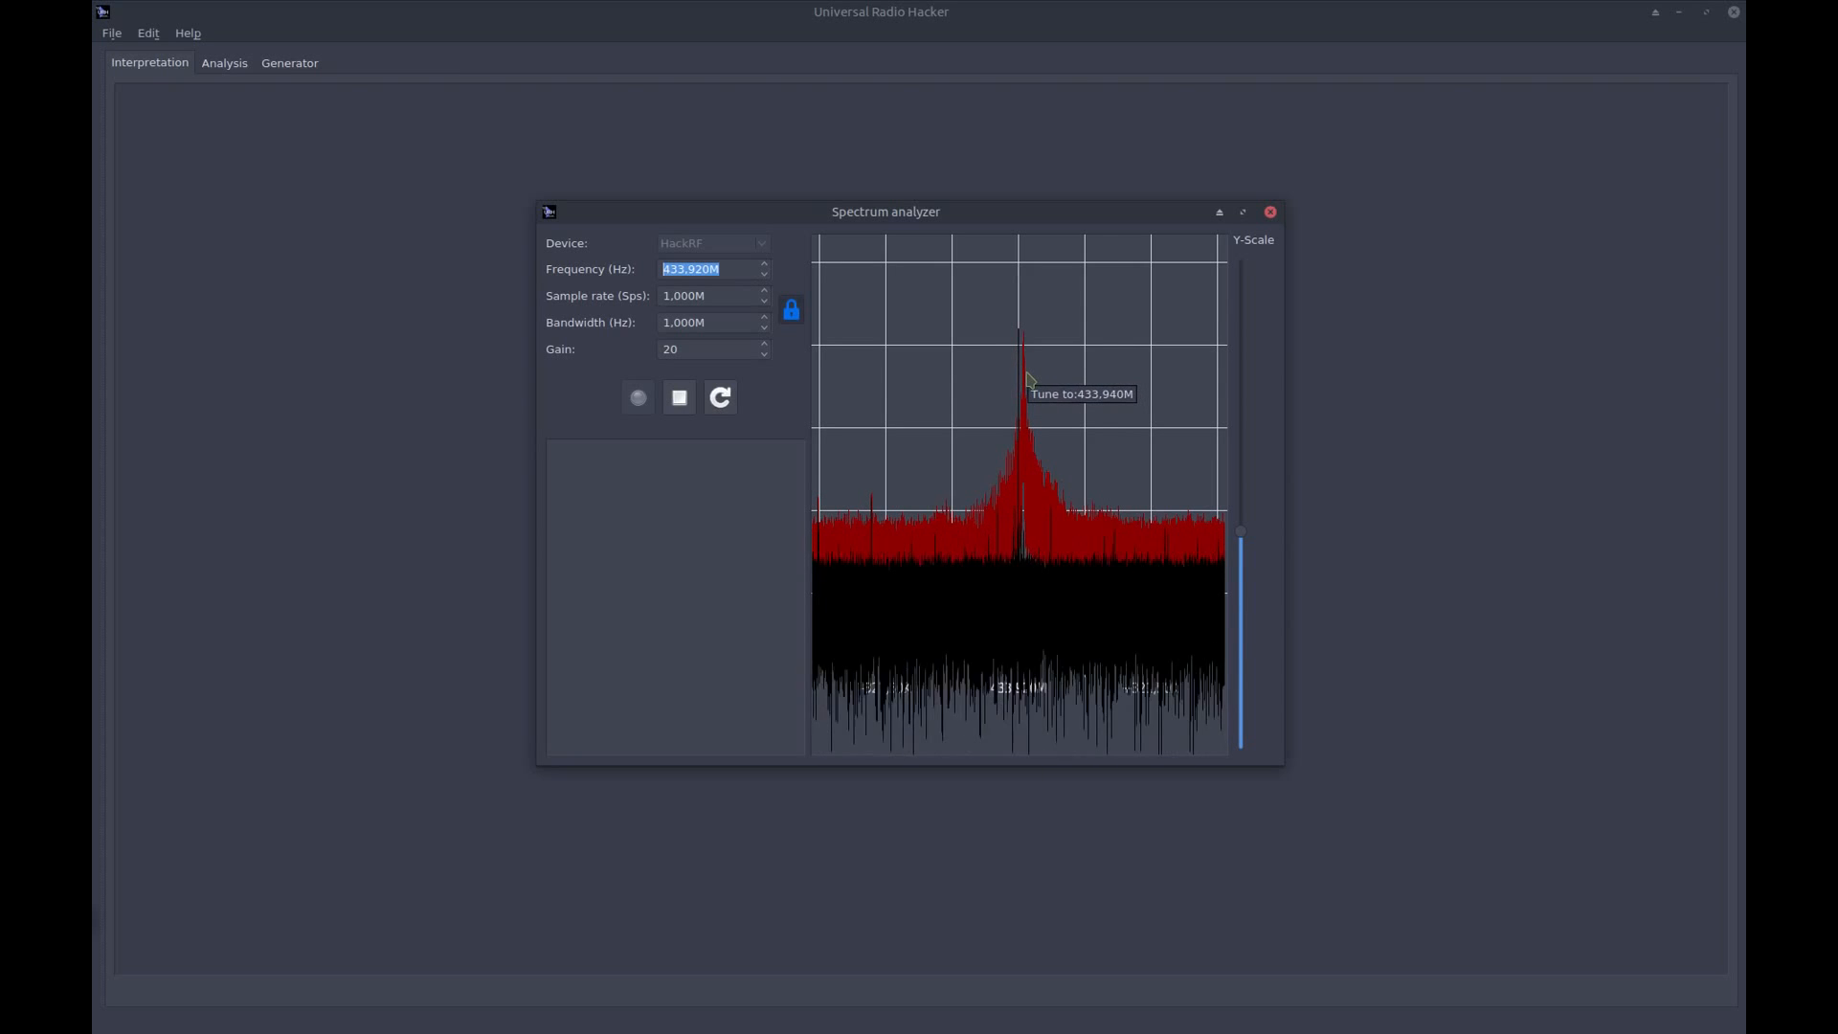
mouse_move(1023, 402)
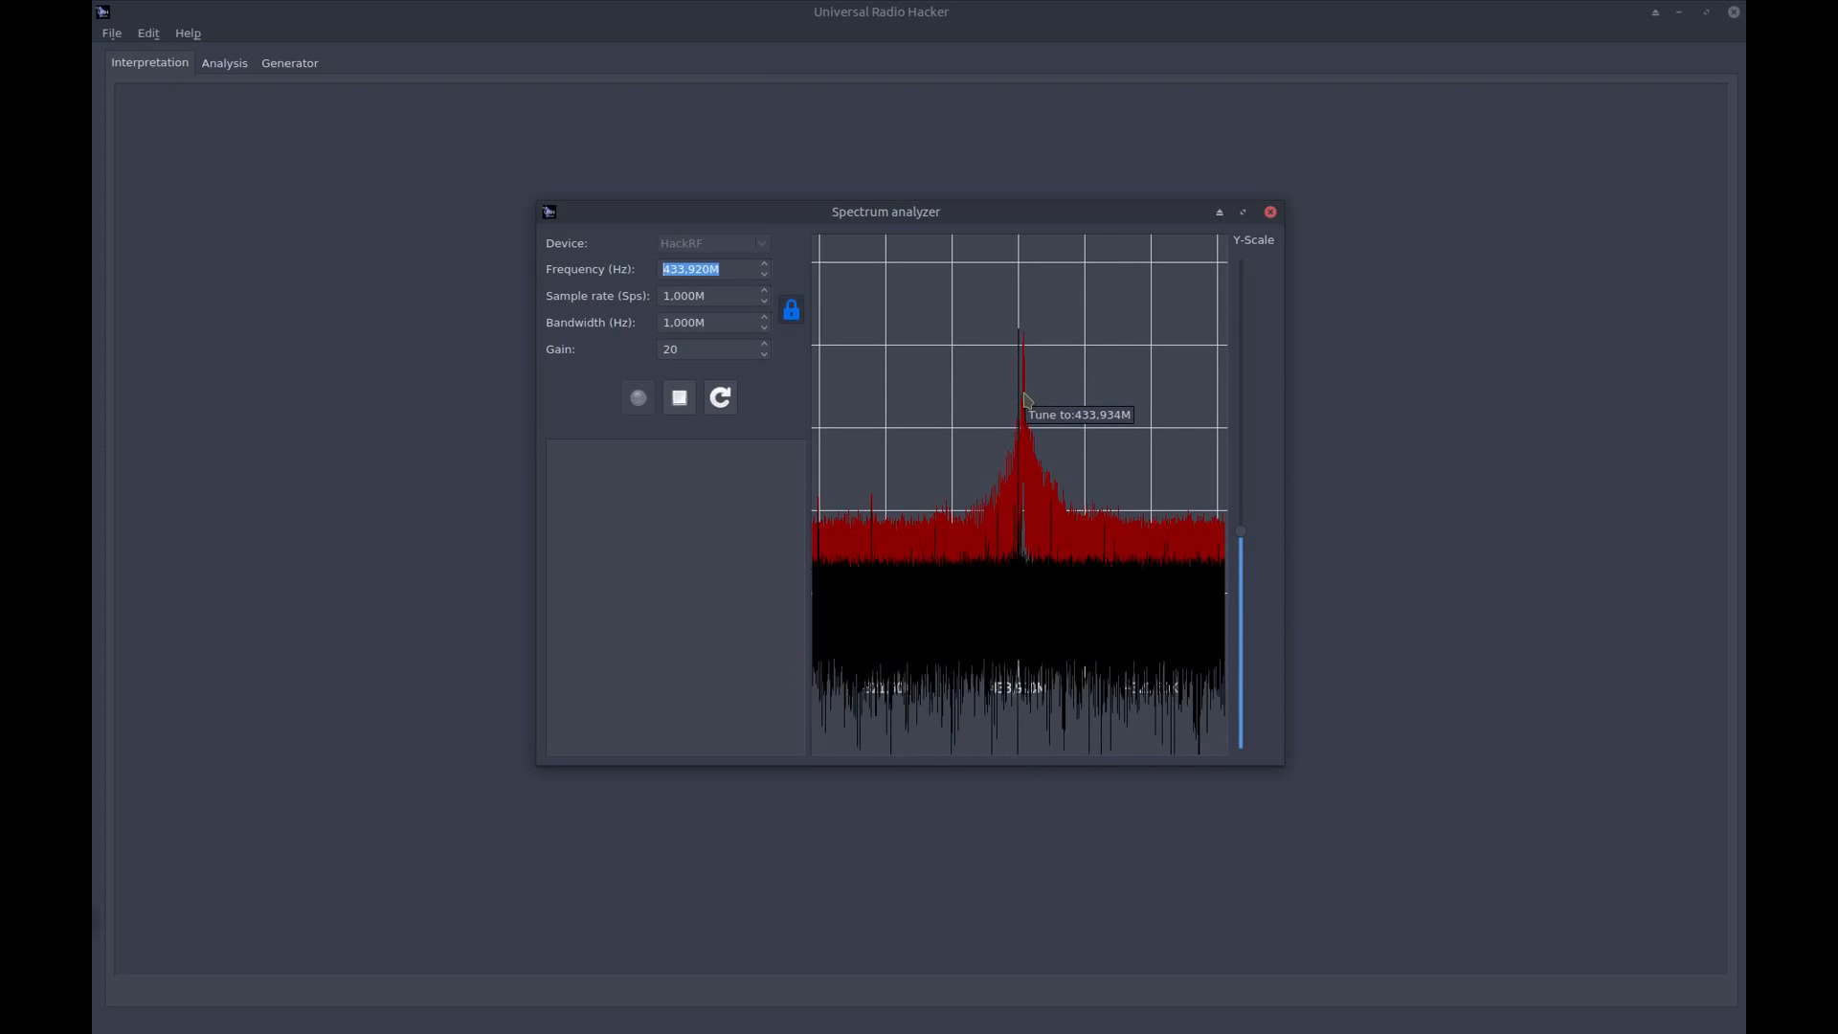
left_click(1023, 398)
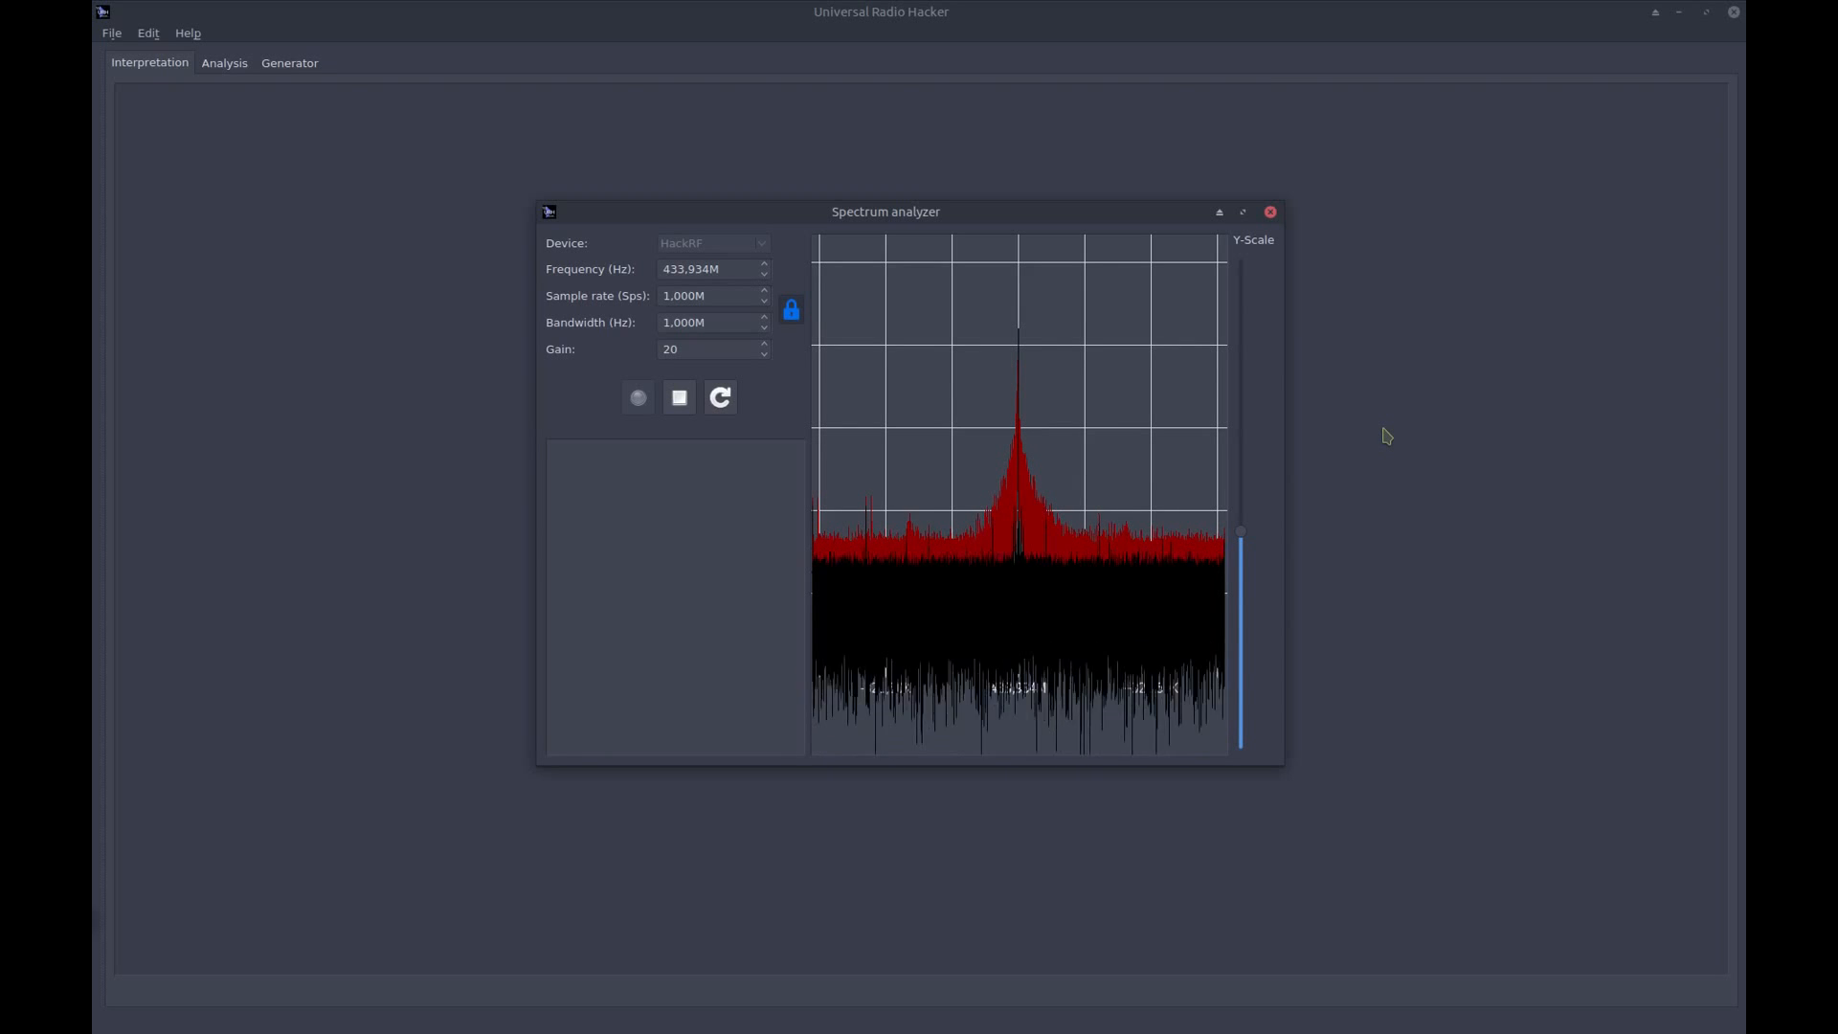
left_click(678, 396)
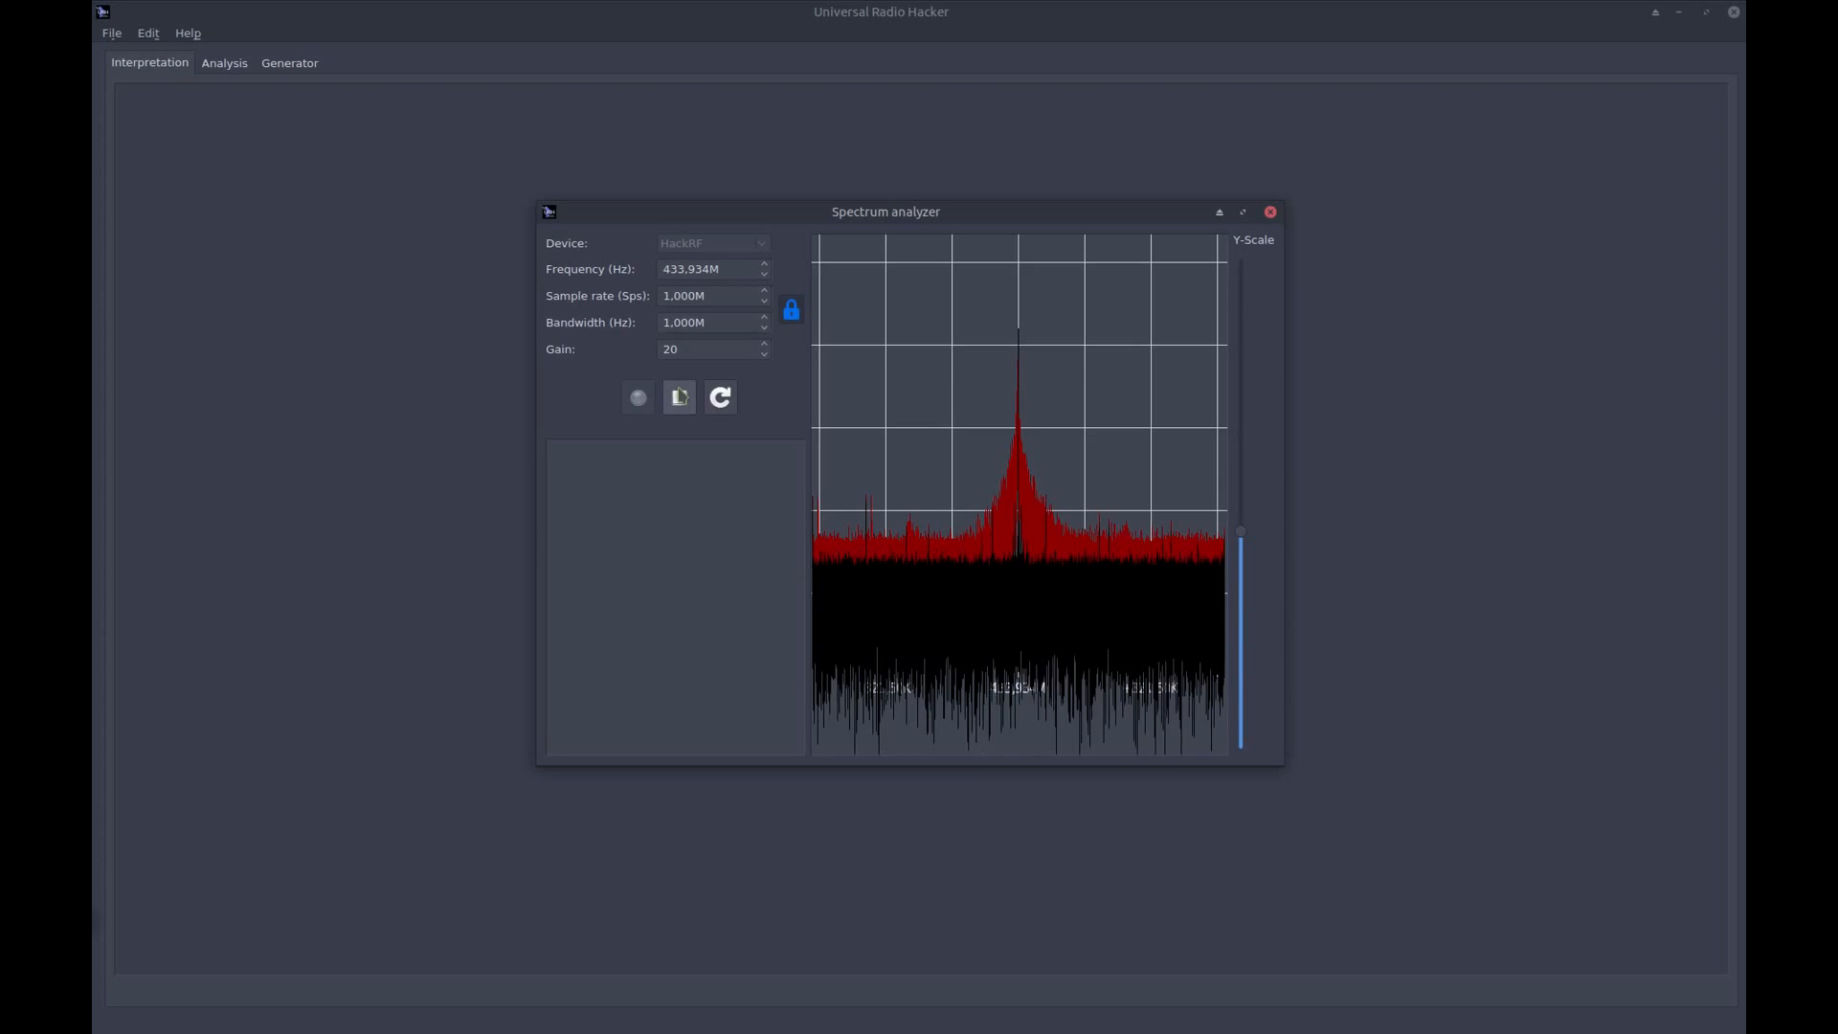
left_click(637, 397)
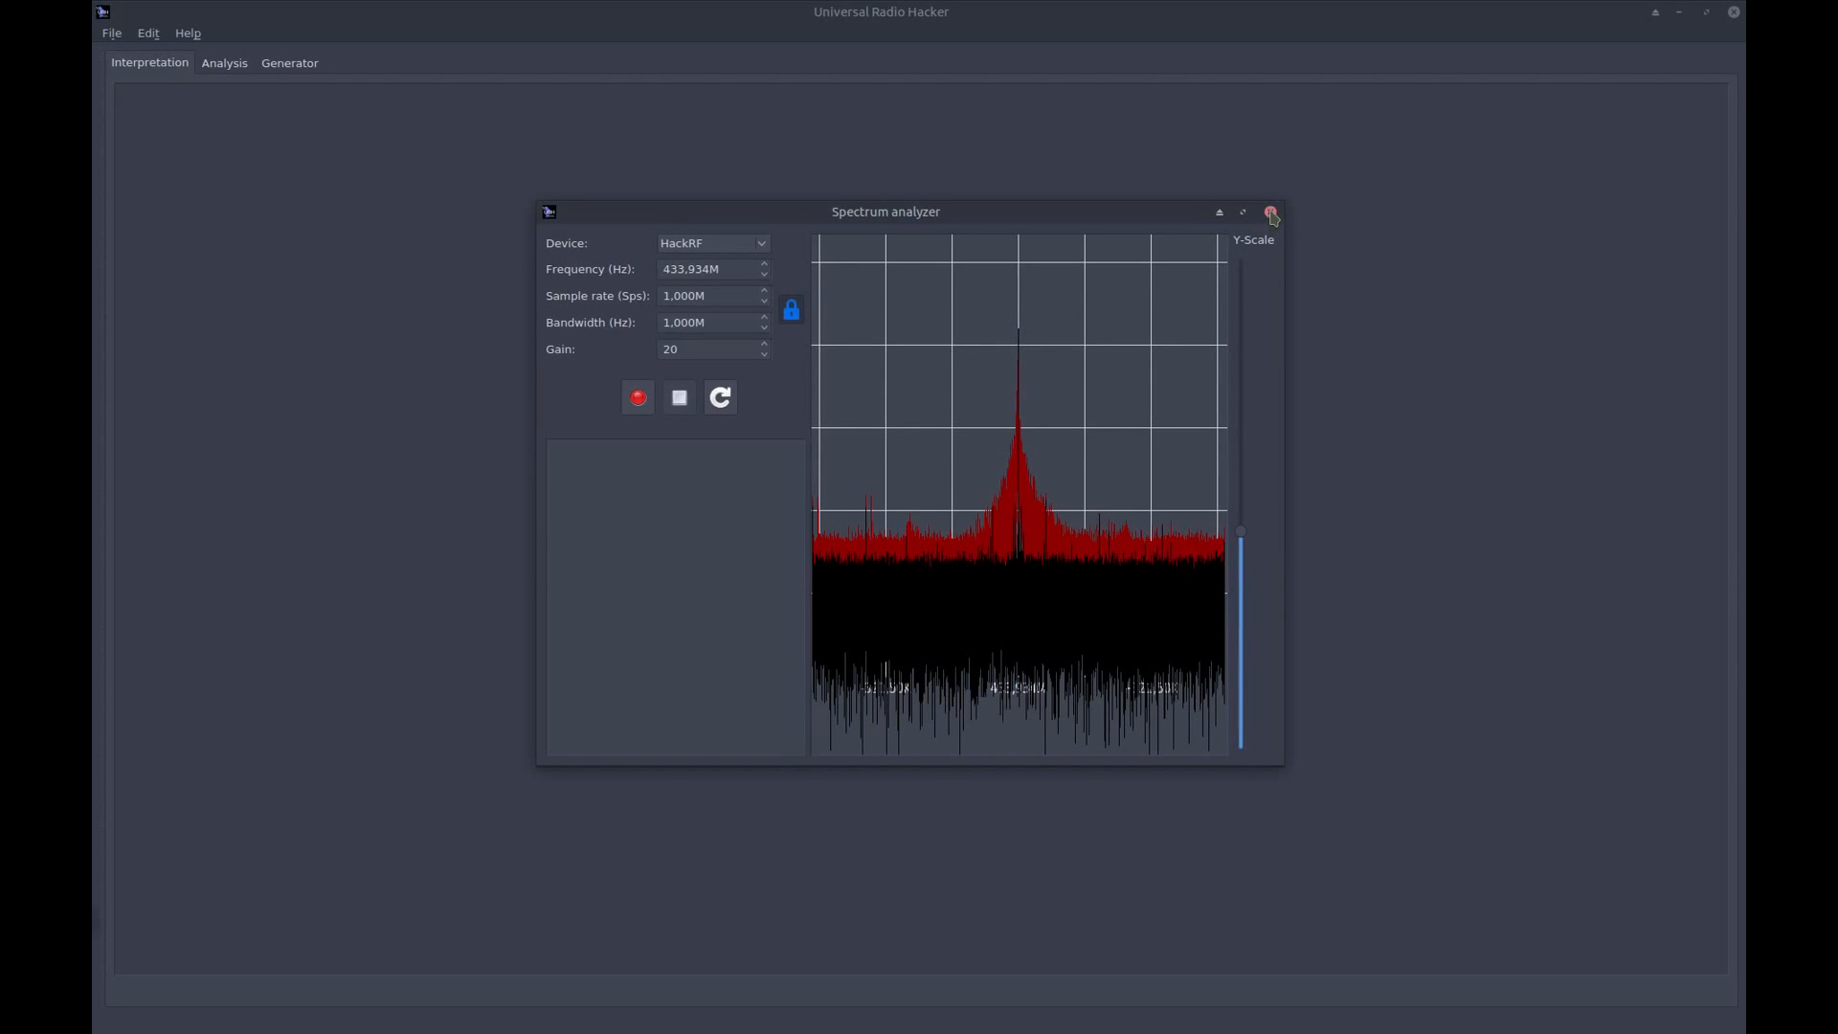
Close the Spectrum analyzer and open File > Record signal with HackRF at 433.934 MHz
left_click(1271, 213)
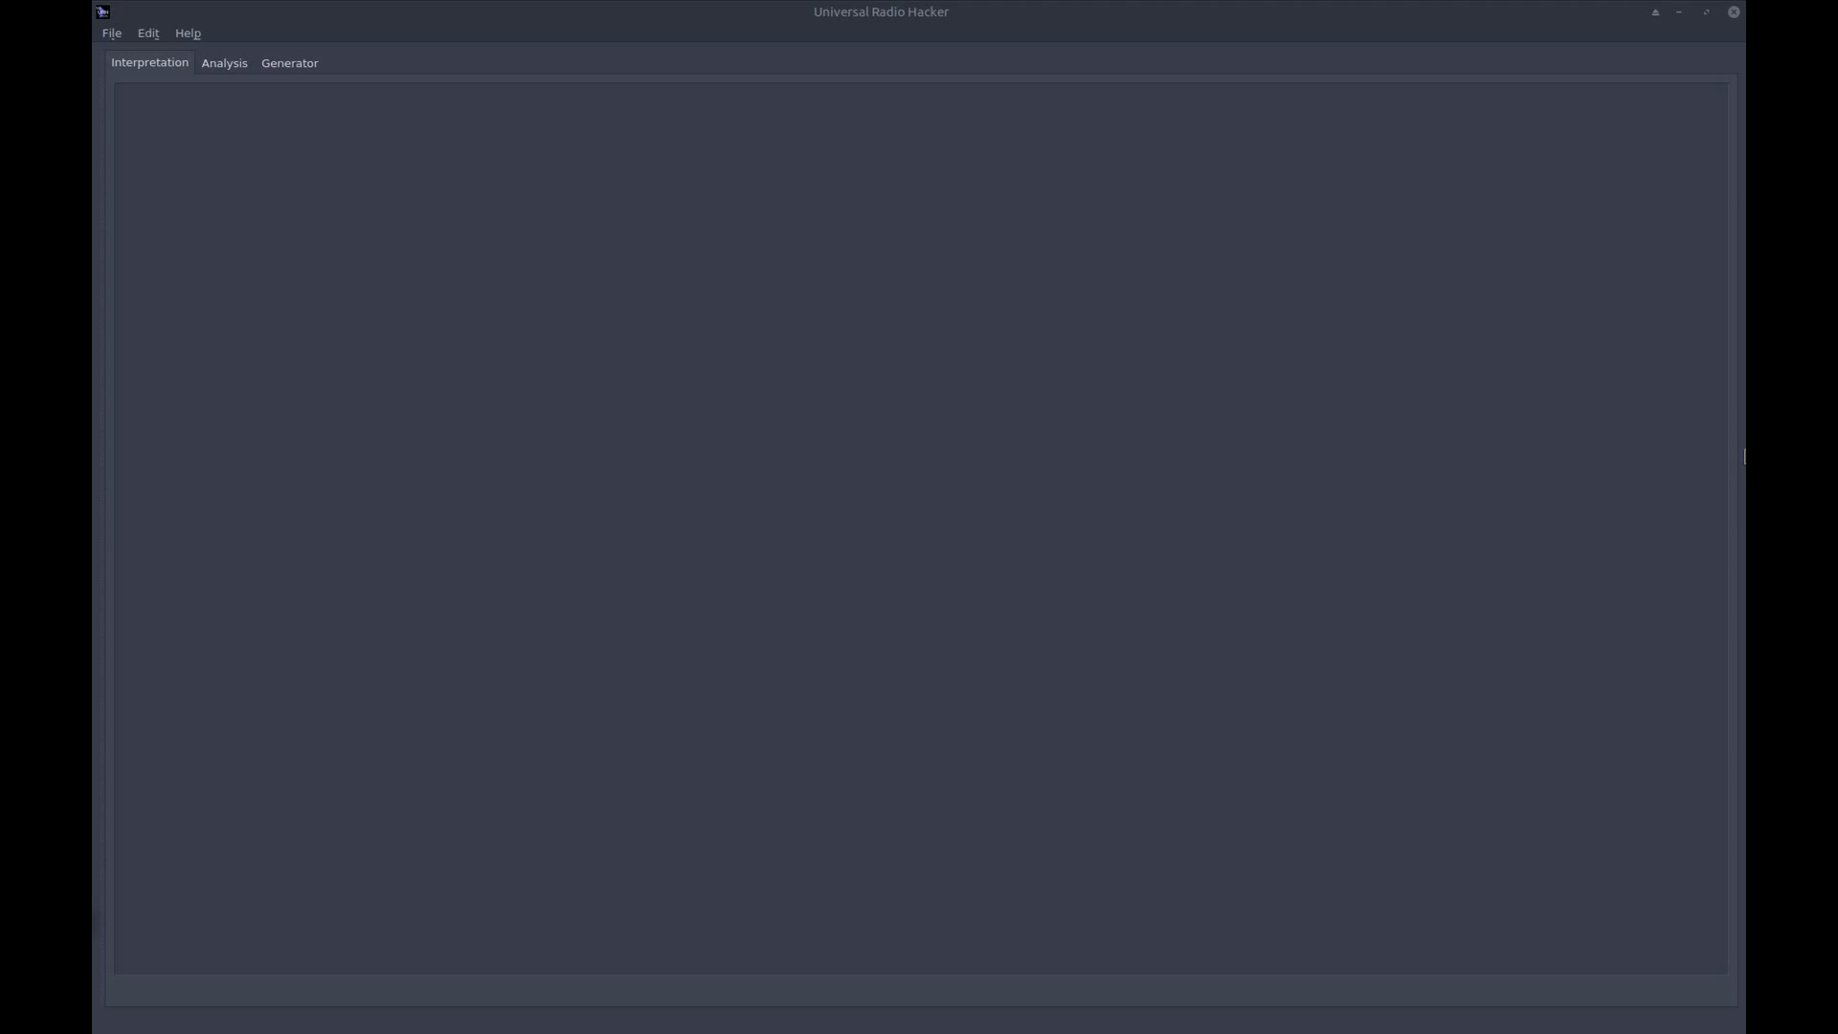
mouse_move(163, 200)
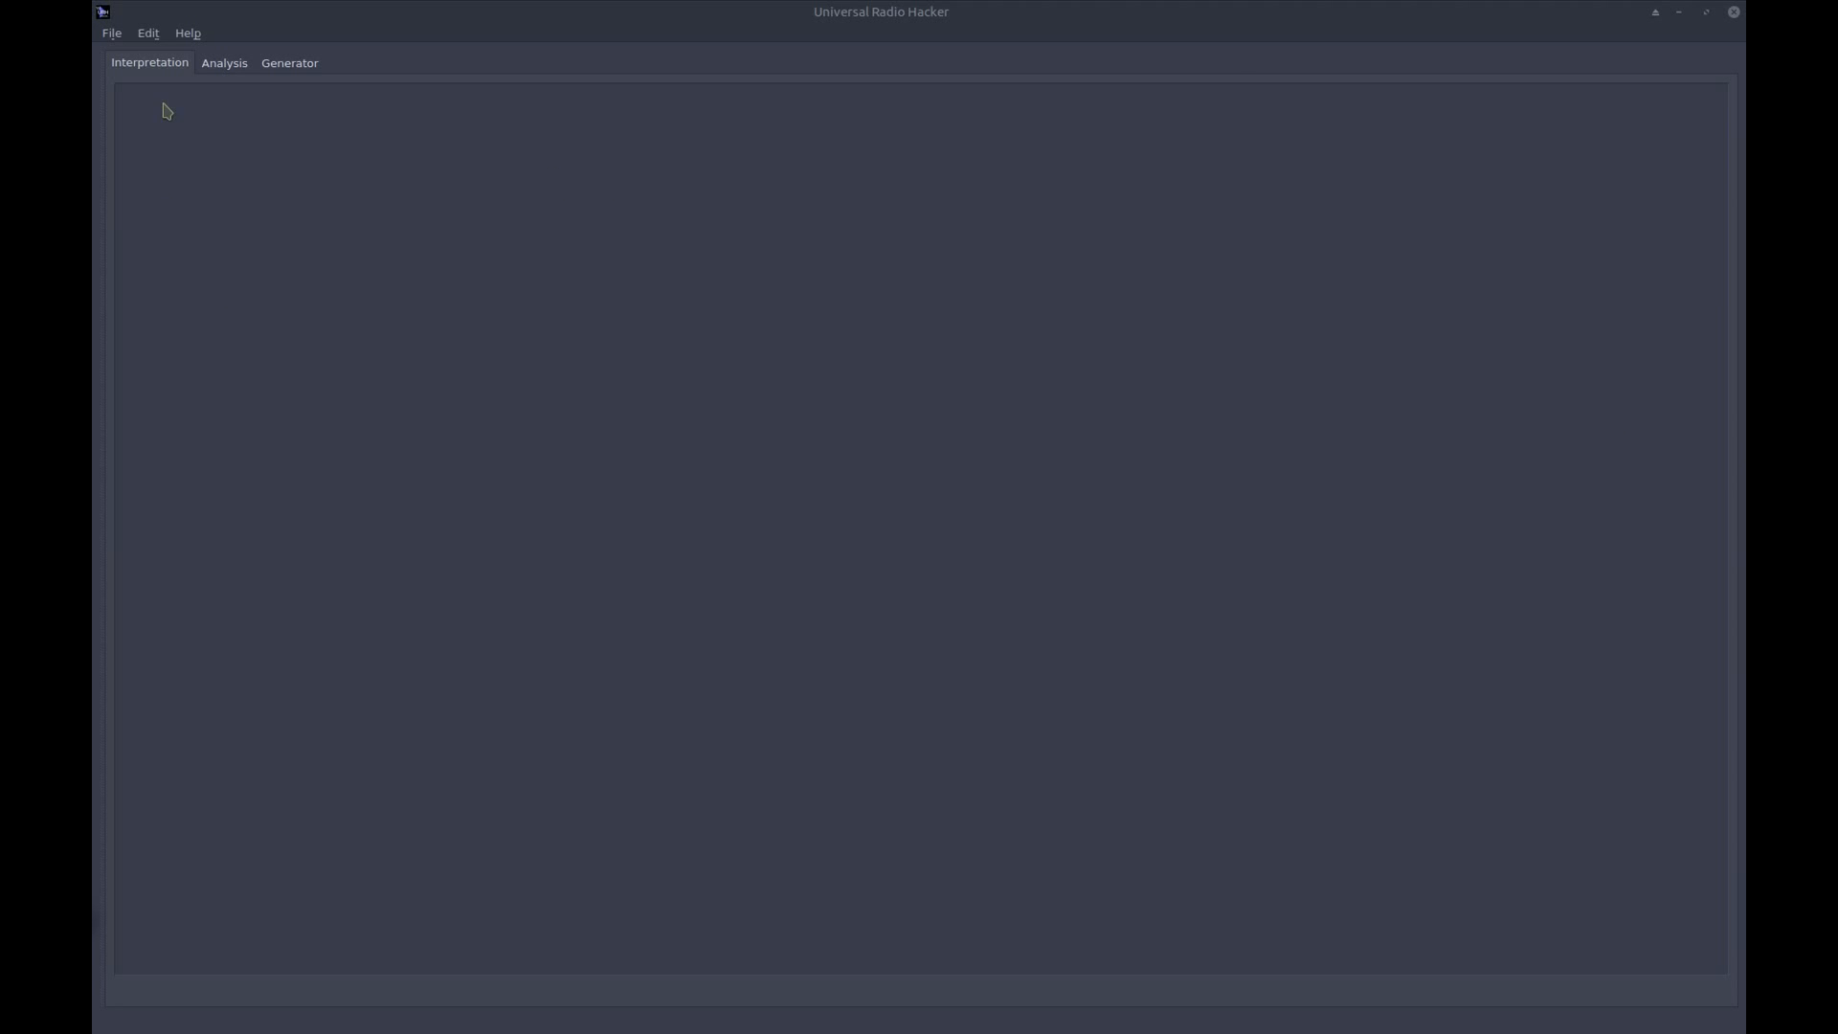
left_click(110, 32)
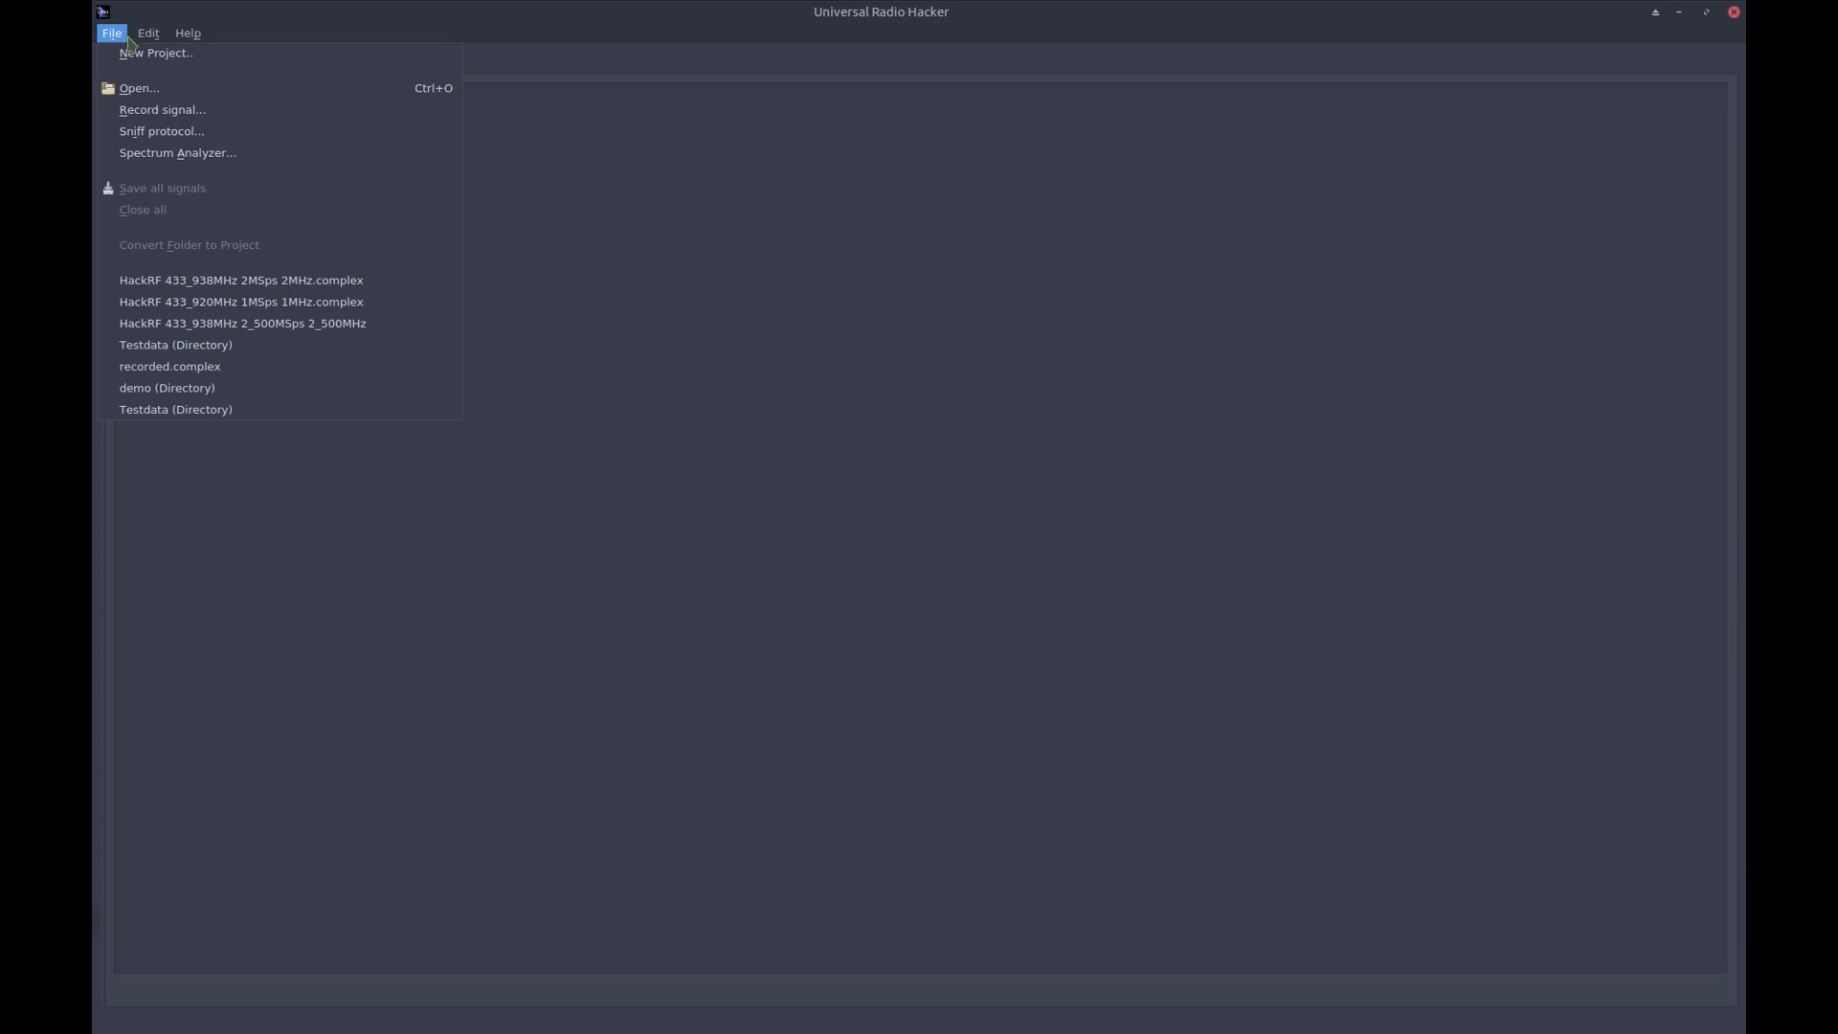
mouse_move(161, 110)
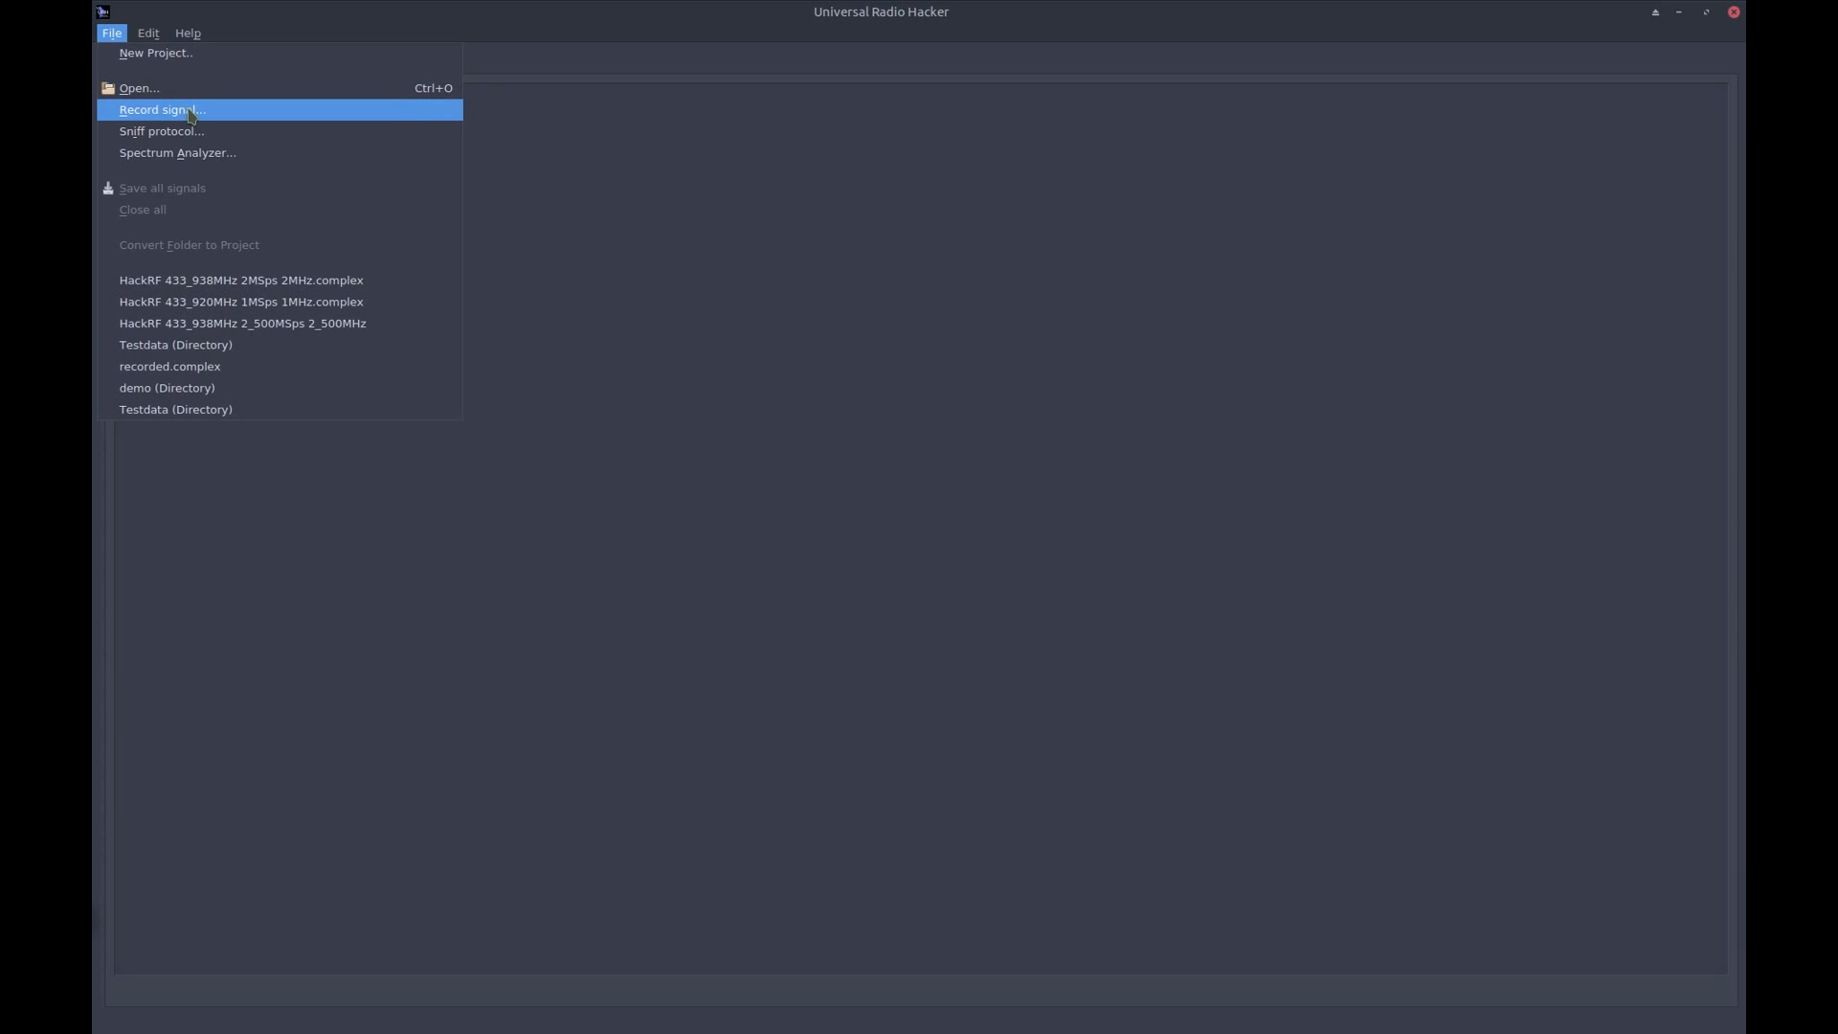
left_click(162, 110)
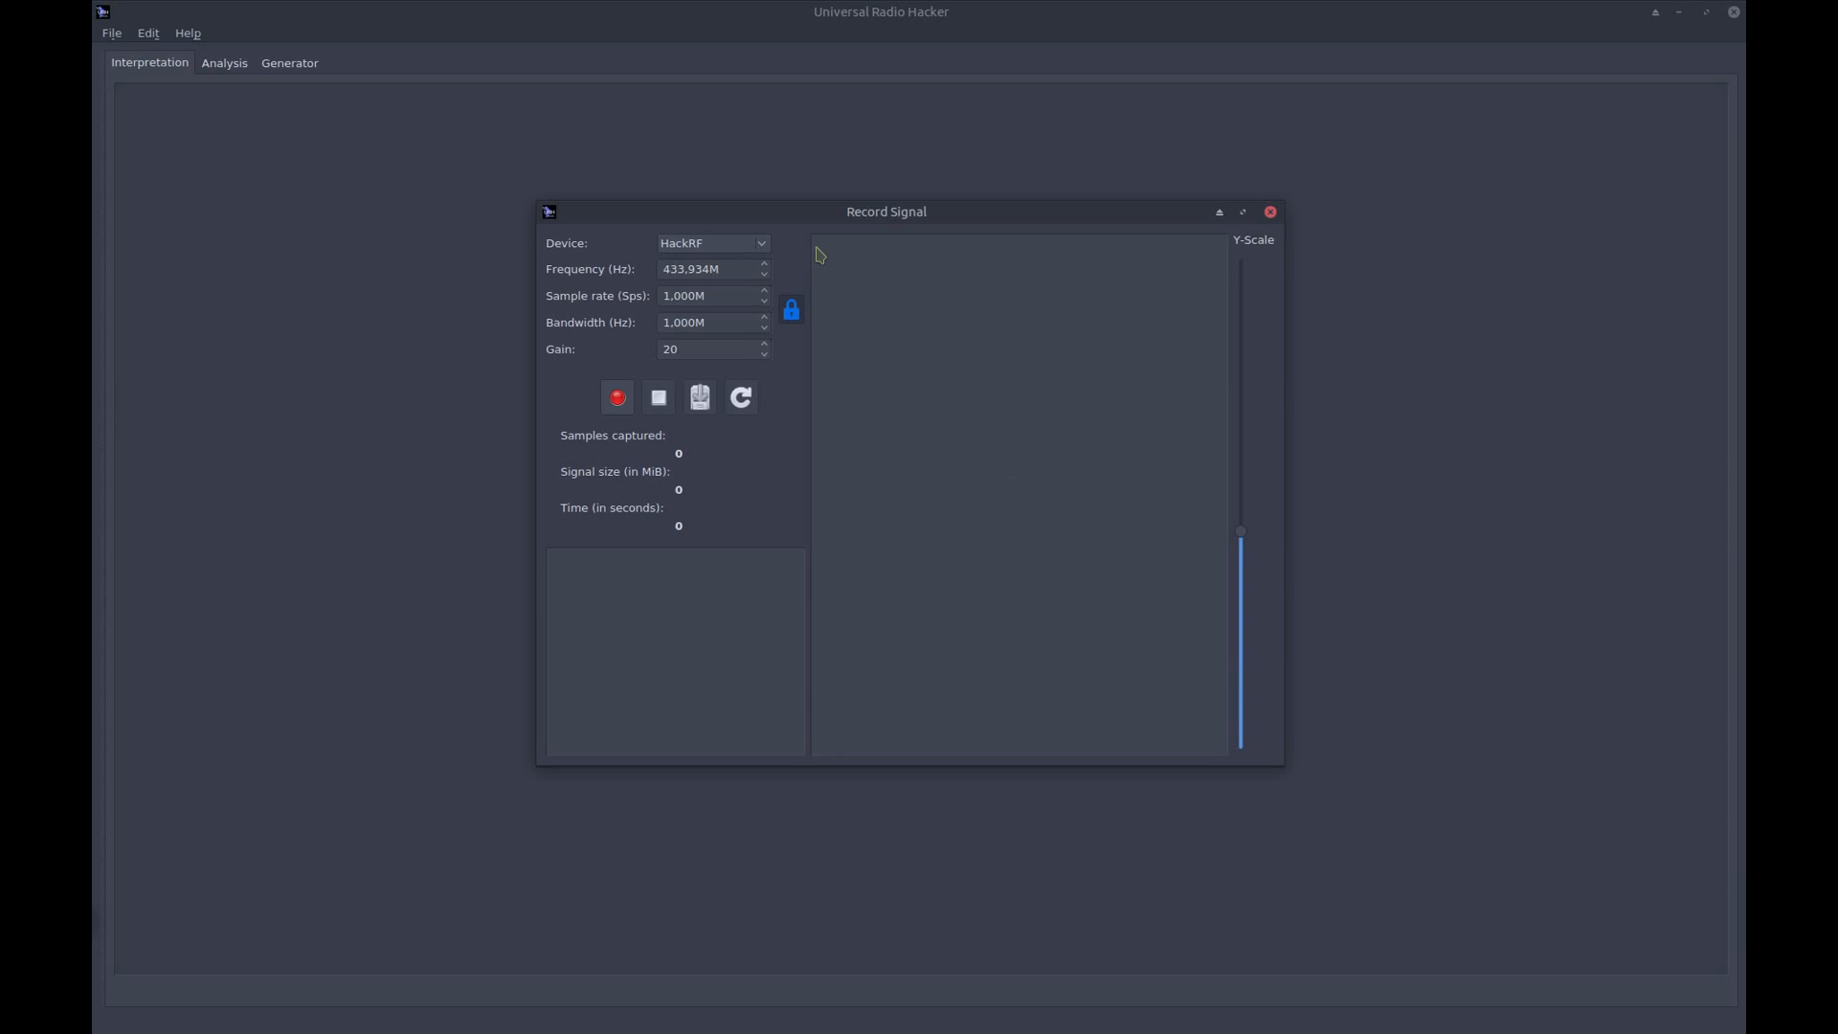
Set recording to 433.933 MHz, 2 M sample rate and bandwidth, gain 22
left_click(763, 272)
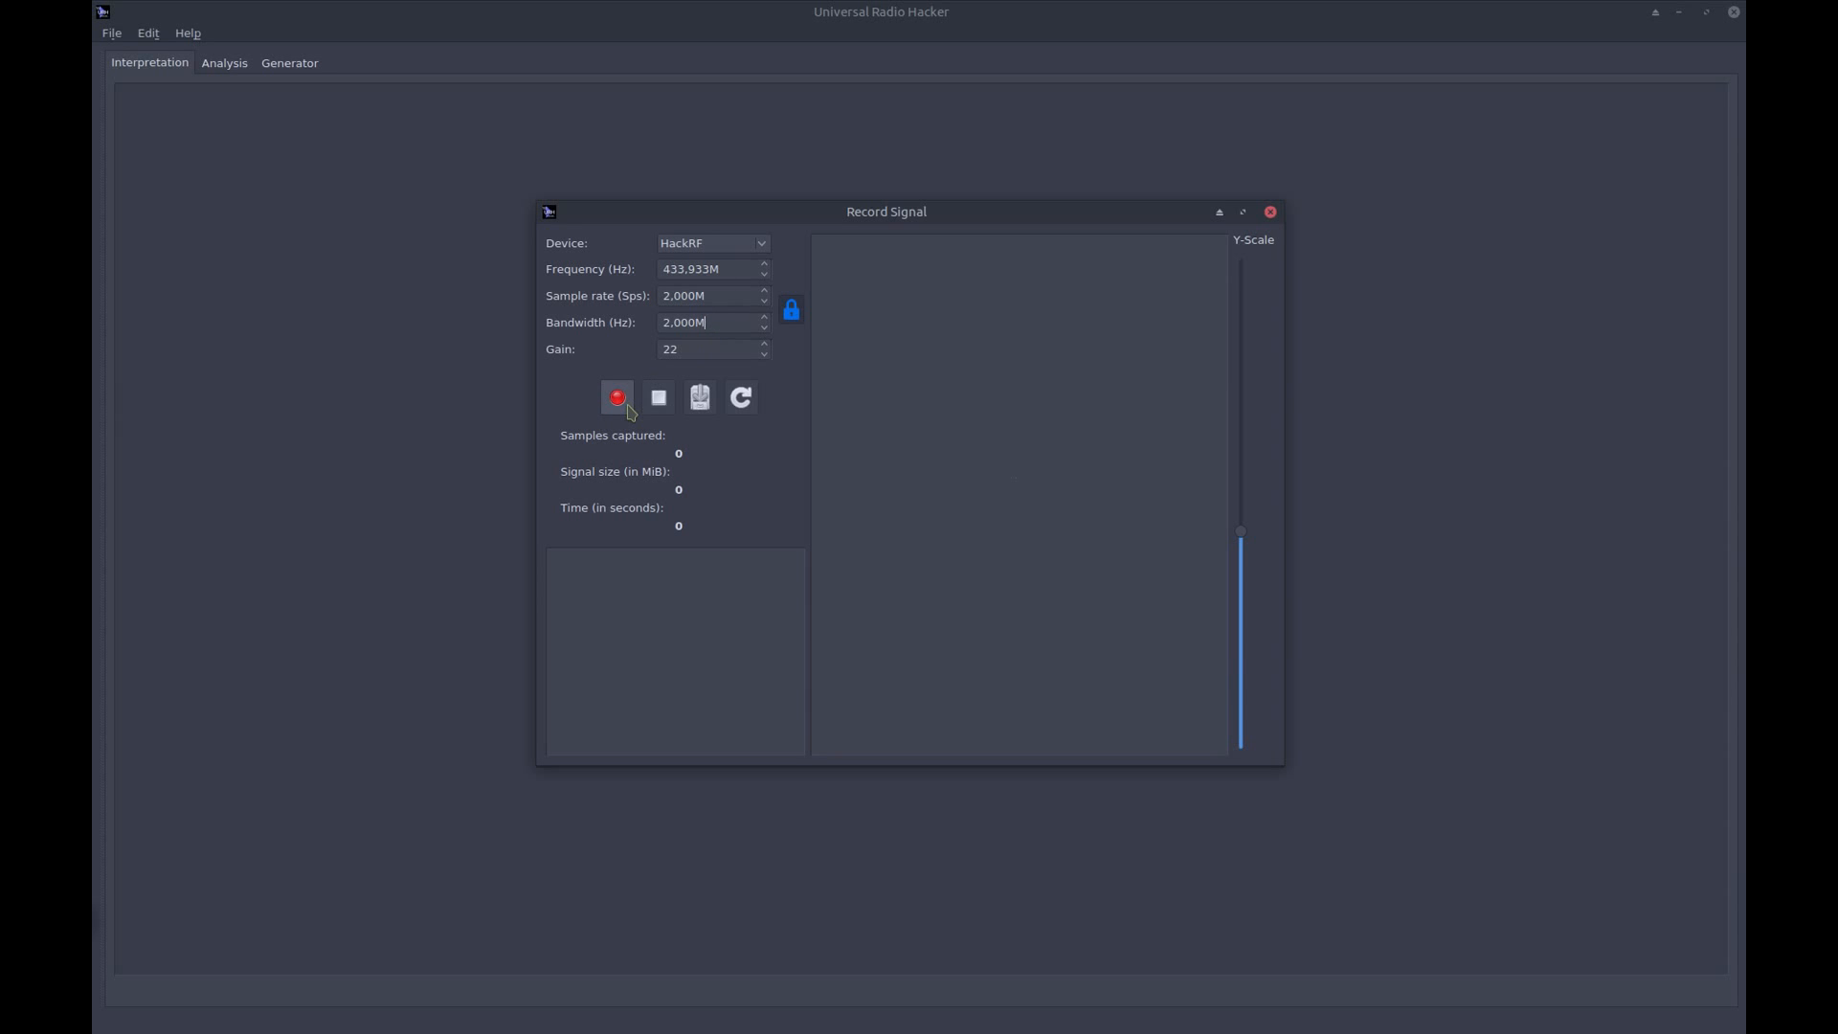
Record about 8 seconds of the remote, capturing two bursts (16.25 million samples)
left_click(617, 397)
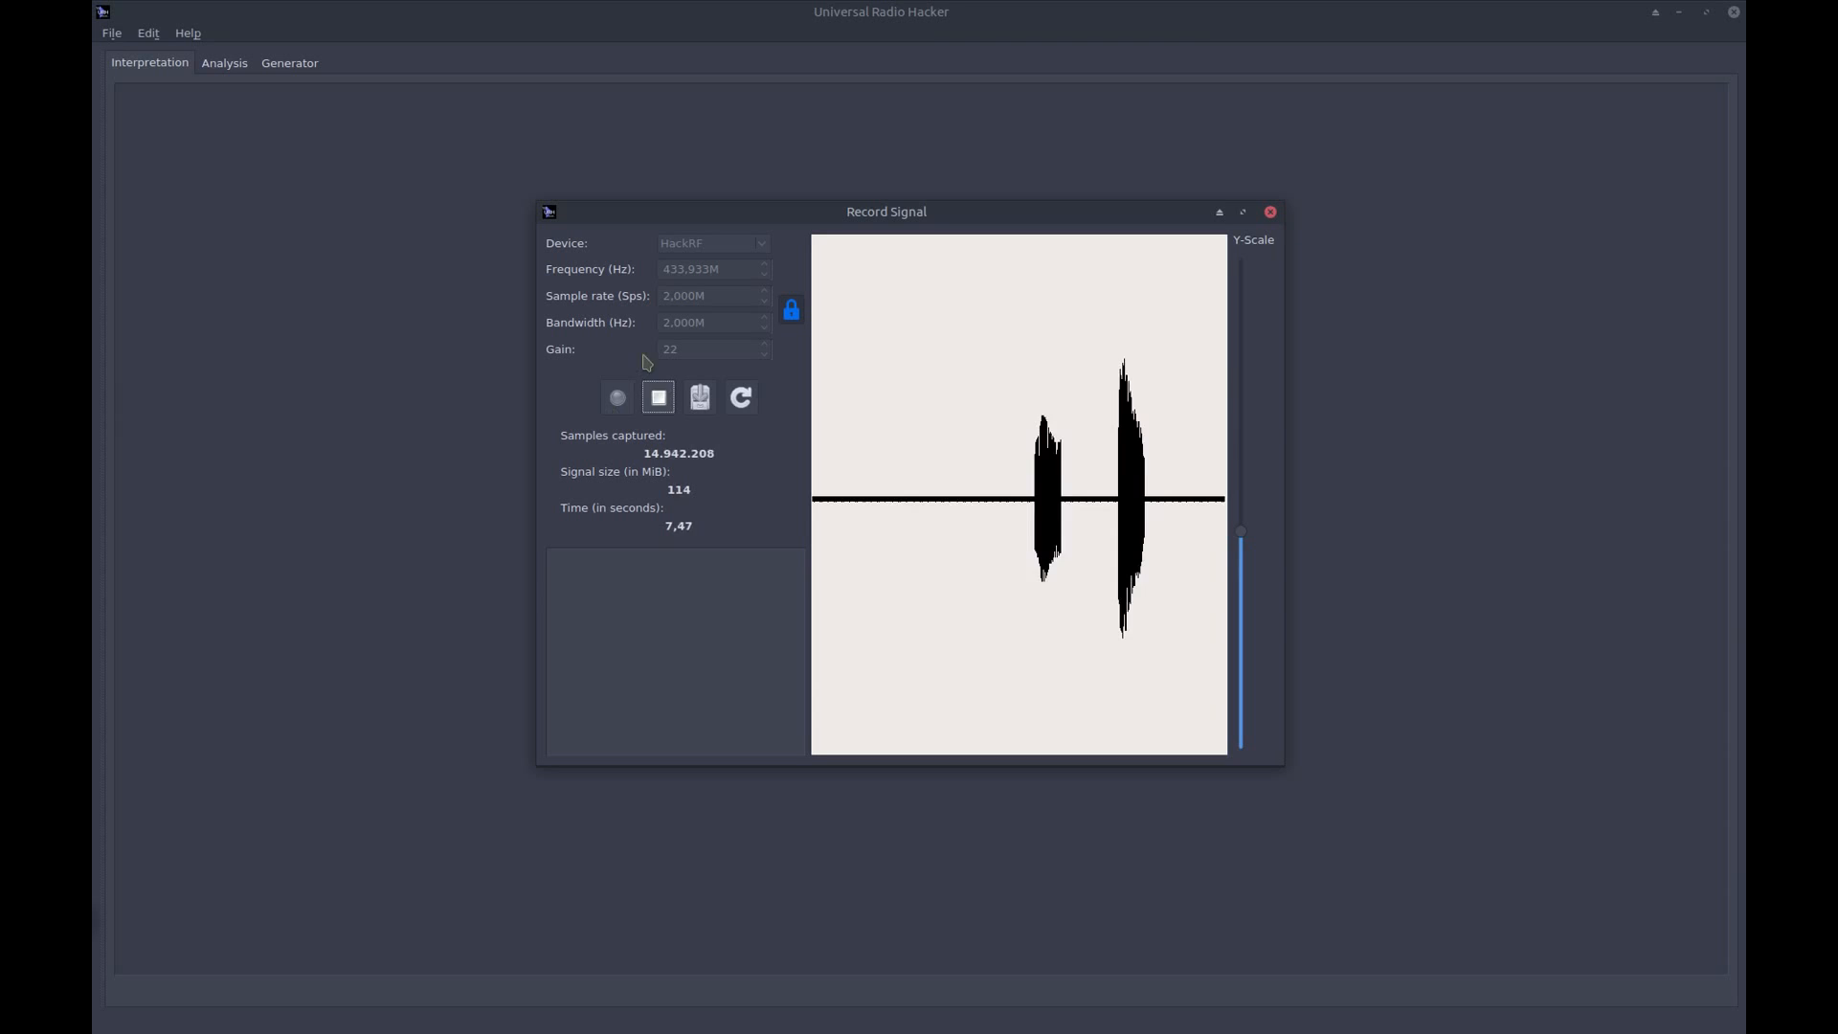
left_click(658, 397)
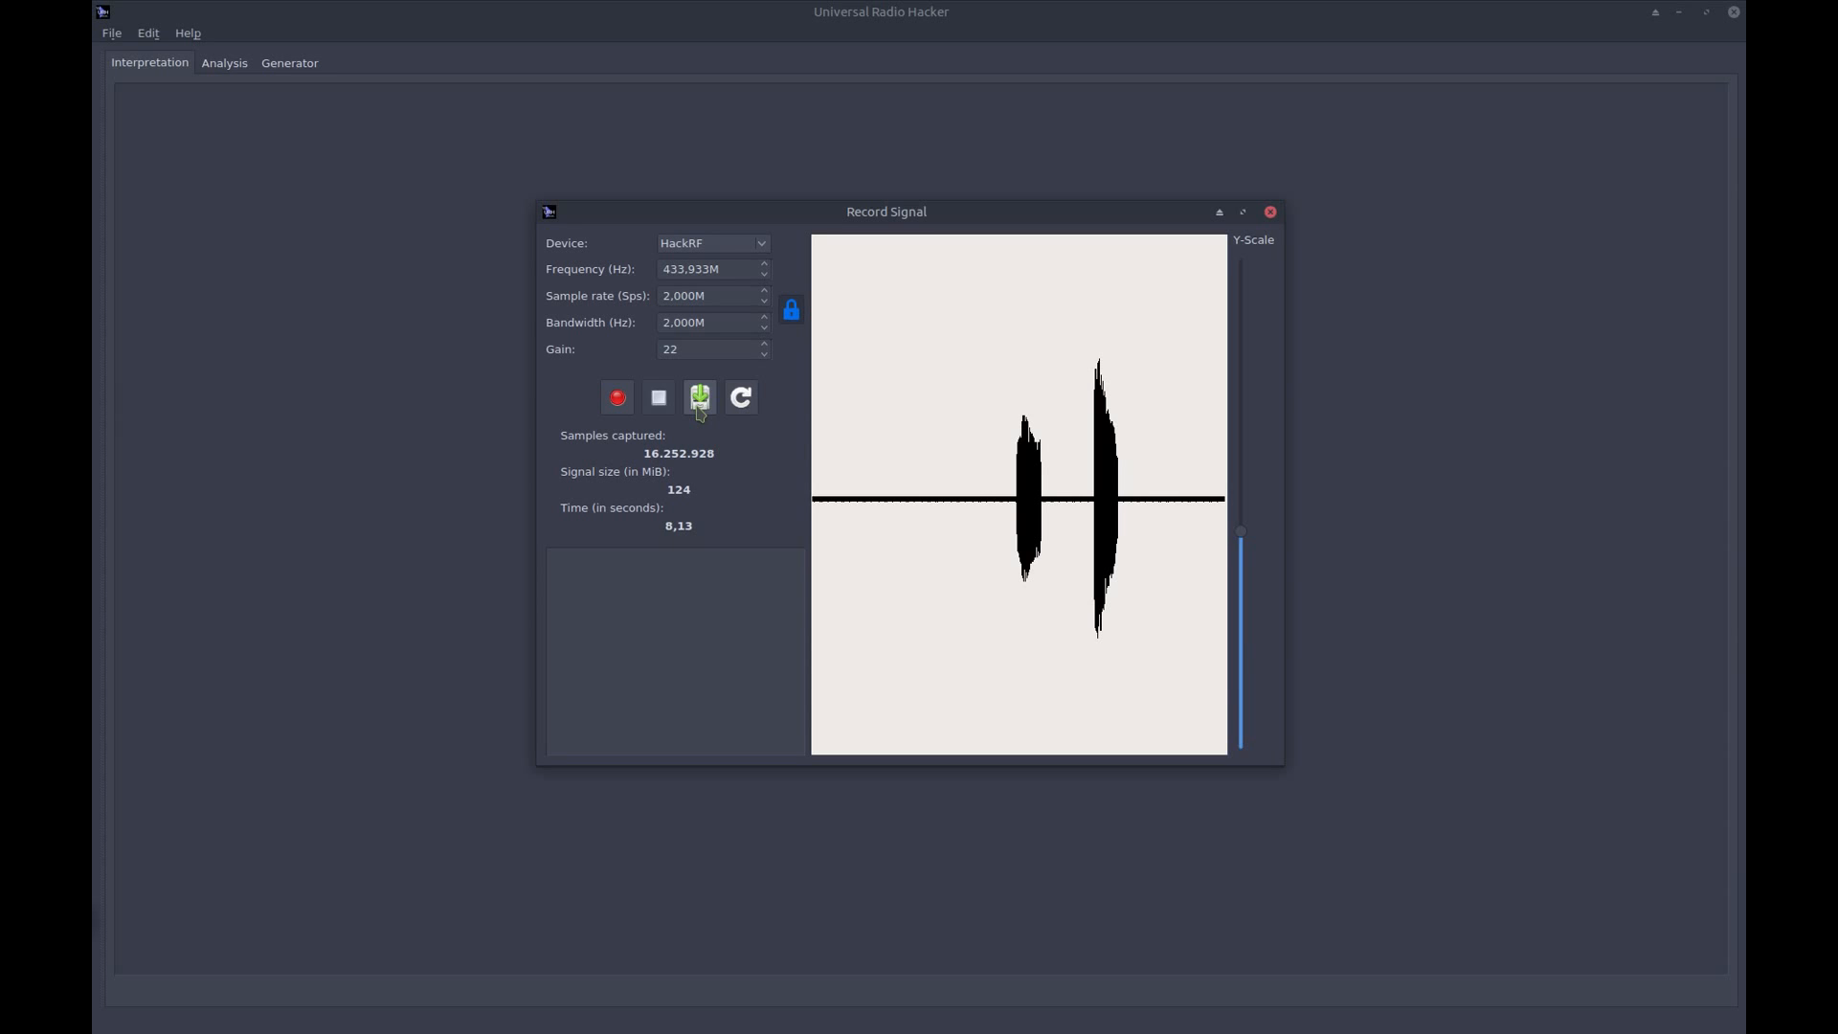
Save the recording as 'HackRF 433_933MHz 2MSps 2MHz.complex' in the home folder
left_click(699, 396)
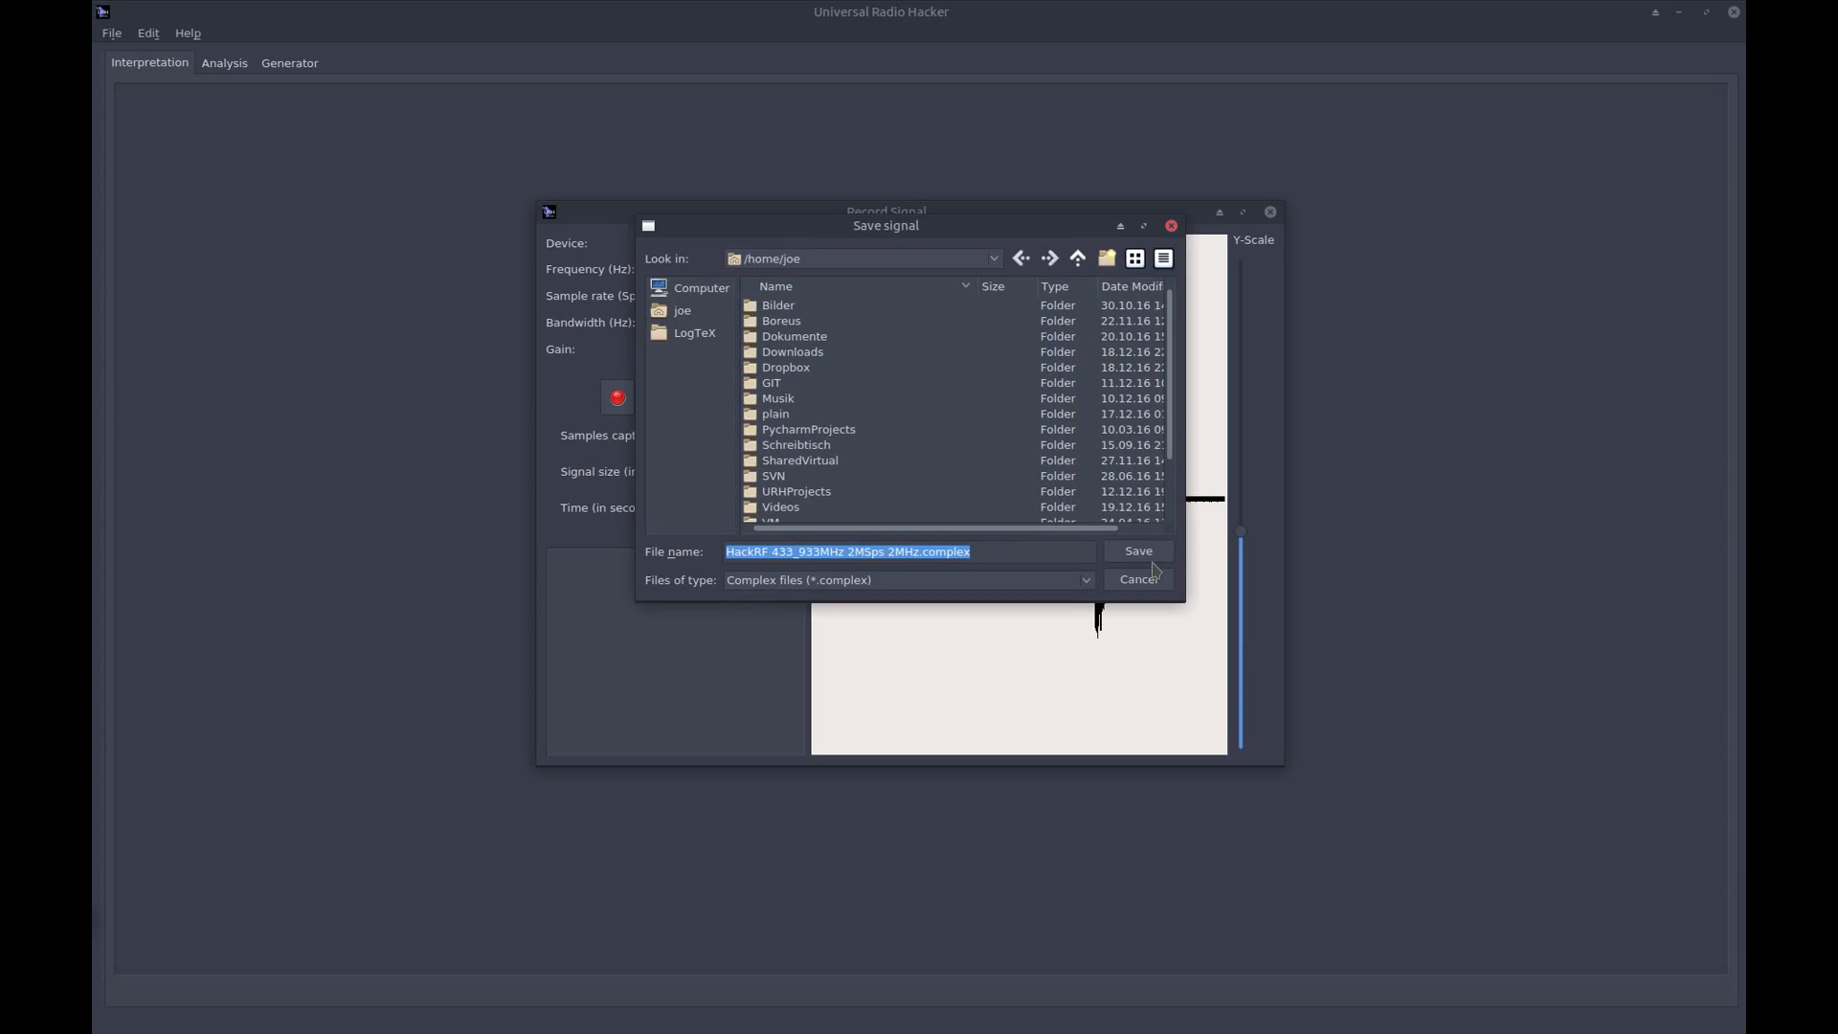
left_click(1135, 551)
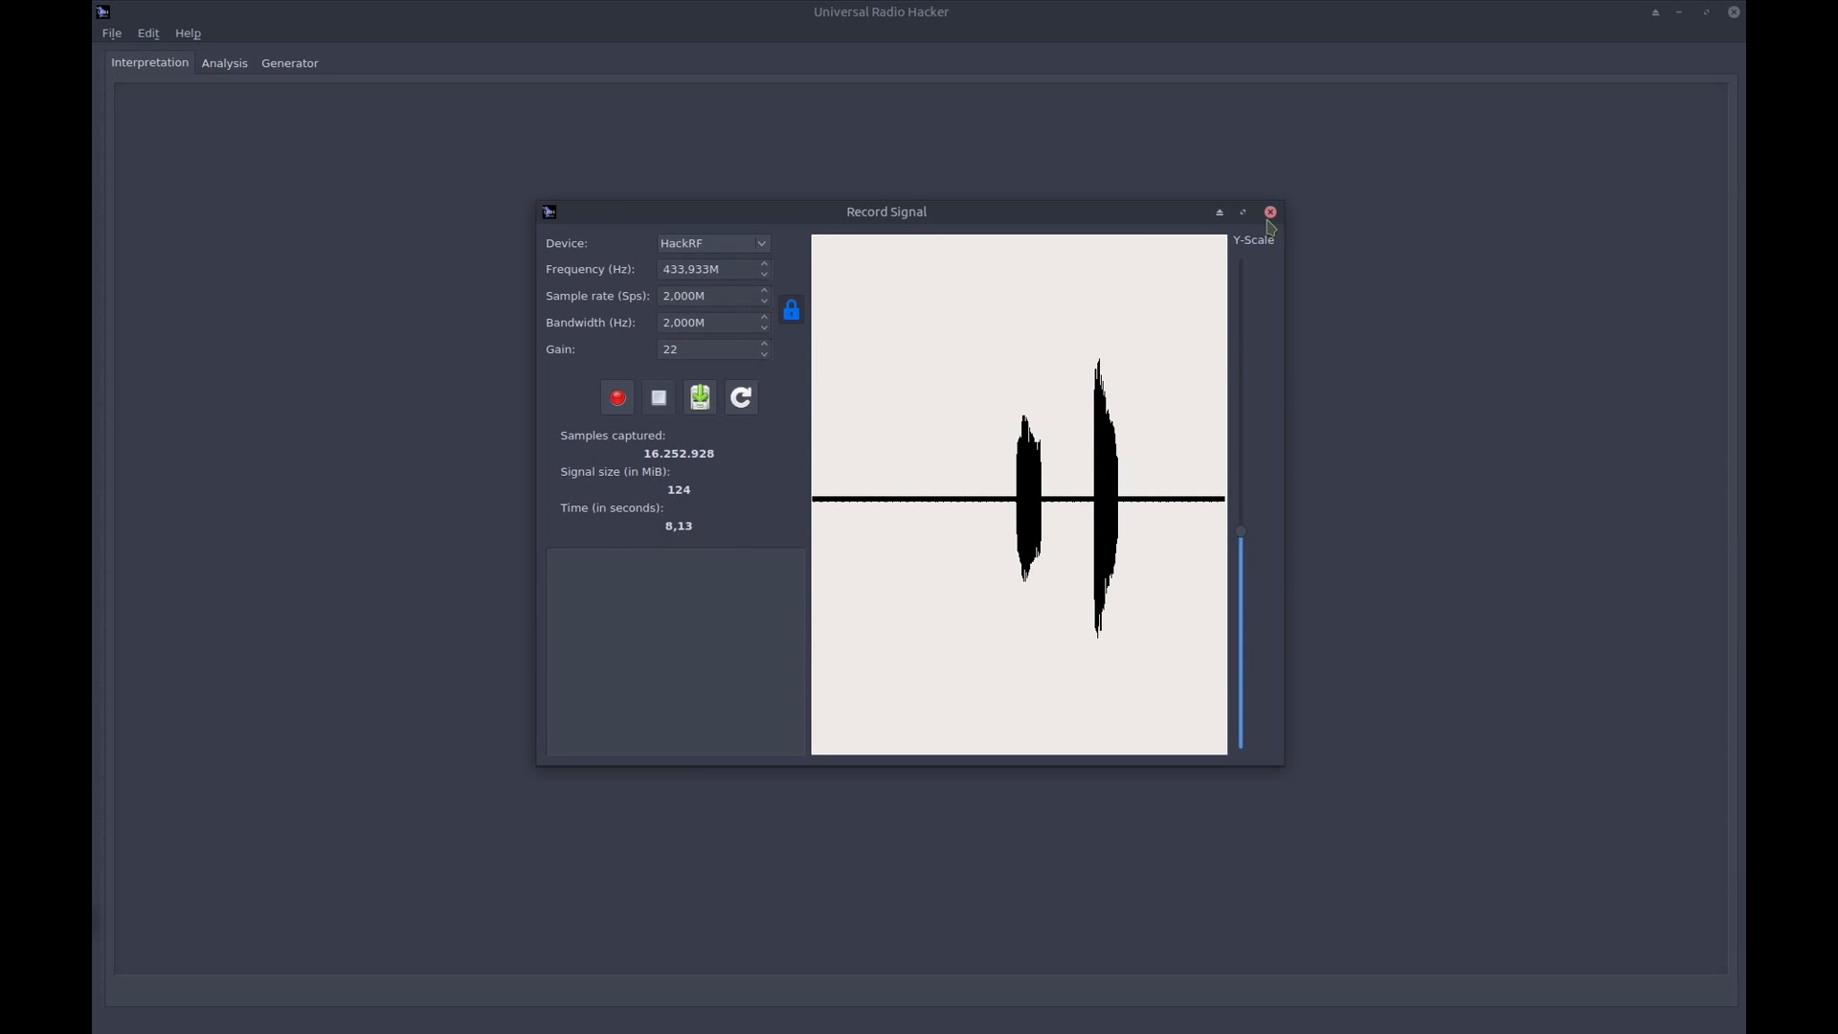
mouse_move(1270, 212)
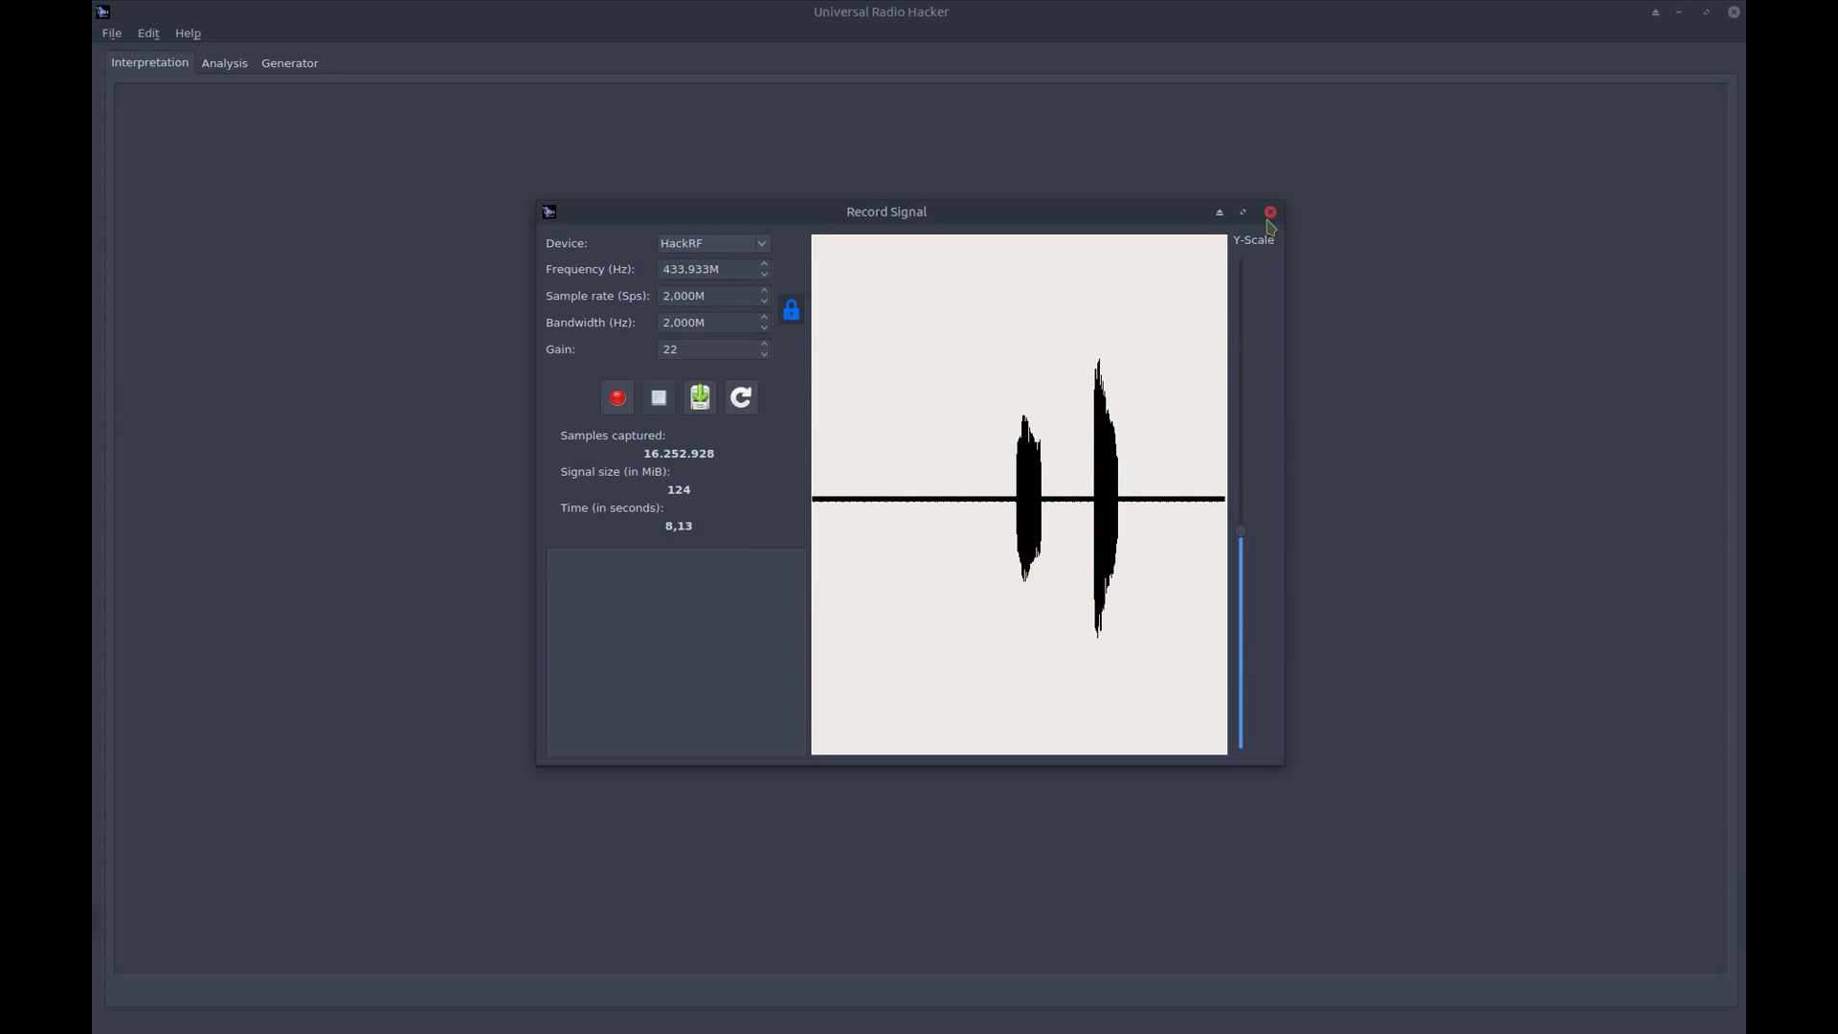